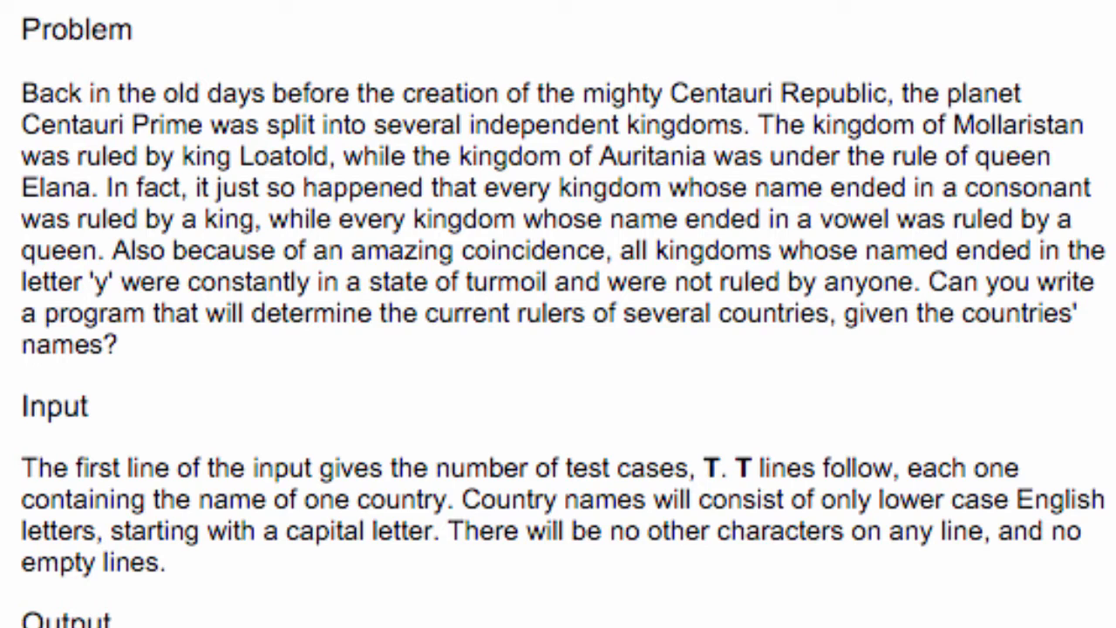
Step: Scroll the Centauri Prime problem page down through Output and Limits to the Sample input/output
drag(486, 189, 265, 220)
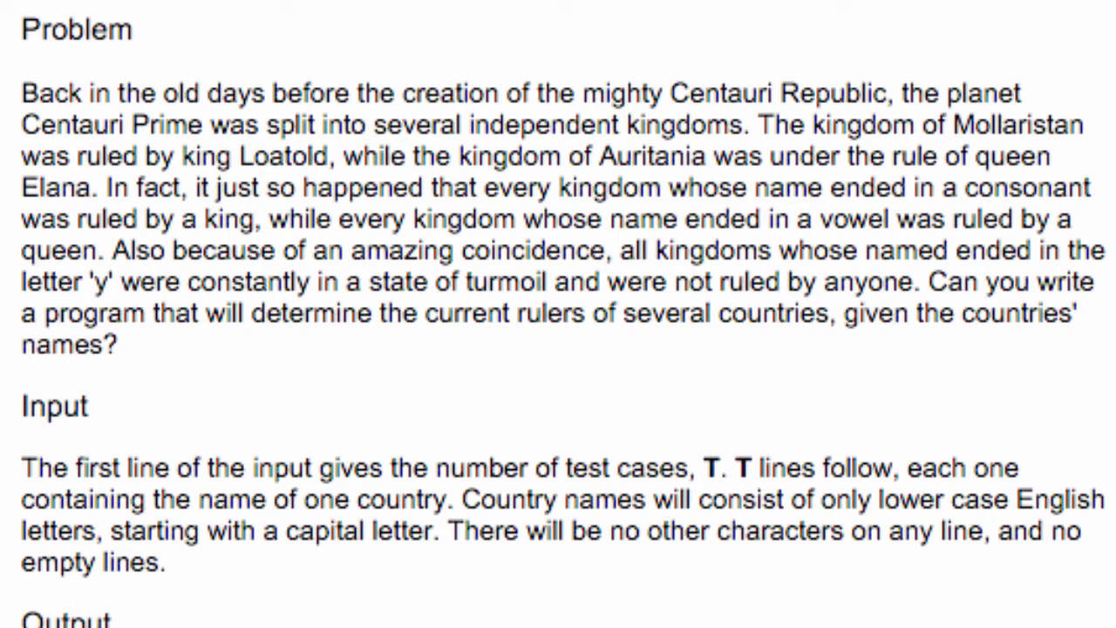
scroll(down, 3)
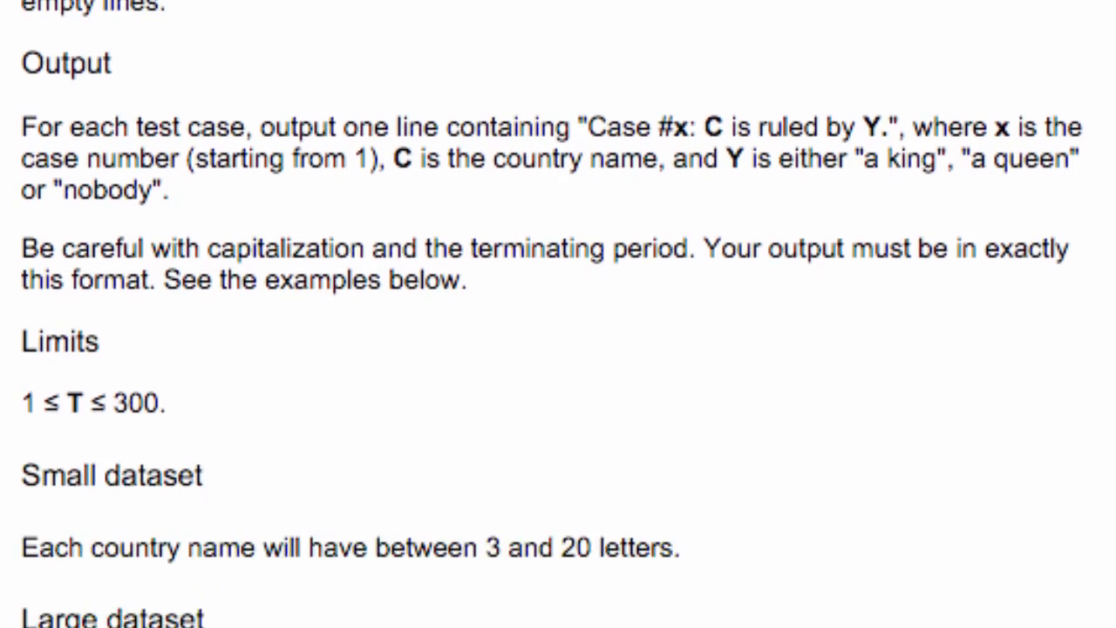
scroll(down, 3)
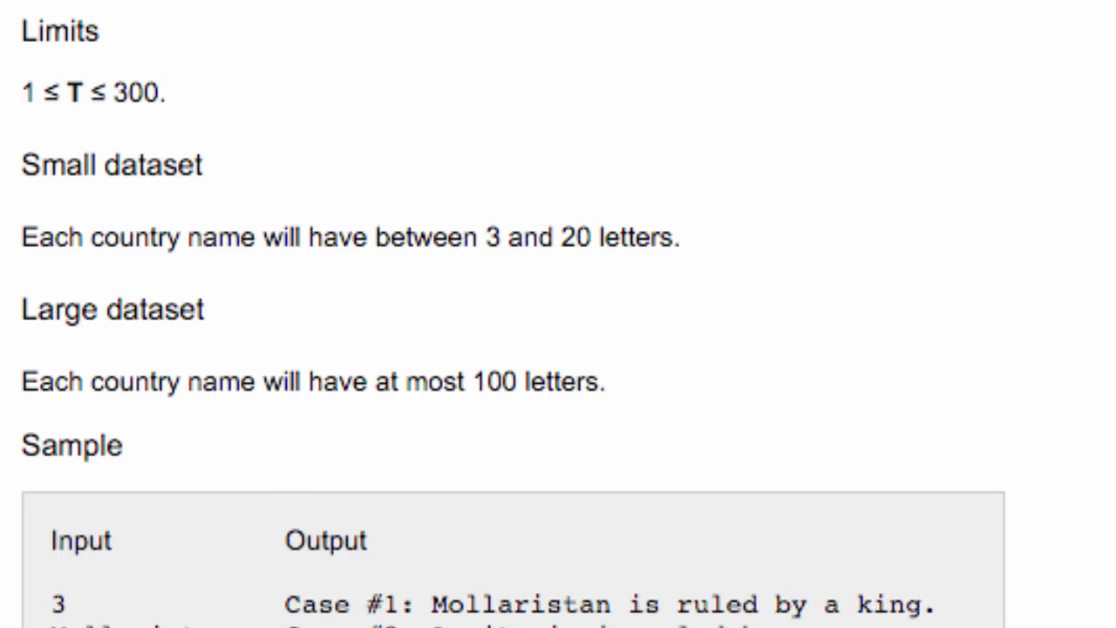
scroll(down, 3)
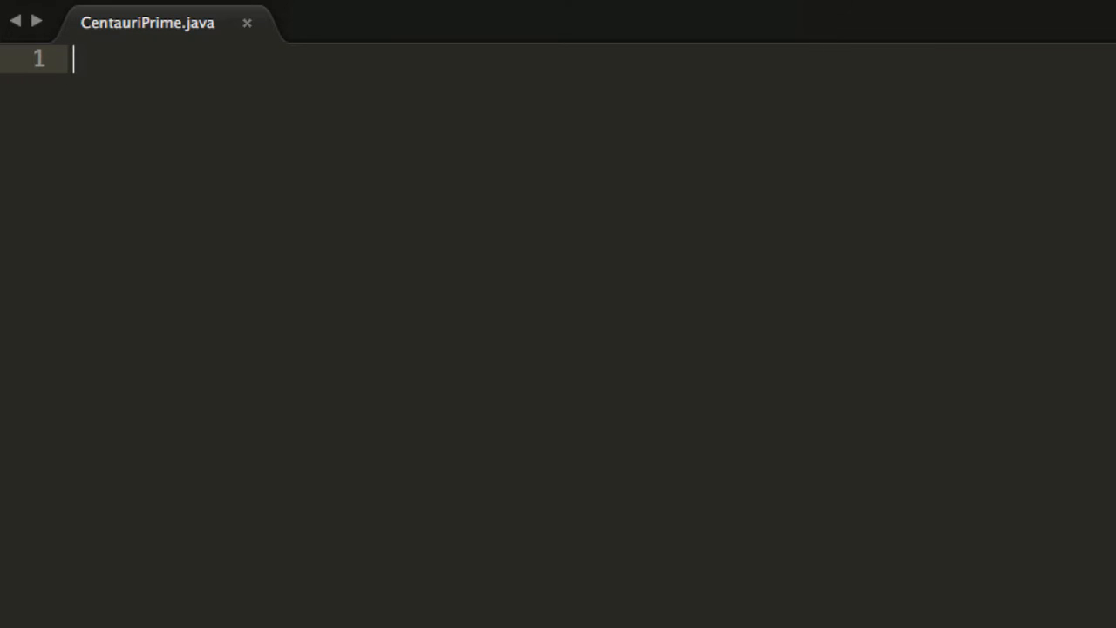
Step: Declare public class CentauriPrime with a public static void main(String[] args) method
text(publi)
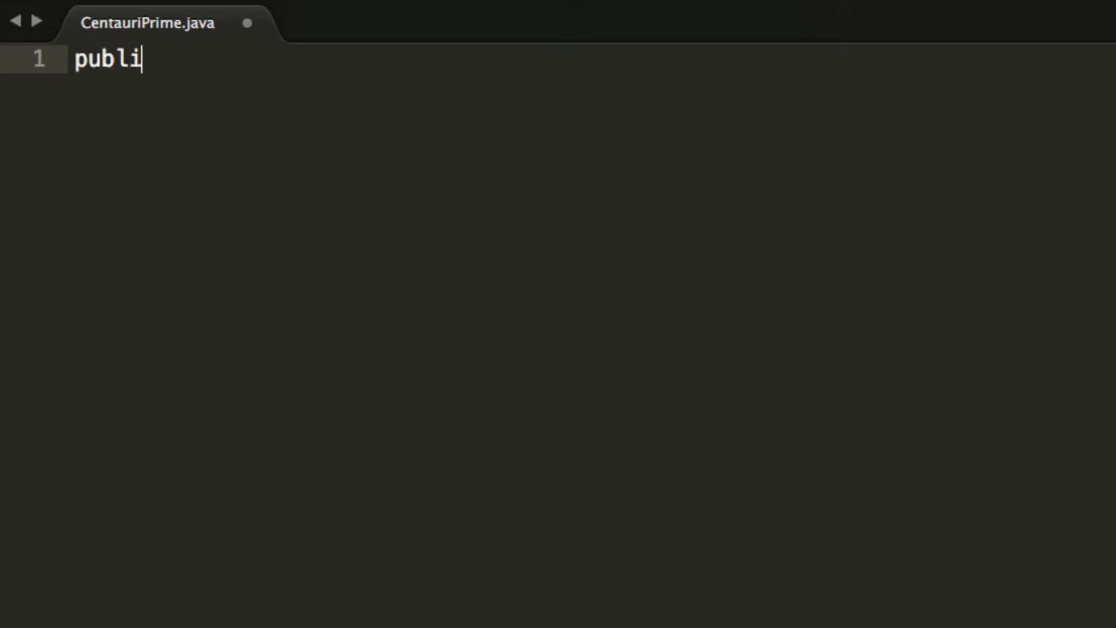
text(c class C)
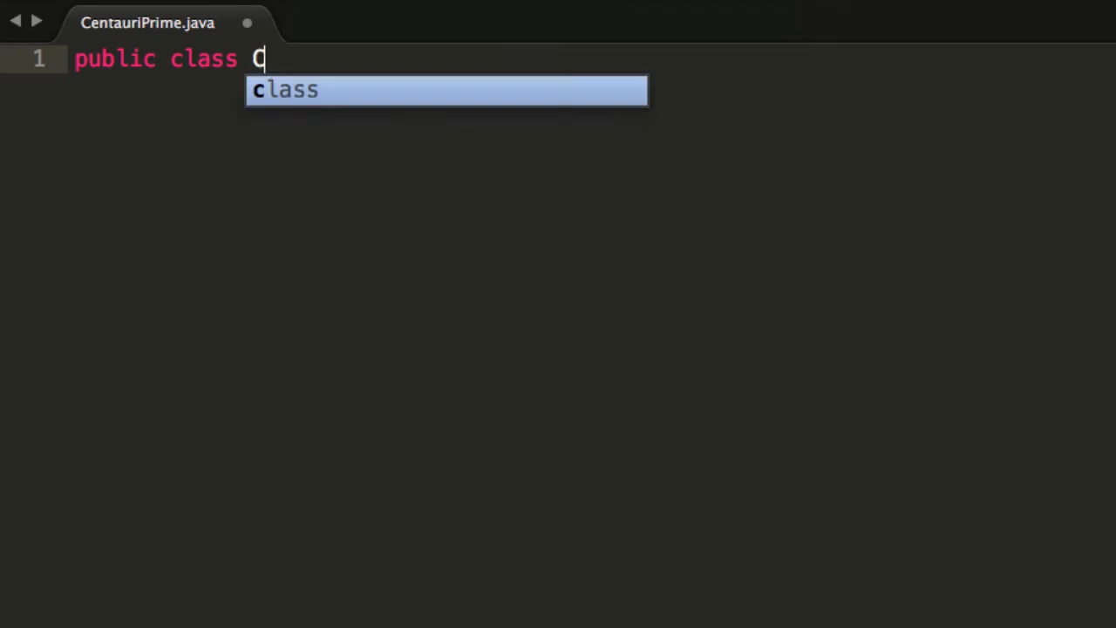
text(entauriPri)
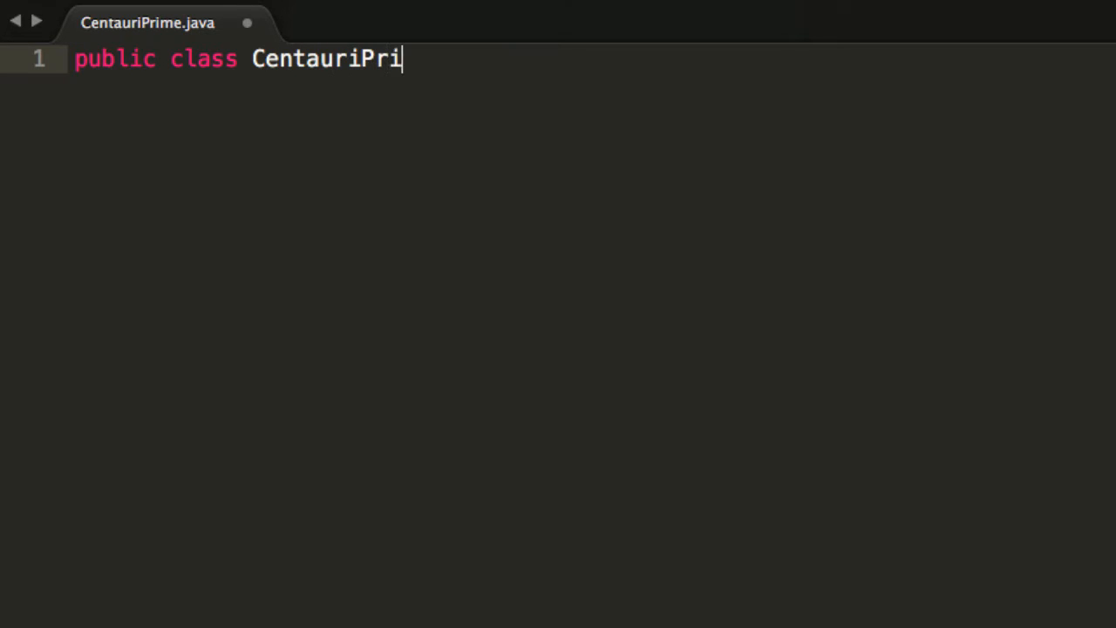
text(me {)
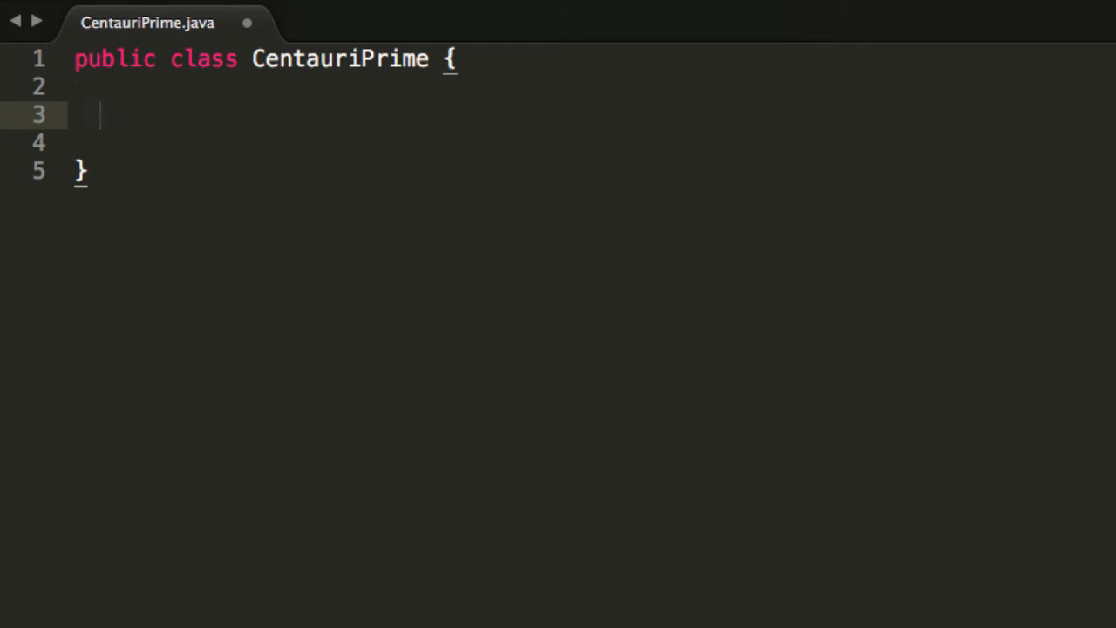
text(public static void main(String[] args) {)
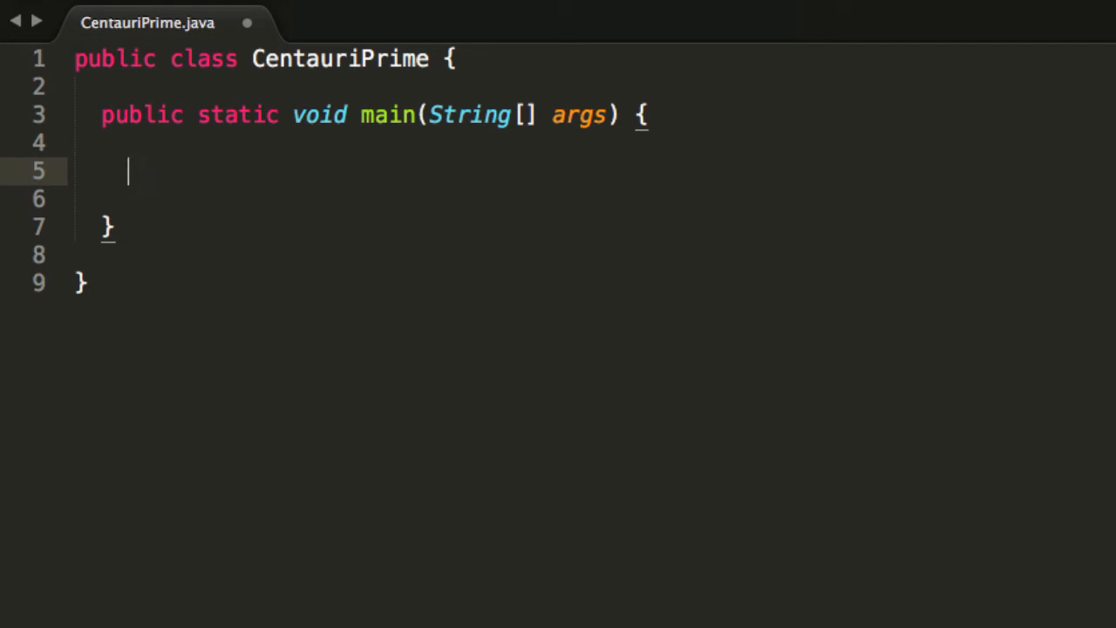
Step: Create Scanner sc on System.in and add import java.util.*; above the class
text(Scanner sc = new Scanner(/)
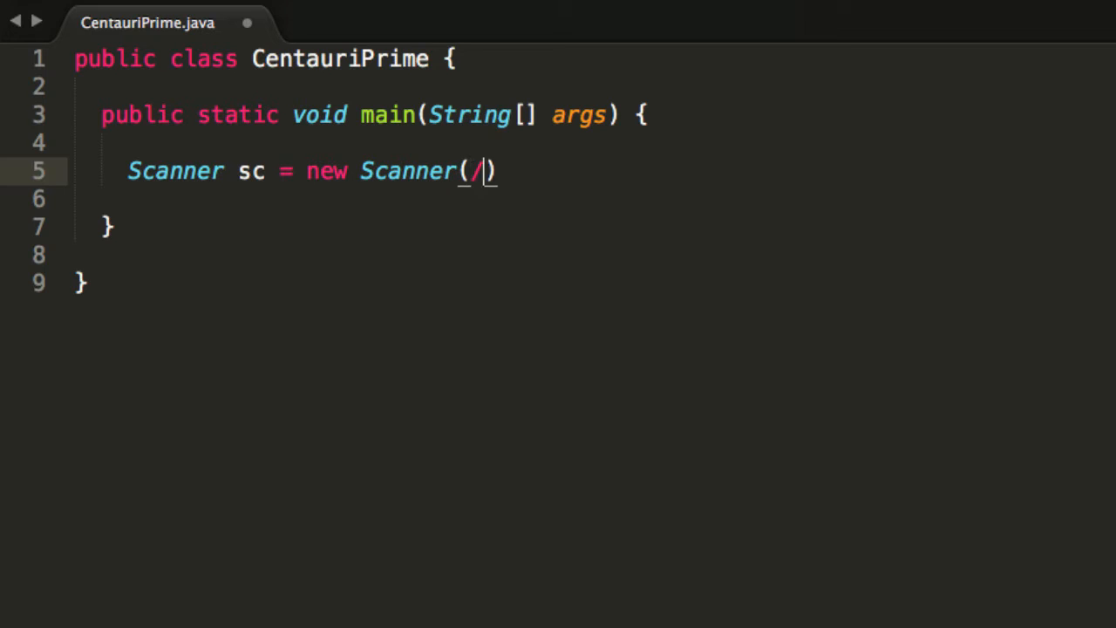
text(System.)
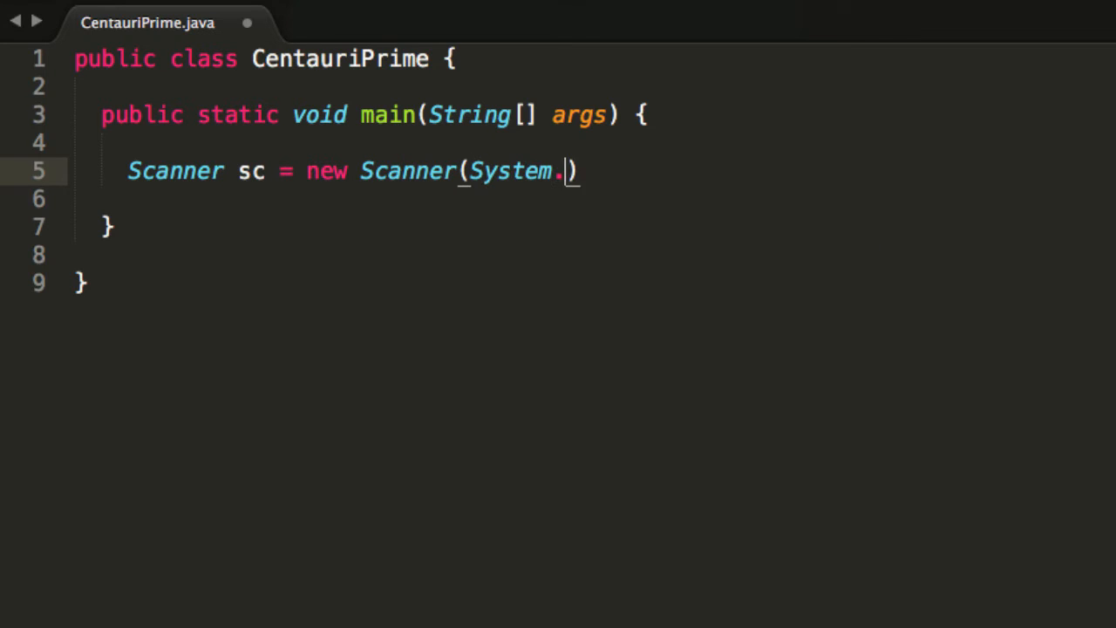
text(in);)
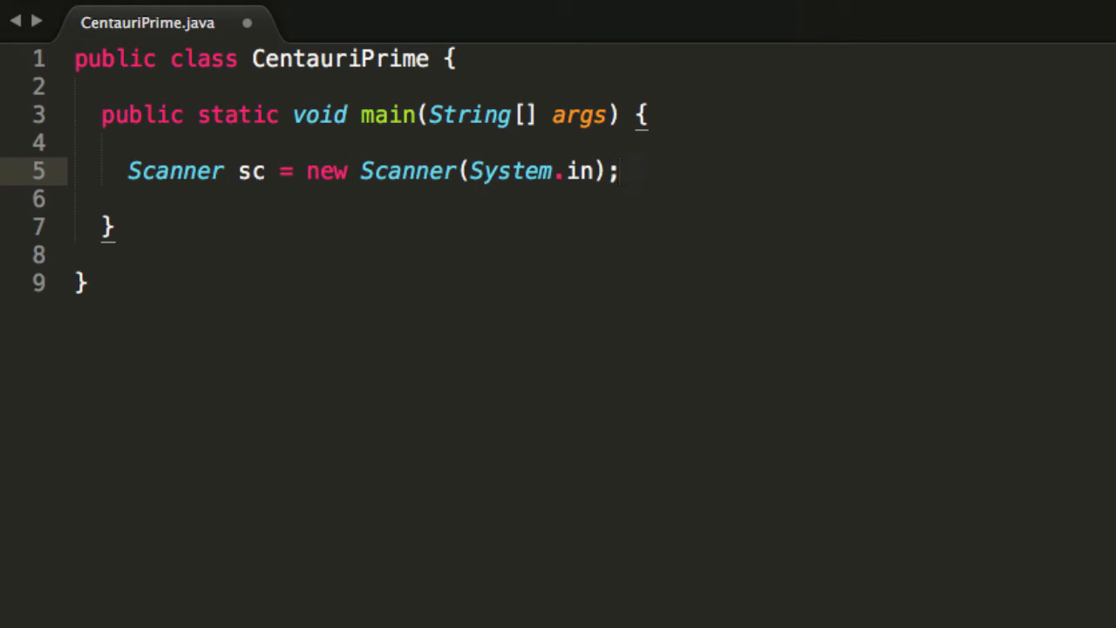
key(enter)
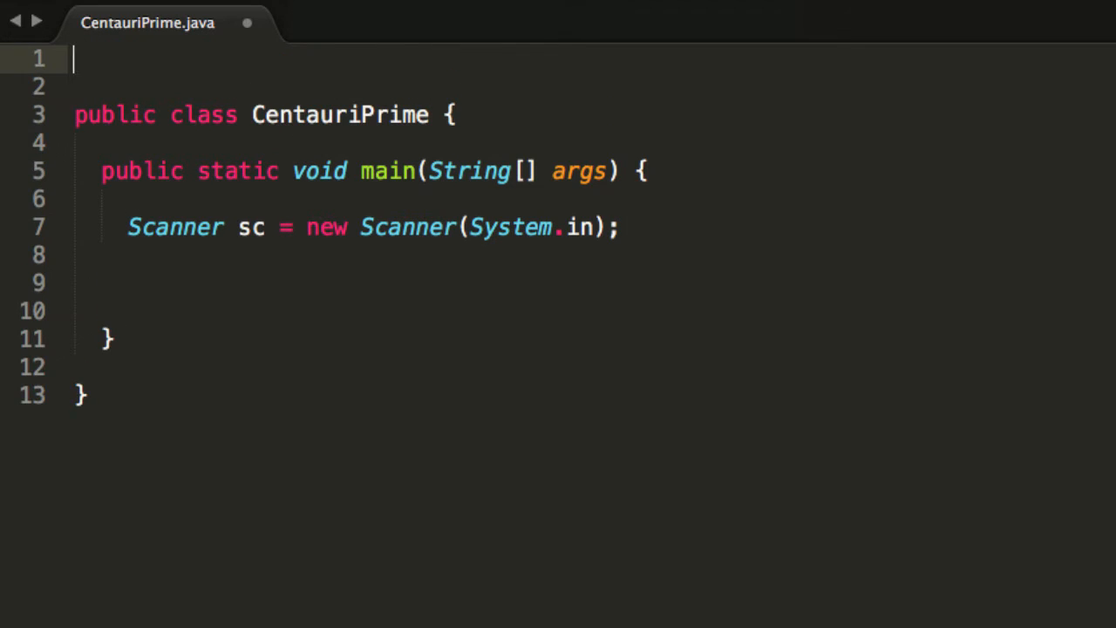
text(import java)
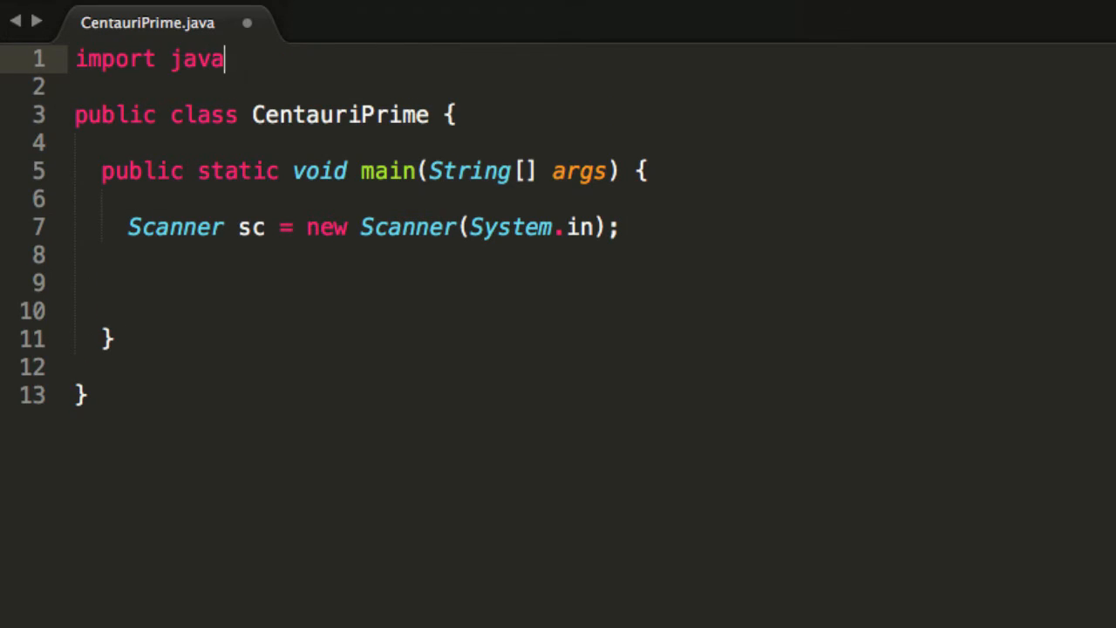
text(.util.*;)
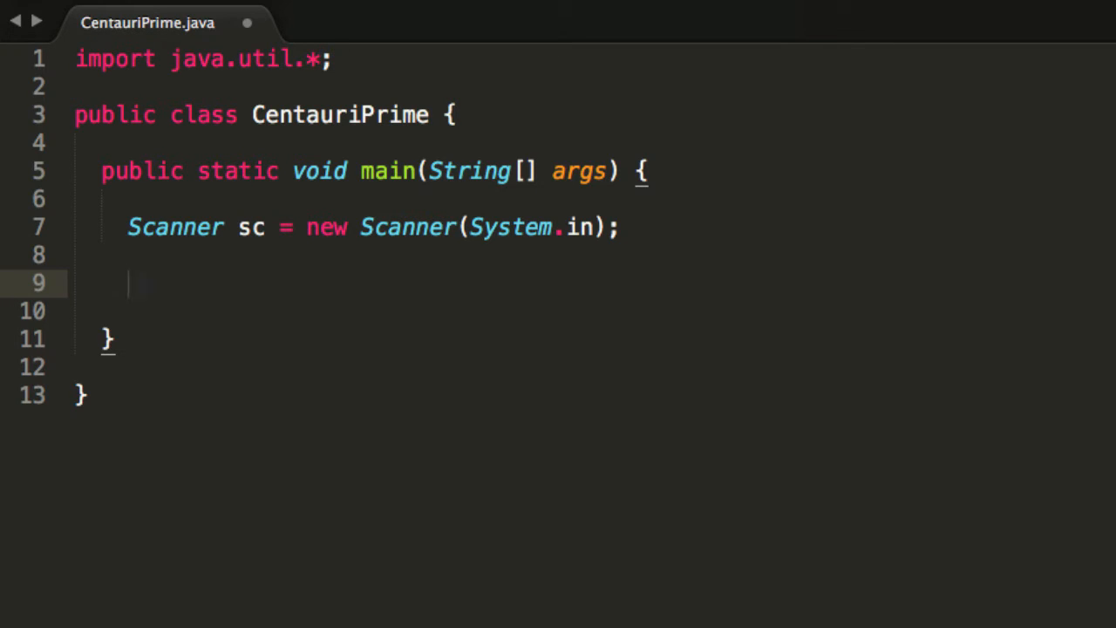
Step: Read int t as Integer.valueOf(sc.nextLine()) from the first input line
text(int t = sc.next:o)
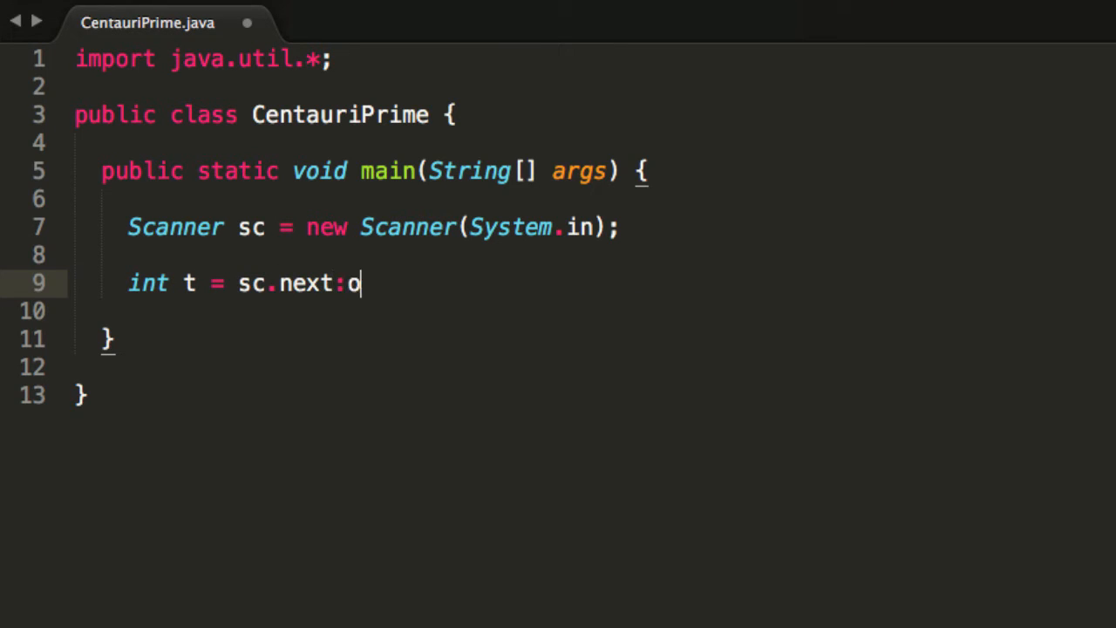
text(Li)
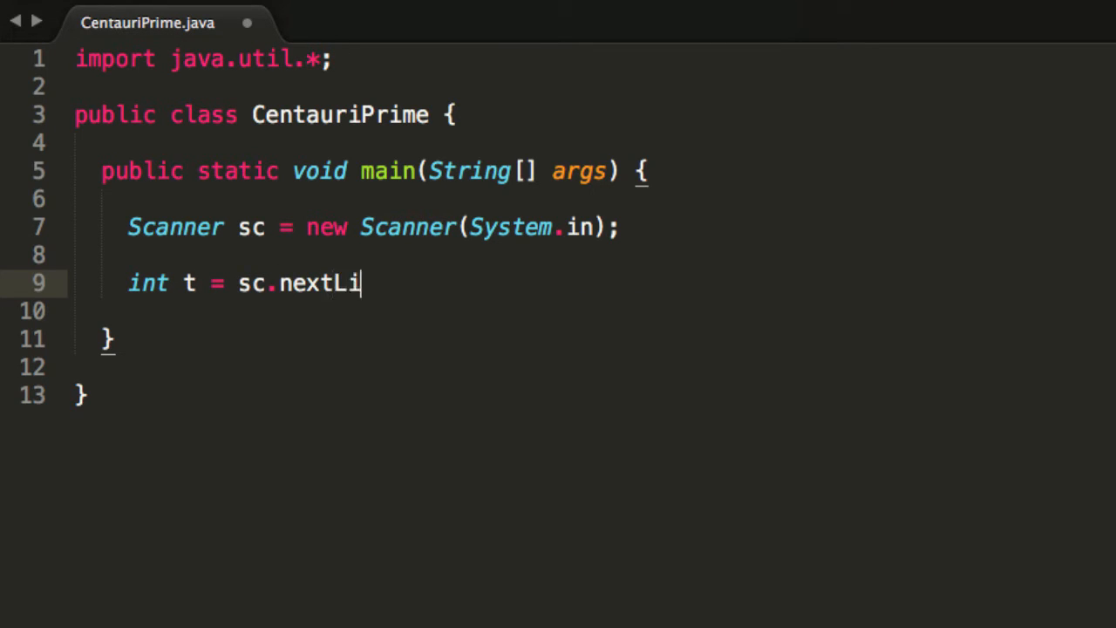
text(ne();)
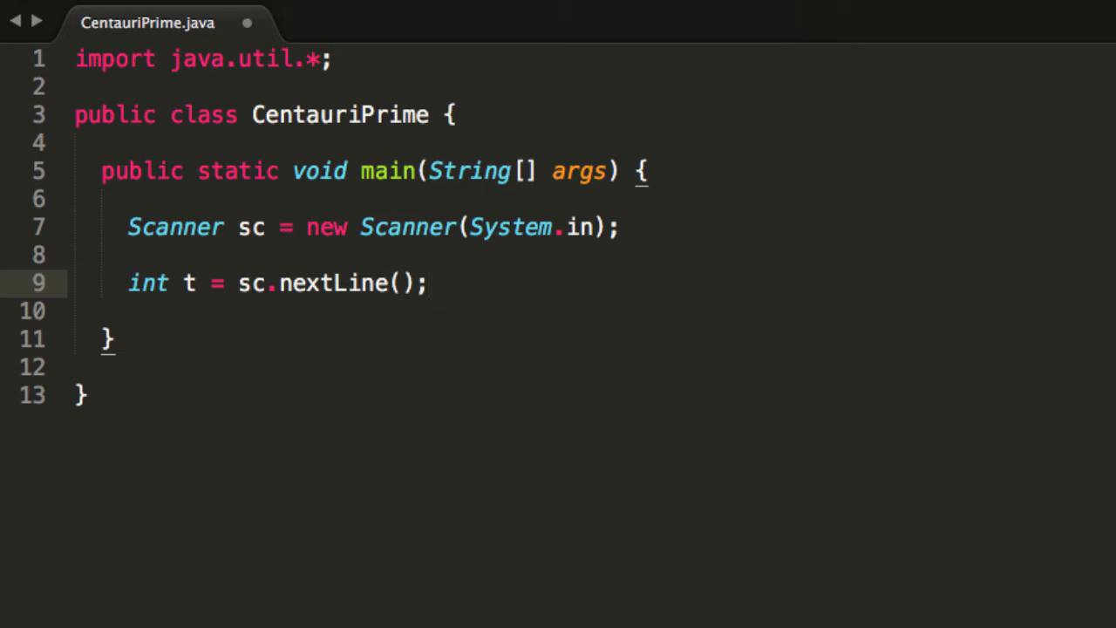
click(251, 282)
text(Integer.val)
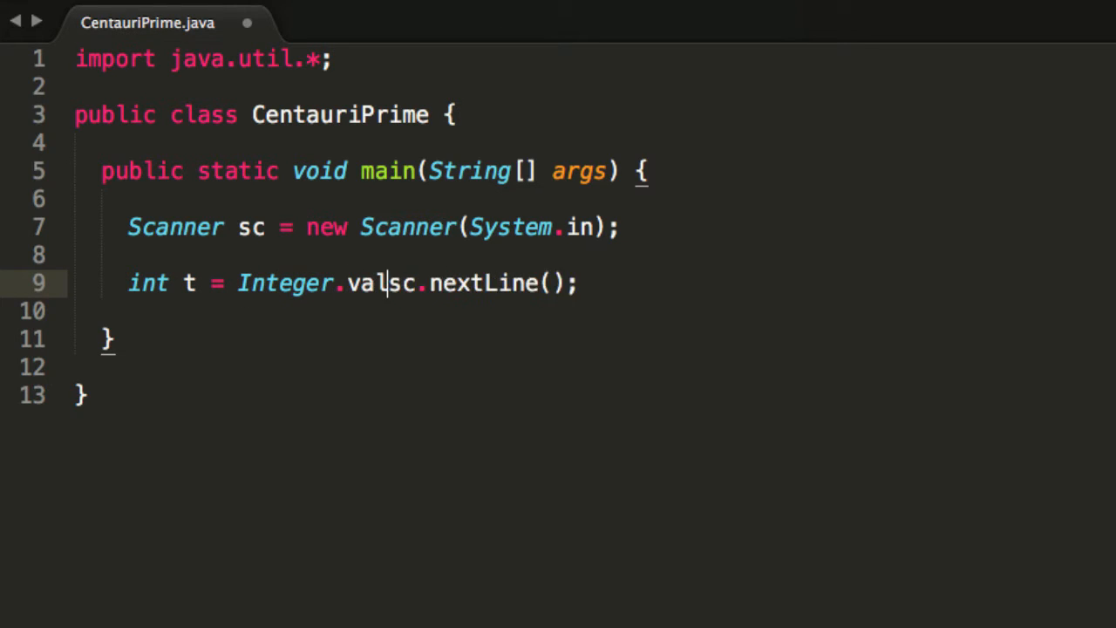
text(ueOf()
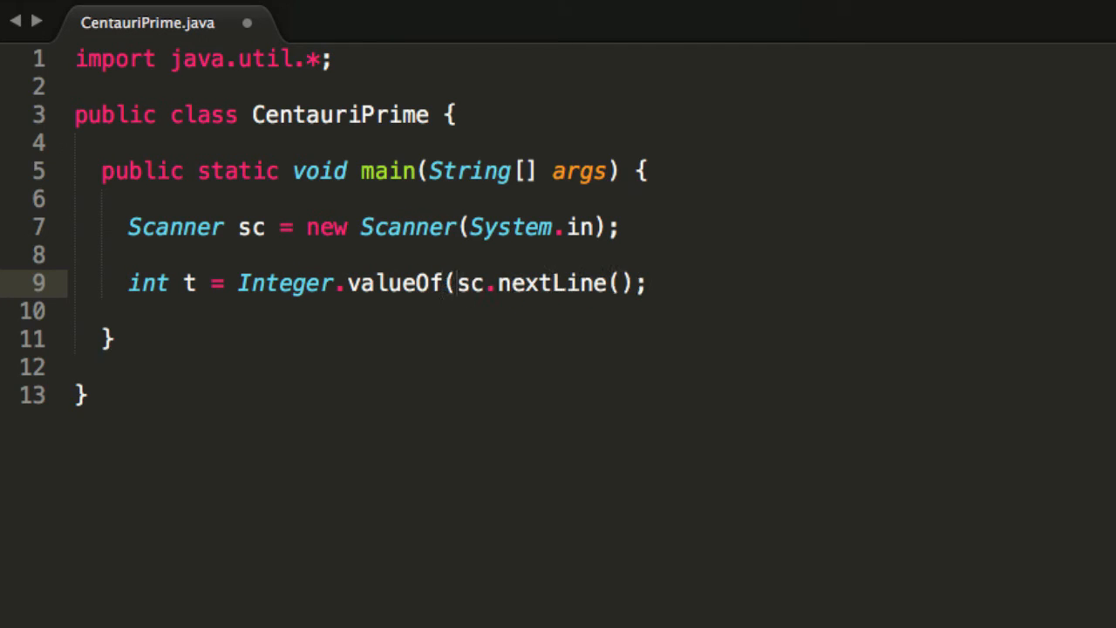
text())
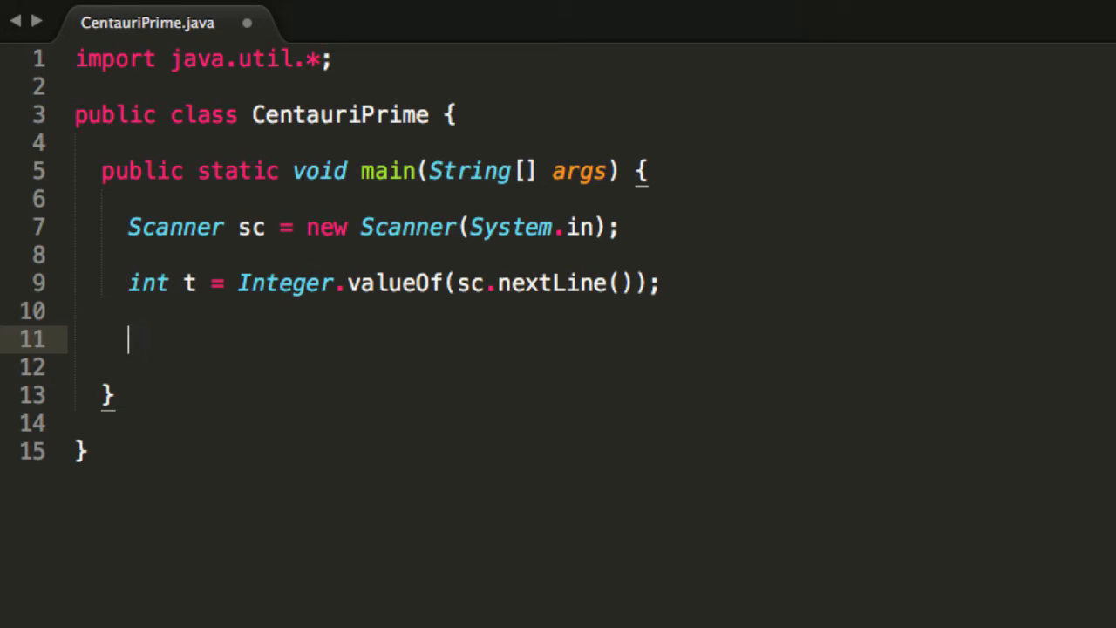
Step: Write a for loop over test cases starting at int i = 1
text(for ())
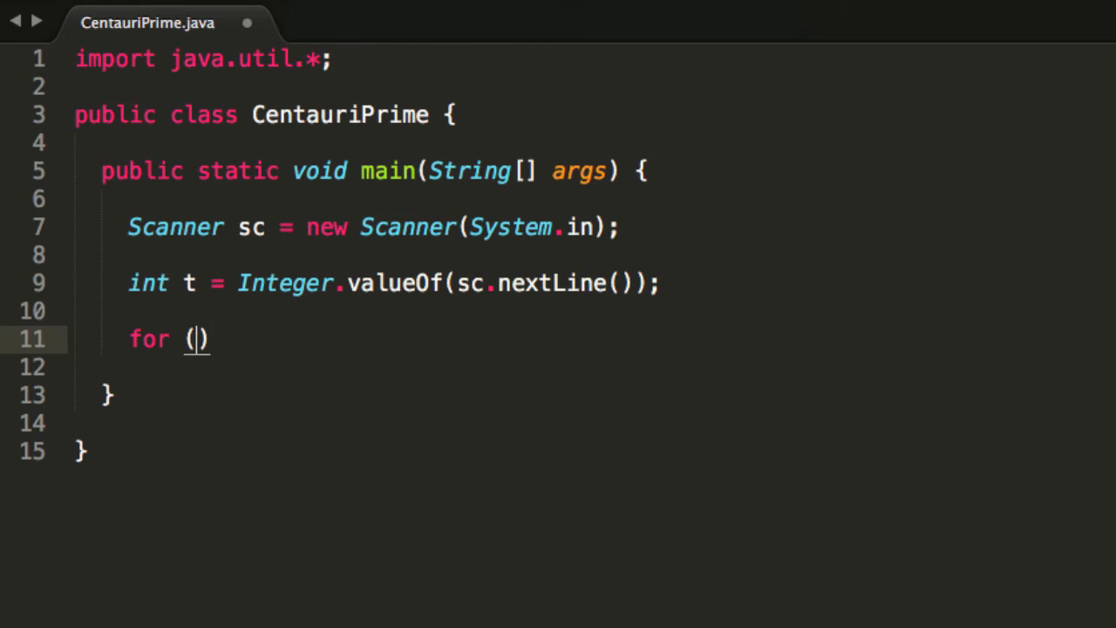
text(int i =)
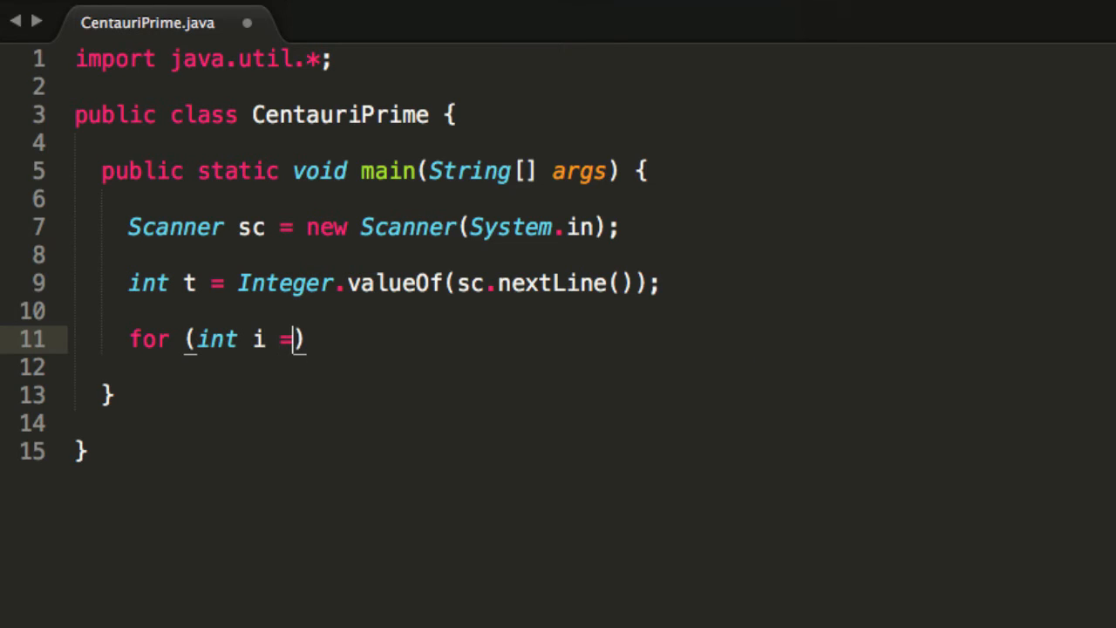
text(1;)
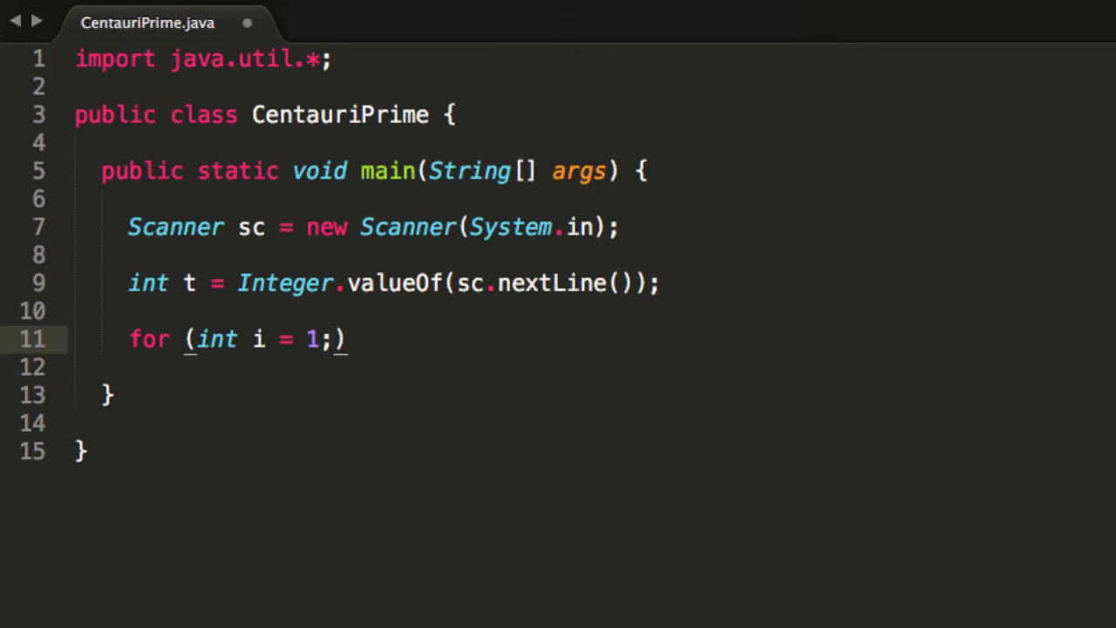
text(i <= t; i++)
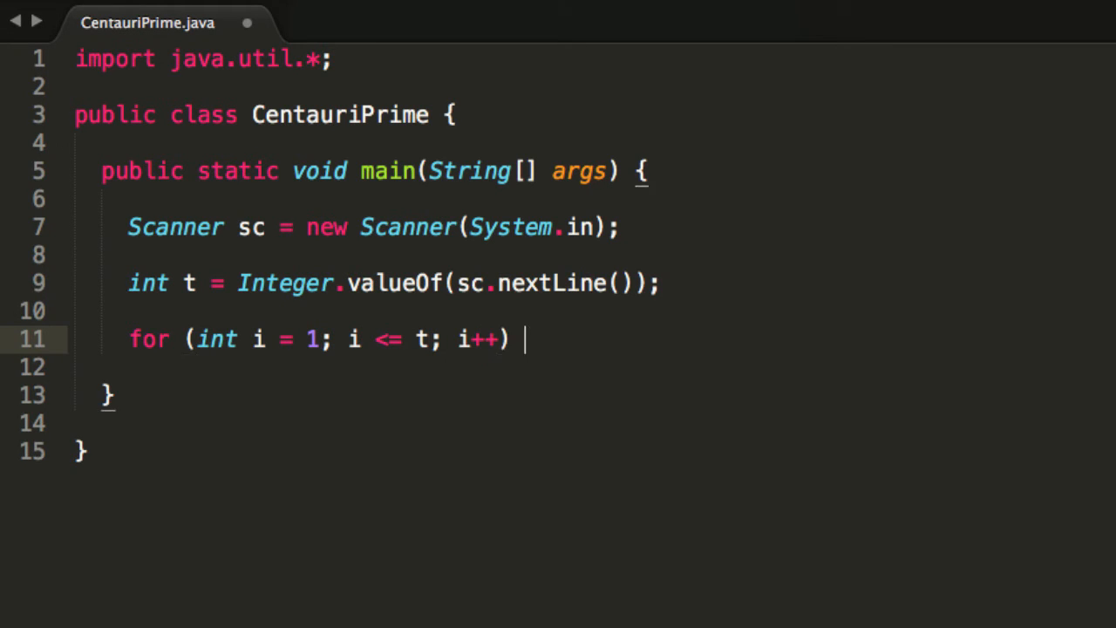
text({)
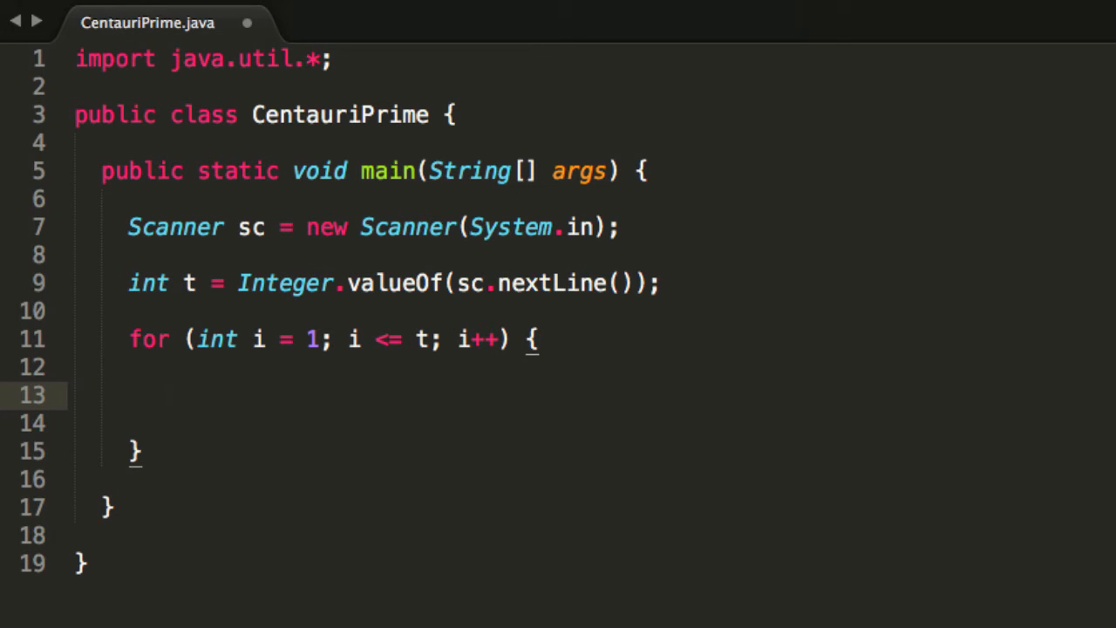
Step: Inside the loop read String country = sc.nextLine();
text(String)
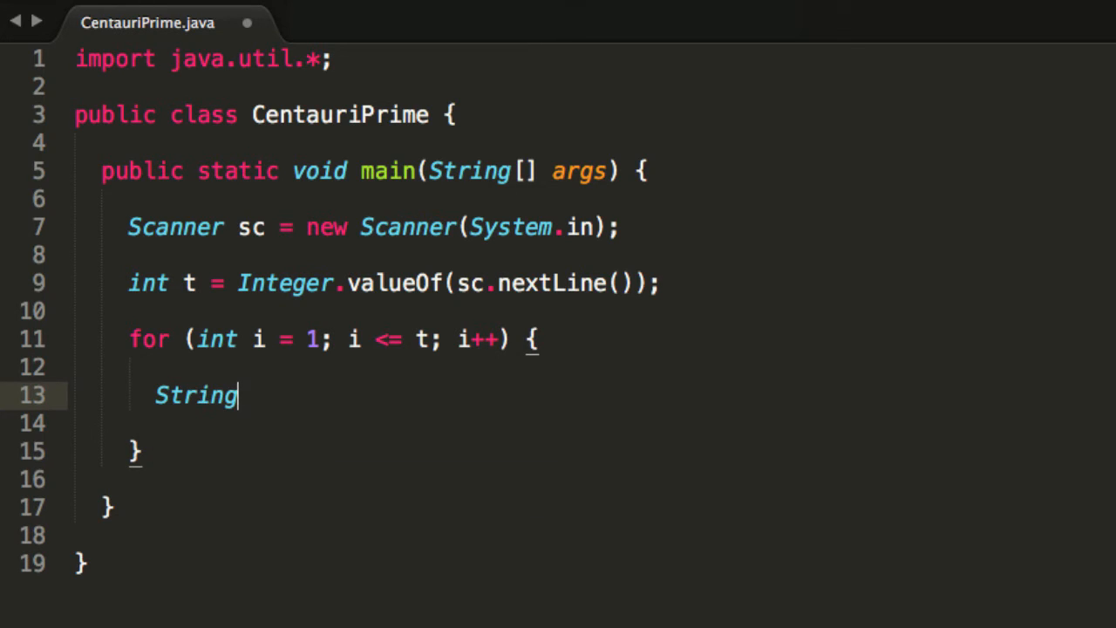
text(country)
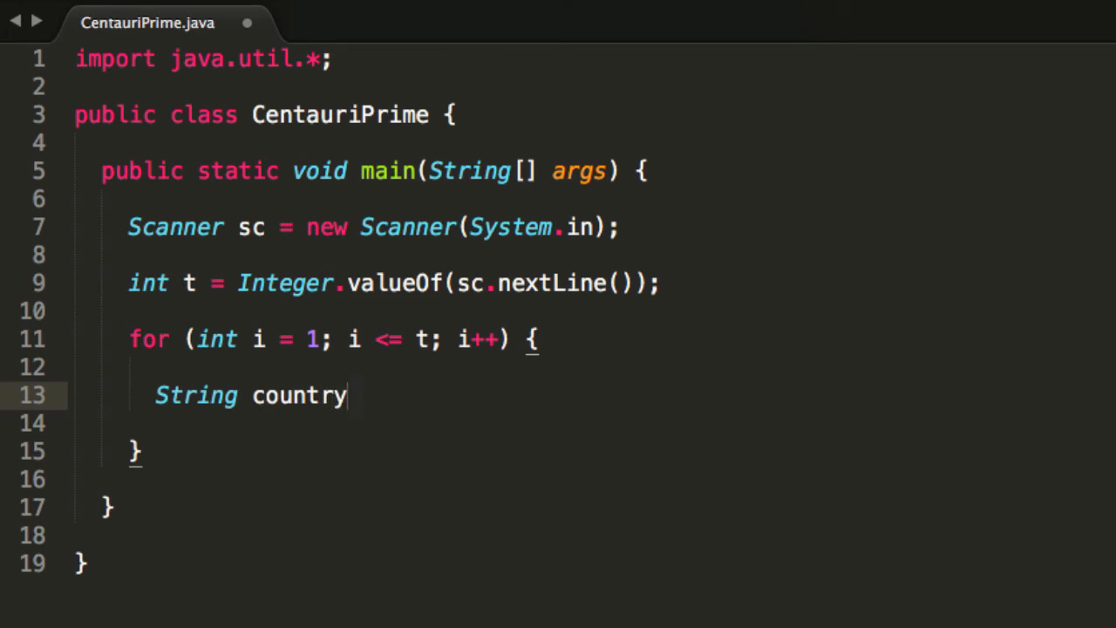
text(= sc.m)
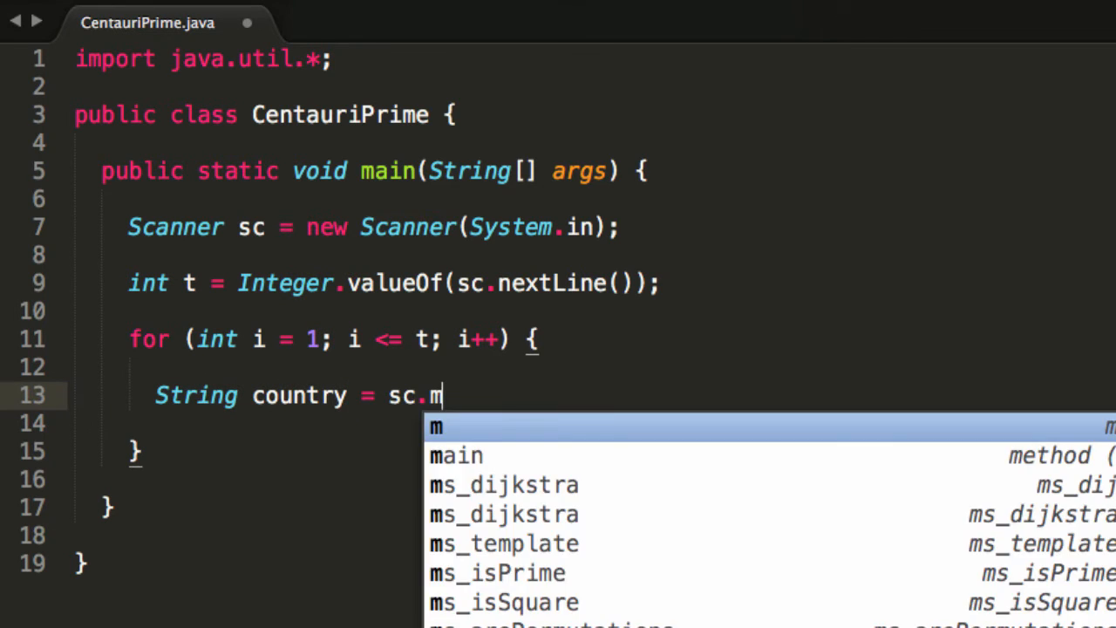
text(next)
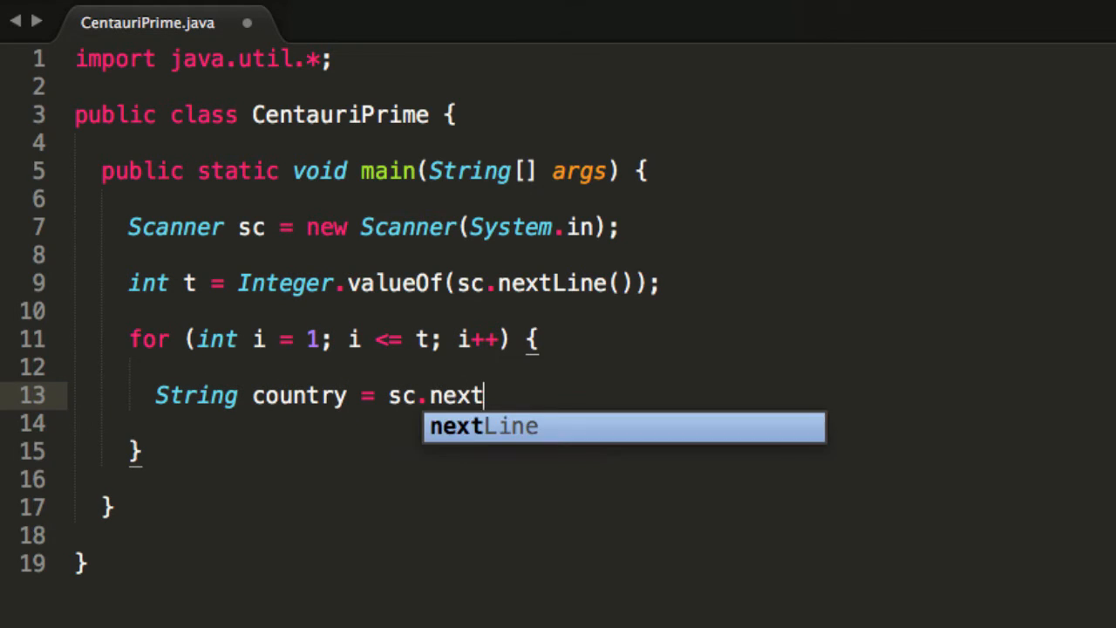
key(Tab)
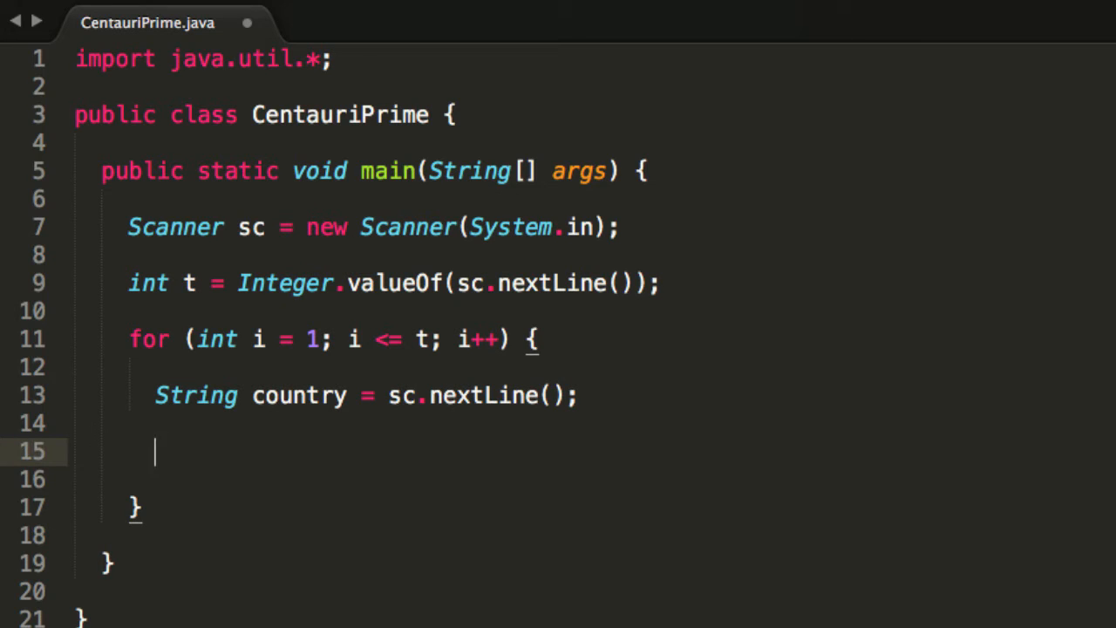
Step: Store char lastLetter = country.charAt(country.length() - 1);
text(char)
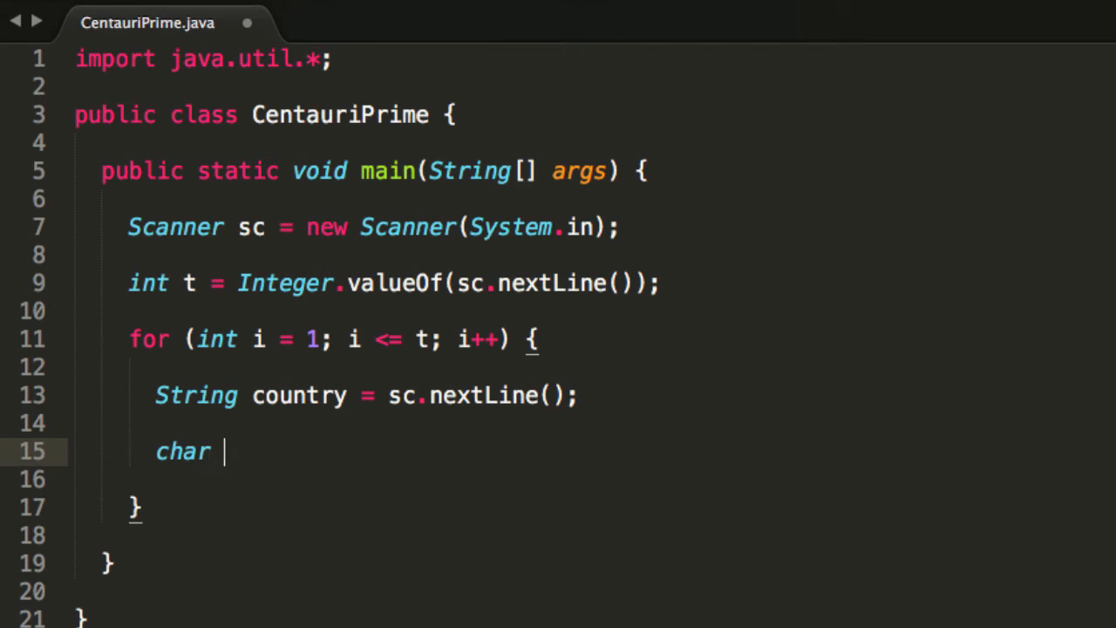
text(lastLe)
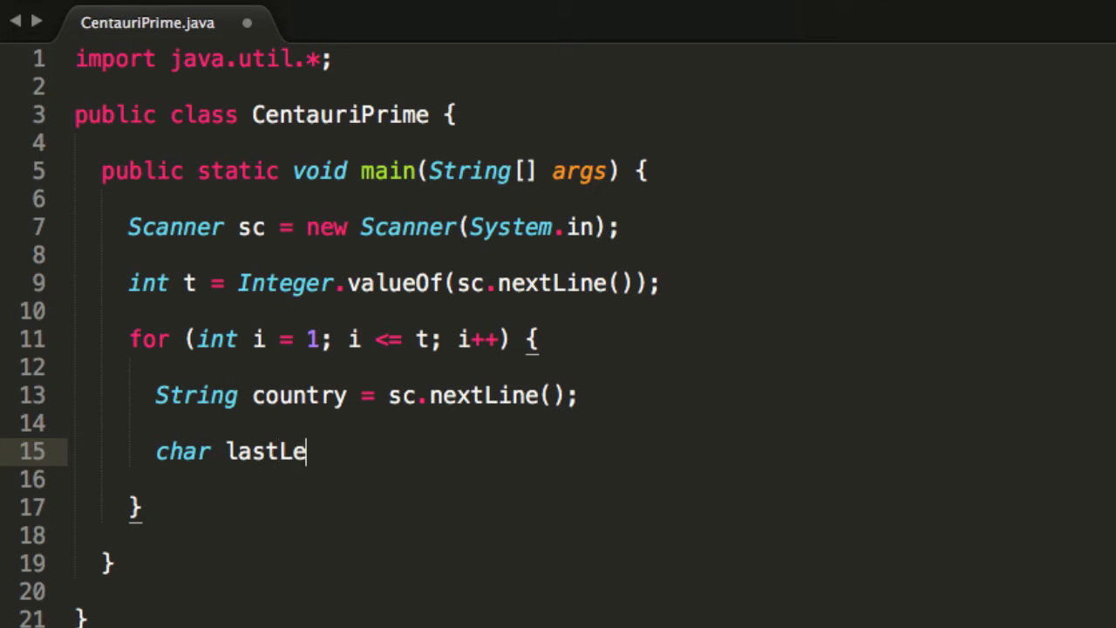
text(tter = country.charA)
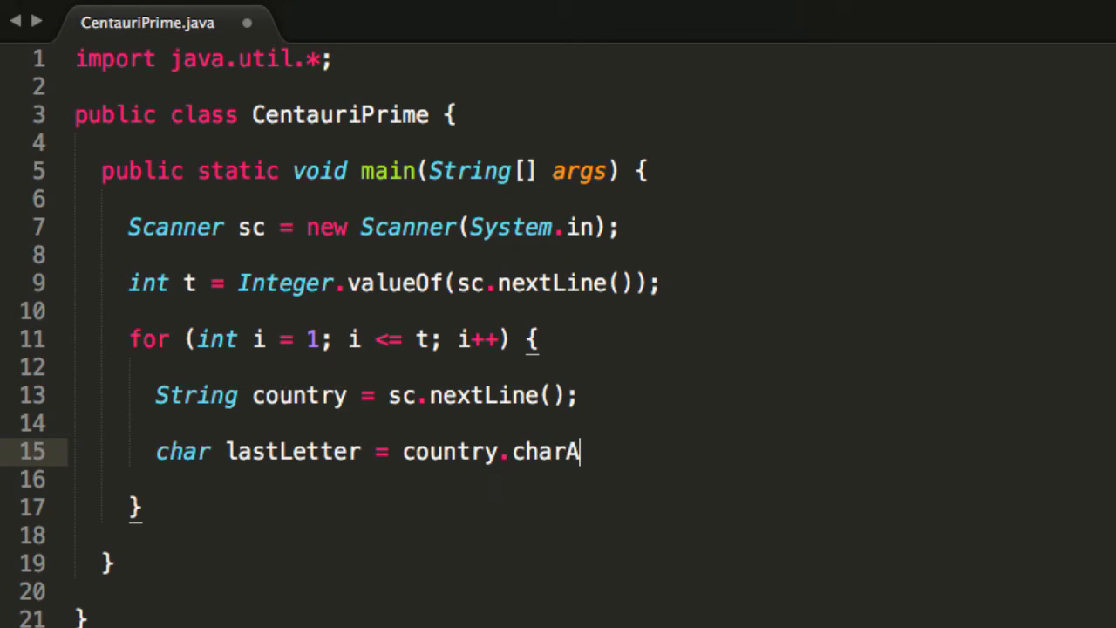
text(t())
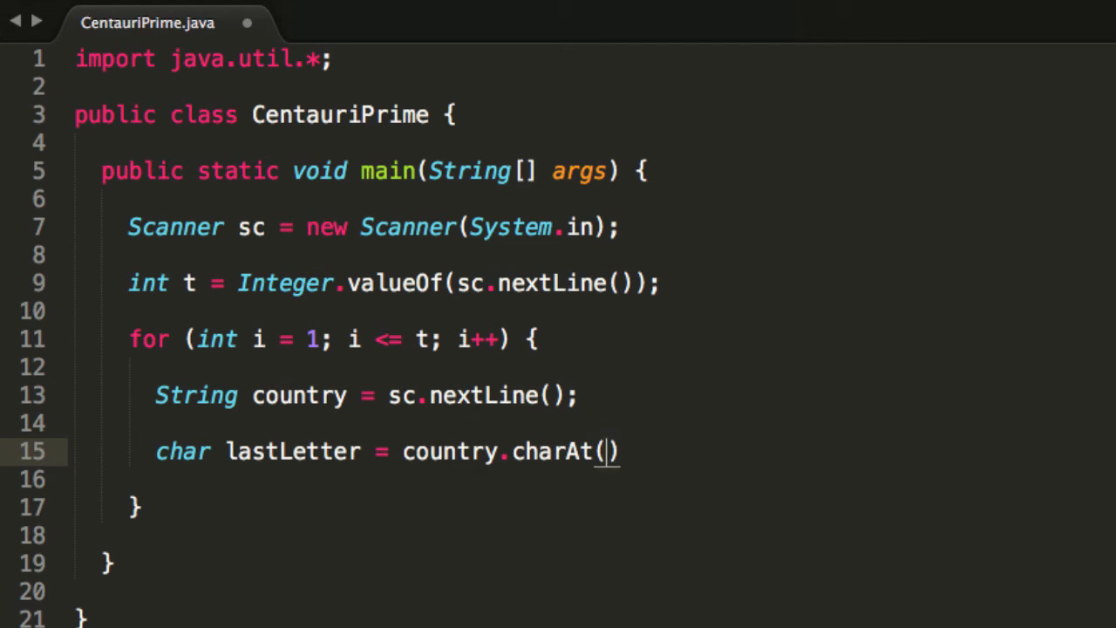
text(country)
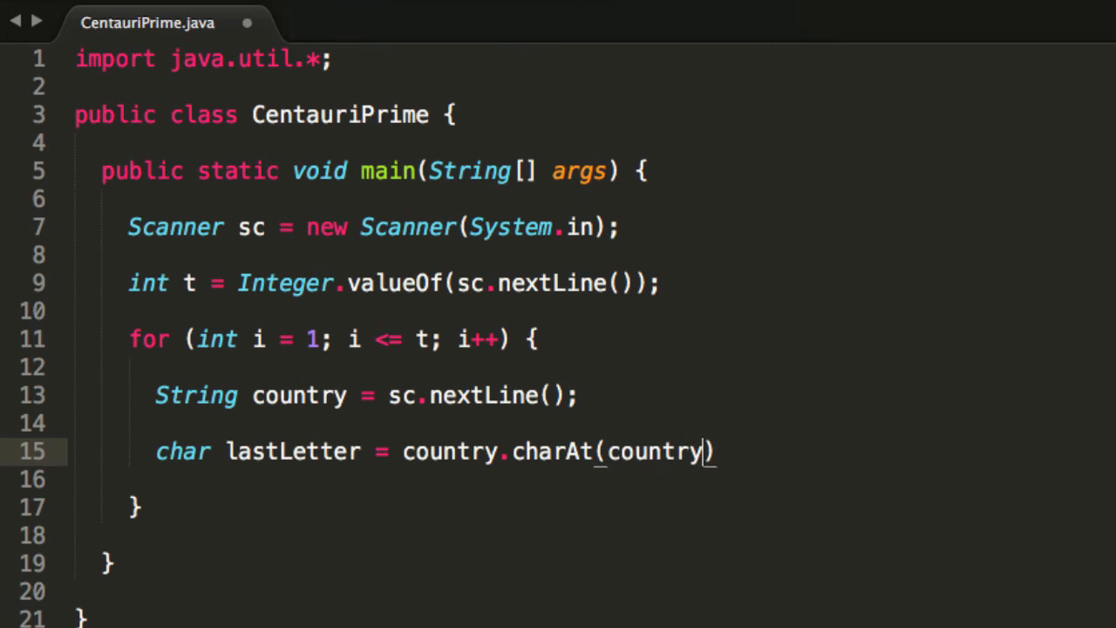
text(.lengt)
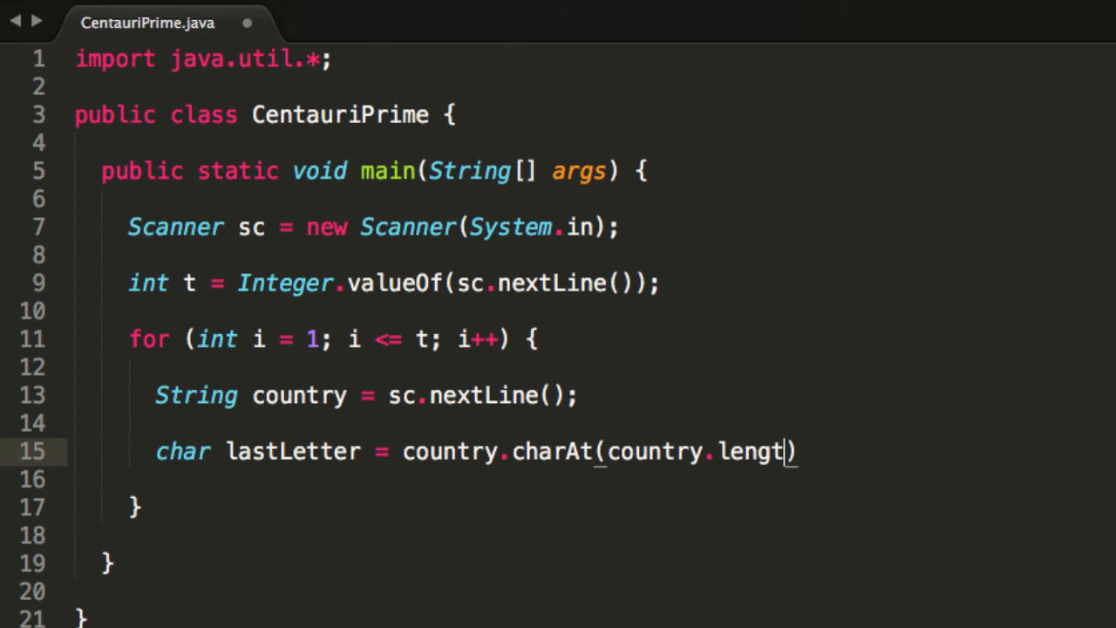
text(h() - 1))
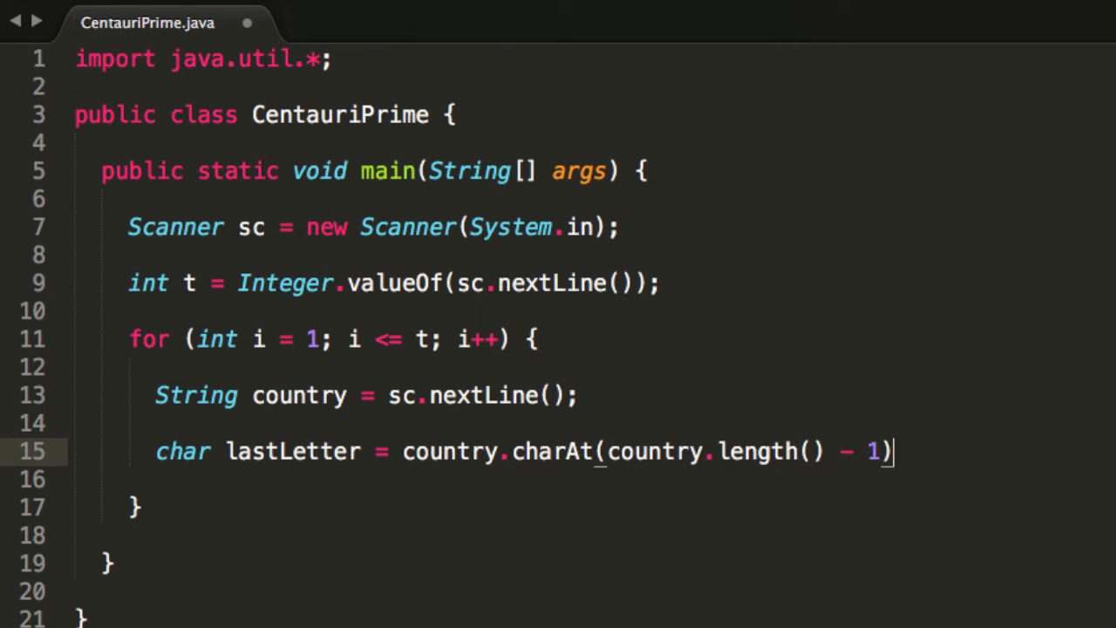
text(;)
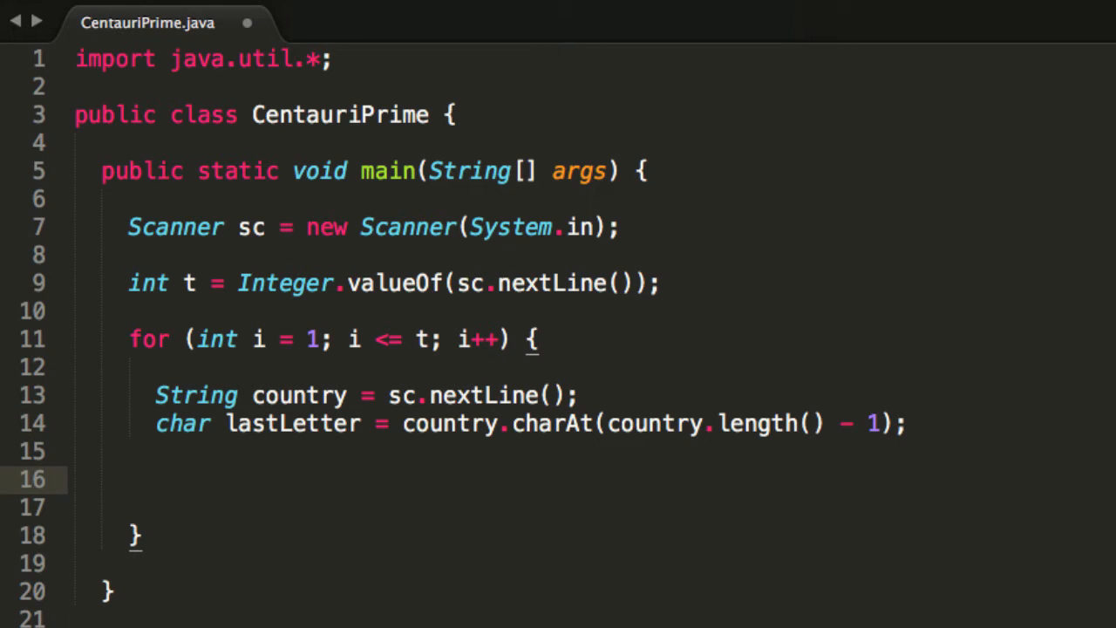
Step: Add an if (lastLetter == 'y') branch commented // ruler is nobody
text(if ())
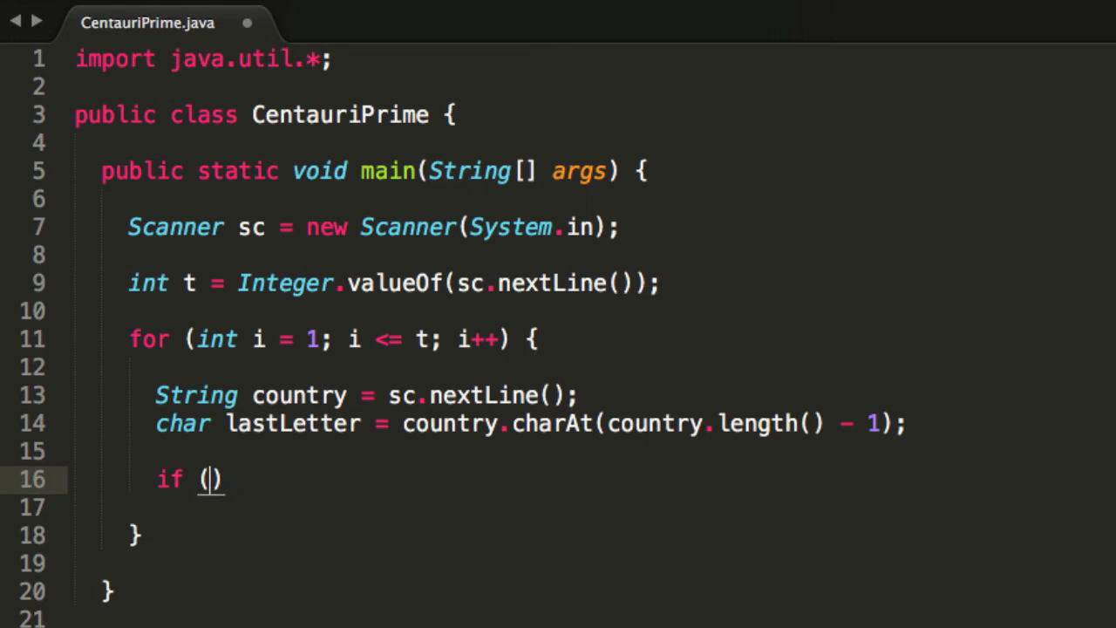
text(lastLetter ==)
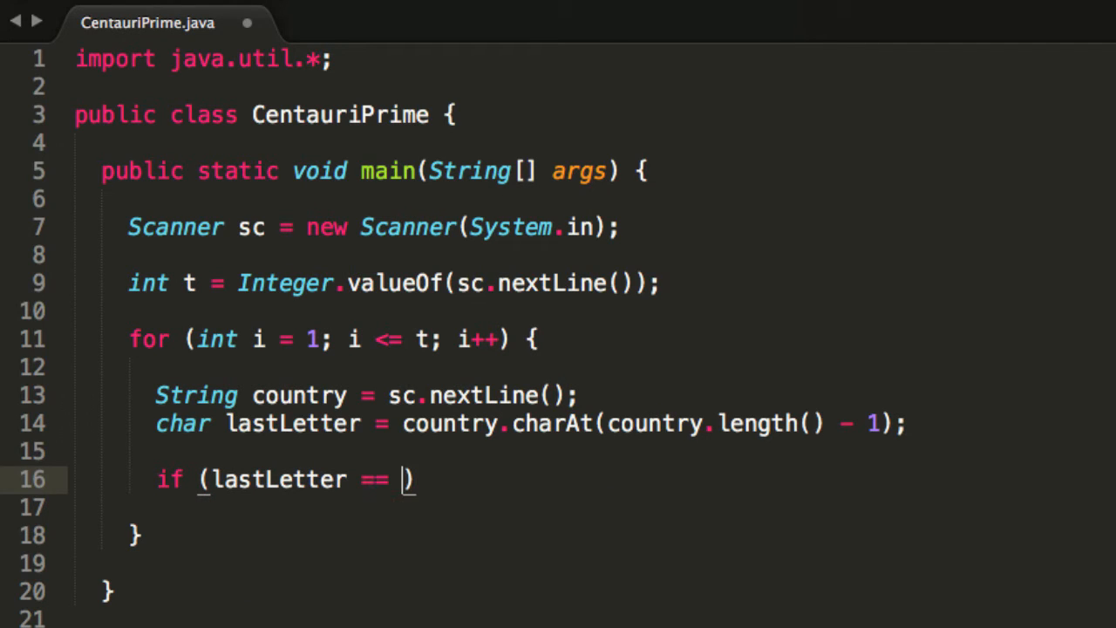
text('y')
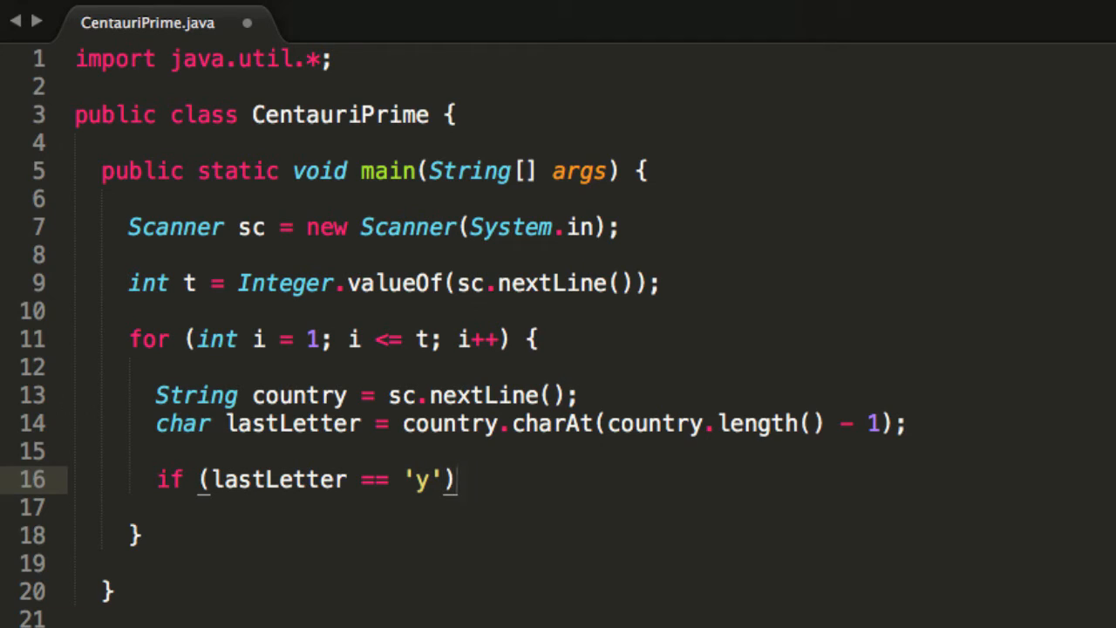
key(enter)
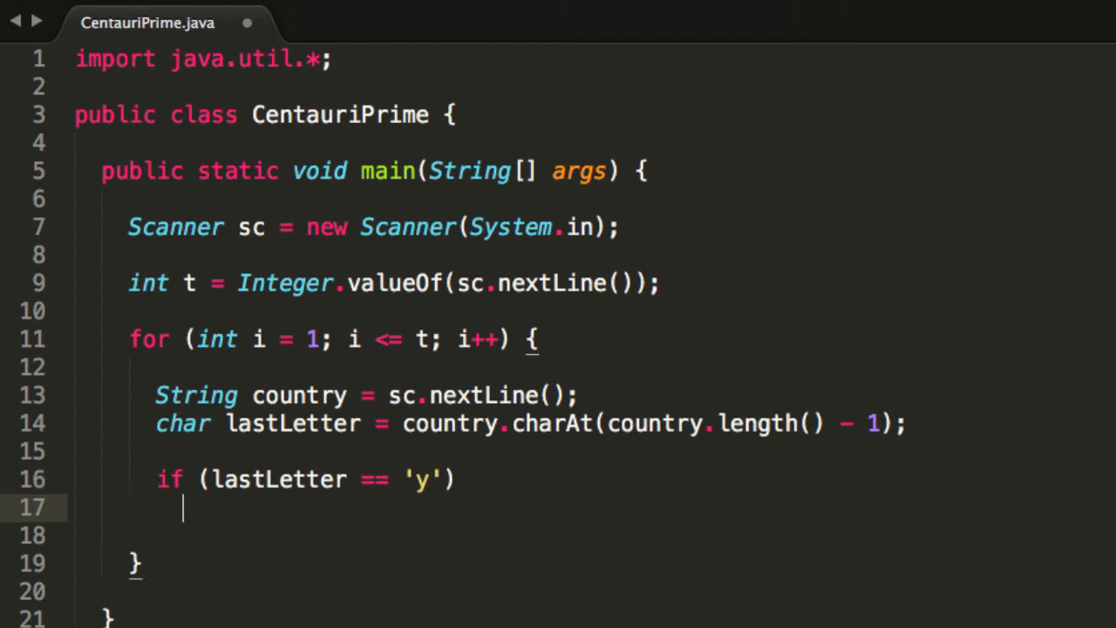
text(//)
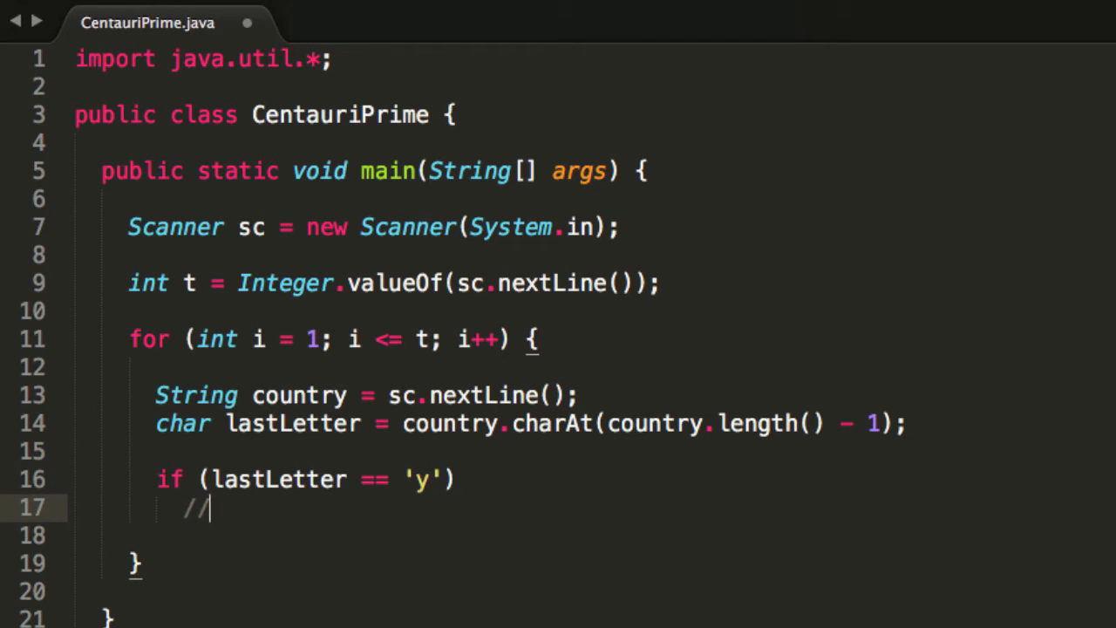
text(ruler is)
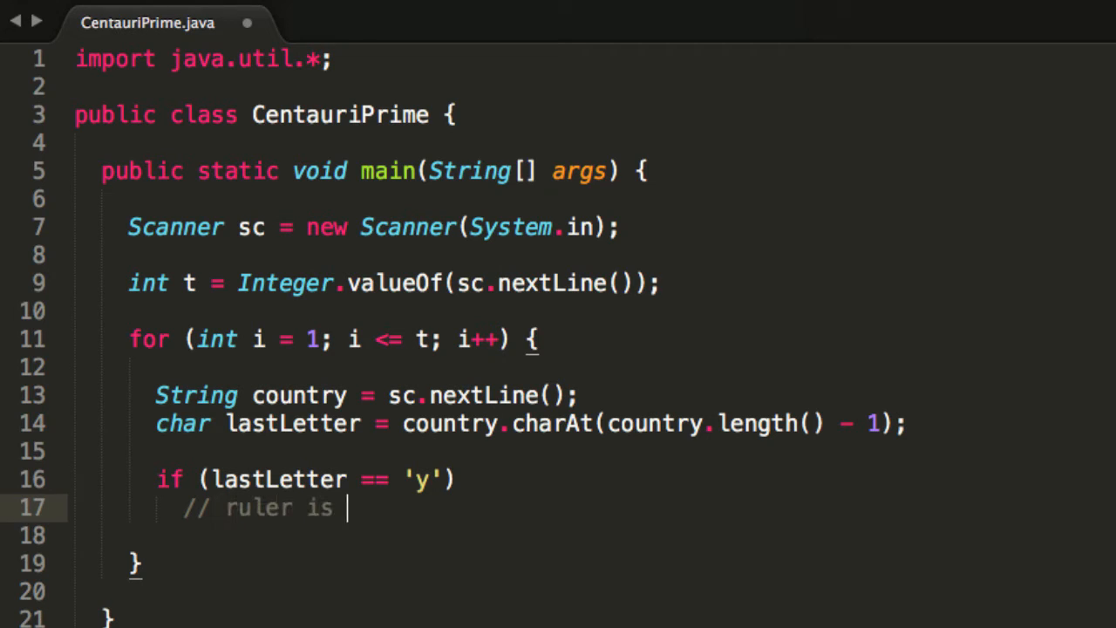
text(nobody)
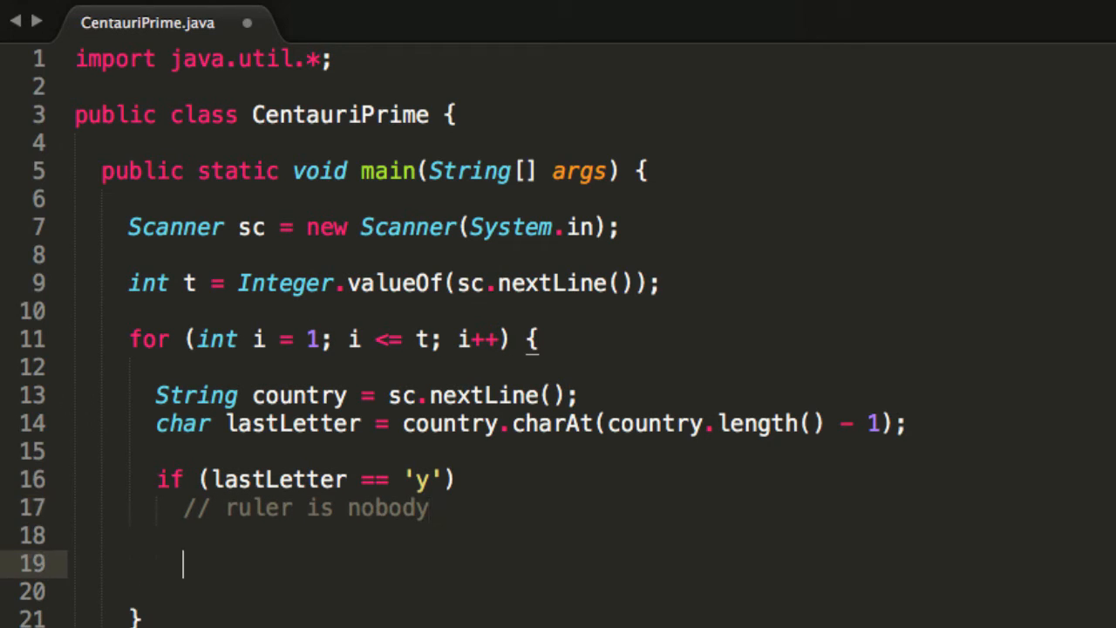
Step: Add a branch checking lastLetter against 'a','e','i','o','u', commented // ruler is a queen
text(if ())
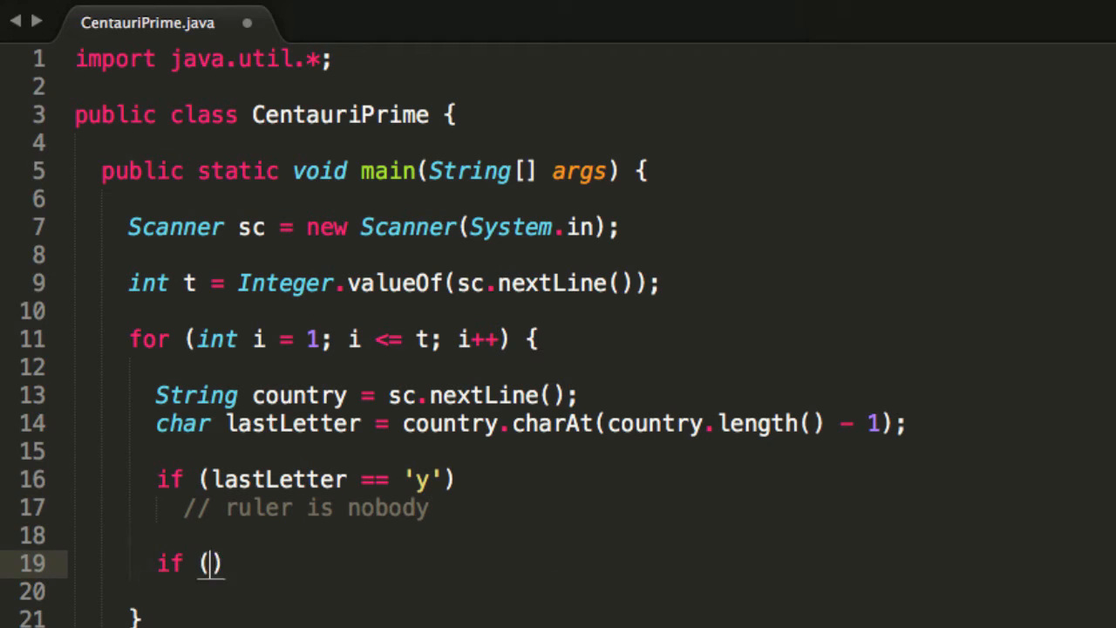
text(lastLetter)
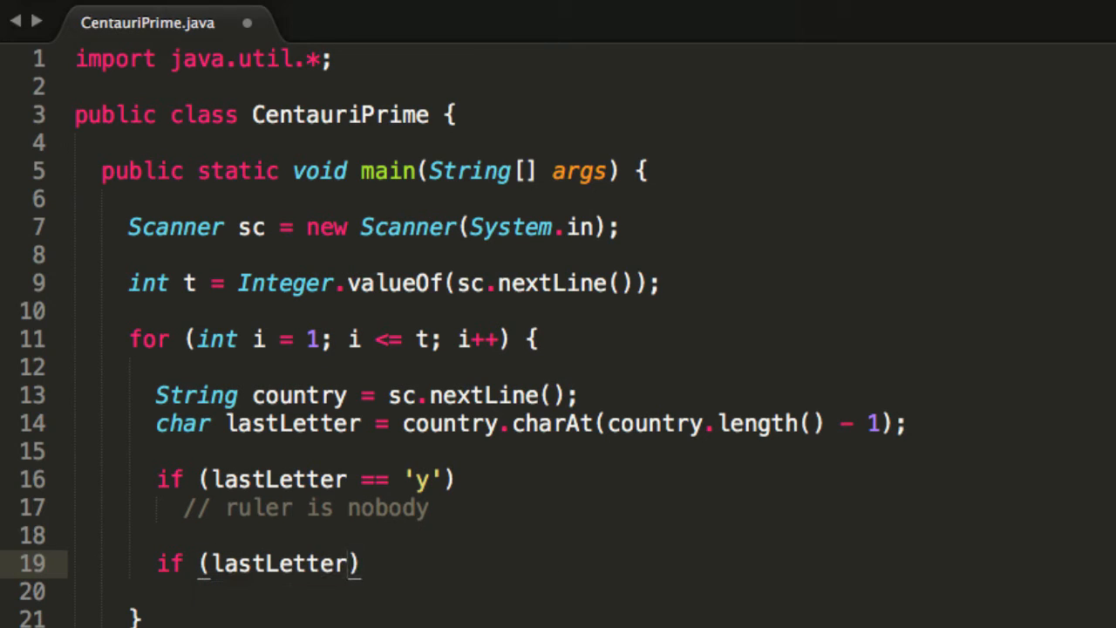
text(==)
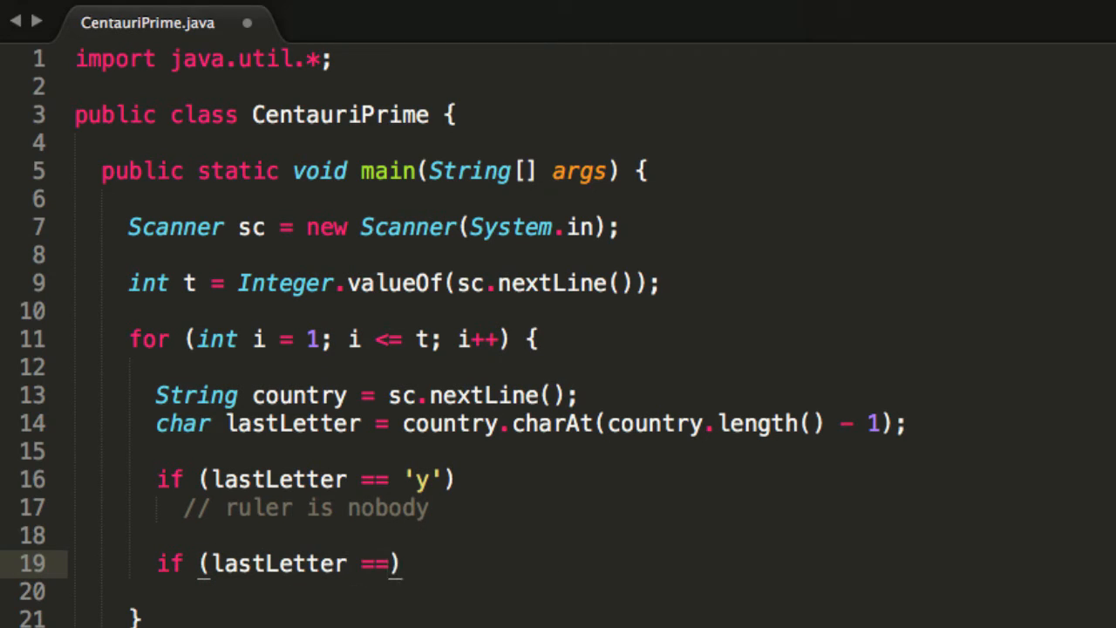
text('a' ||)
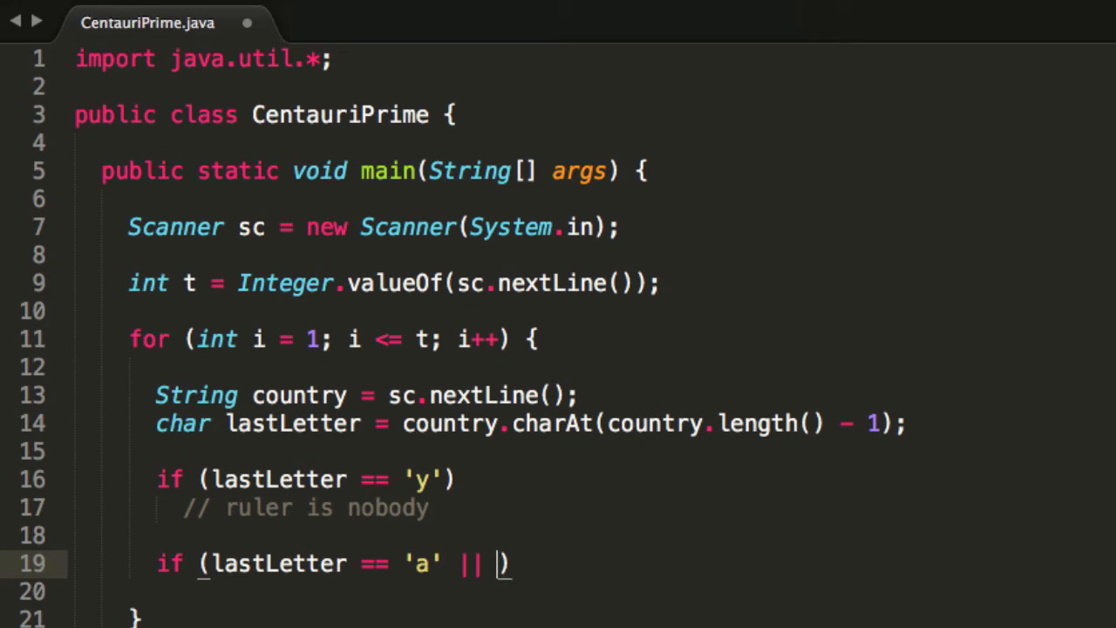
text(lastLetter ==)
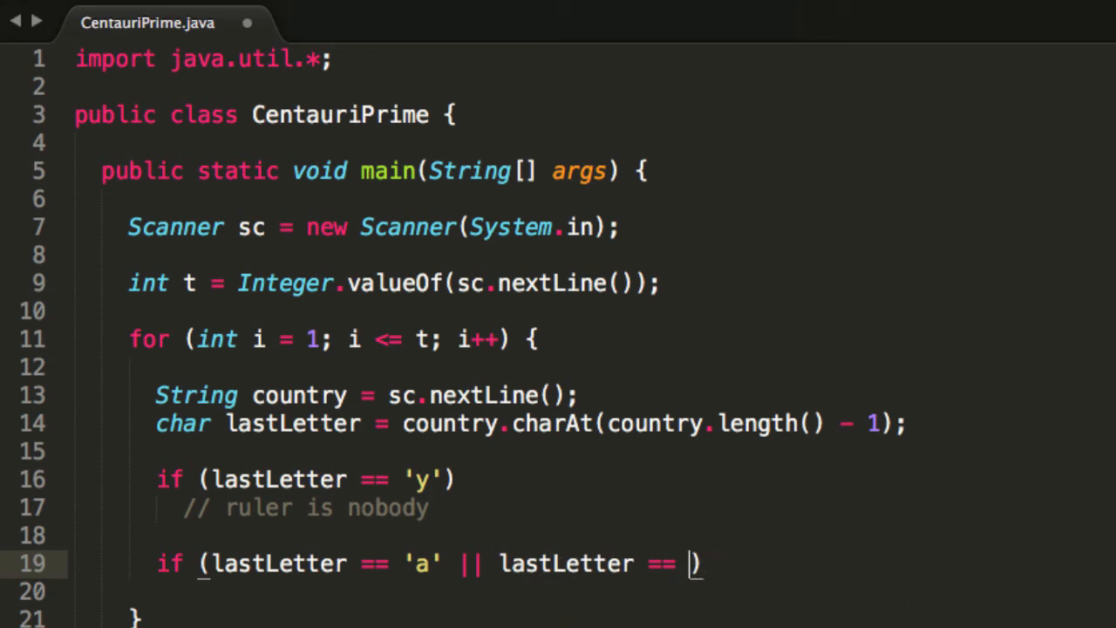
text('e')
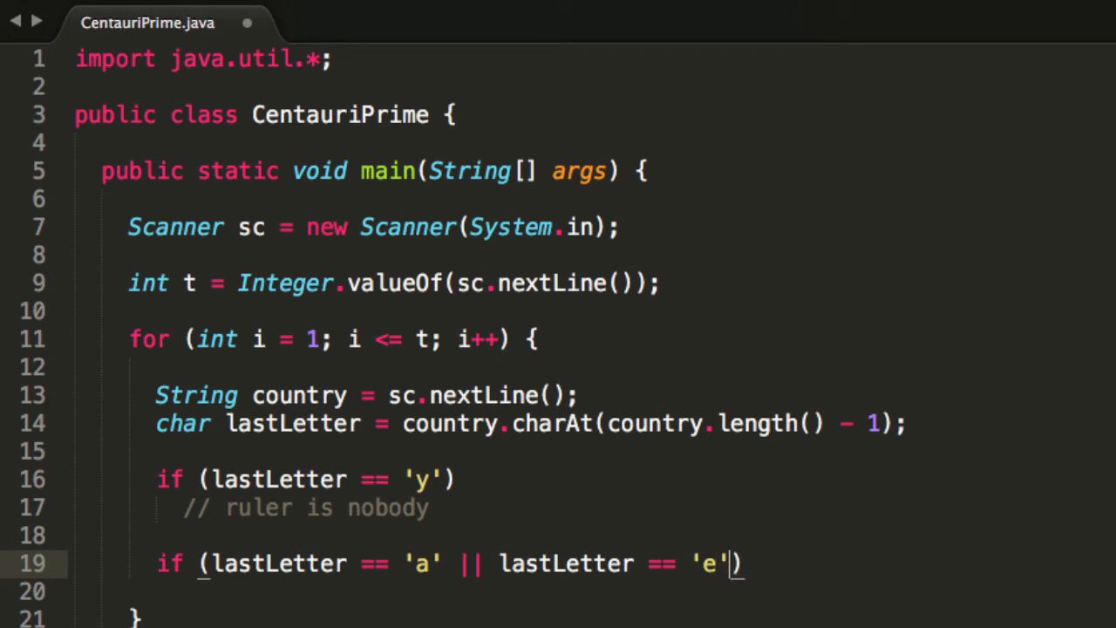
text(|| lastLetter == 'i' ||)
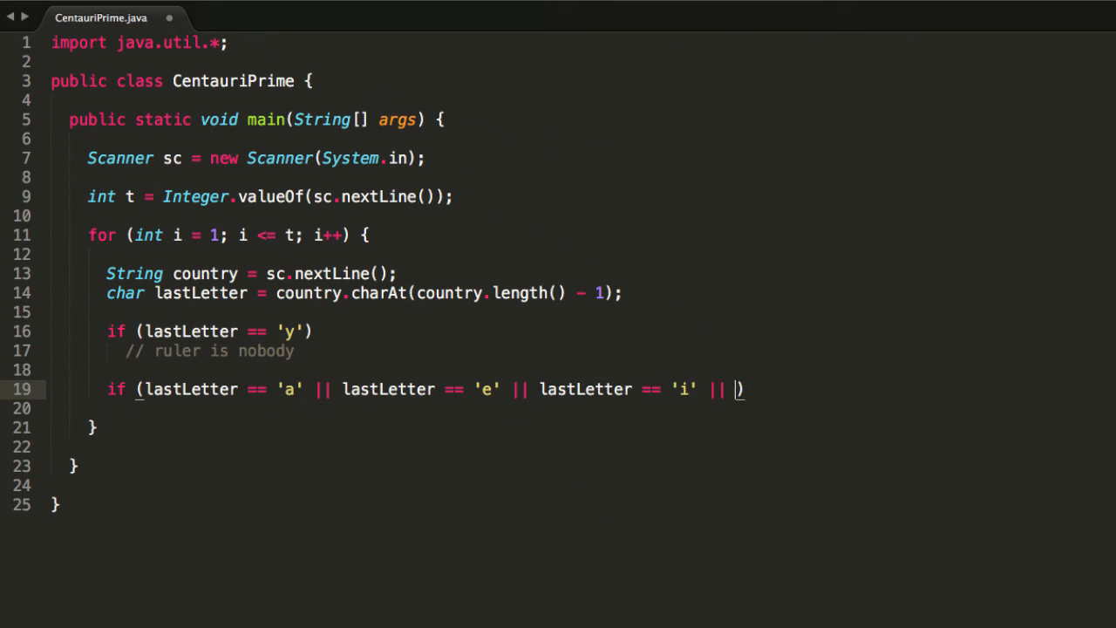
text(lastLetter ==)
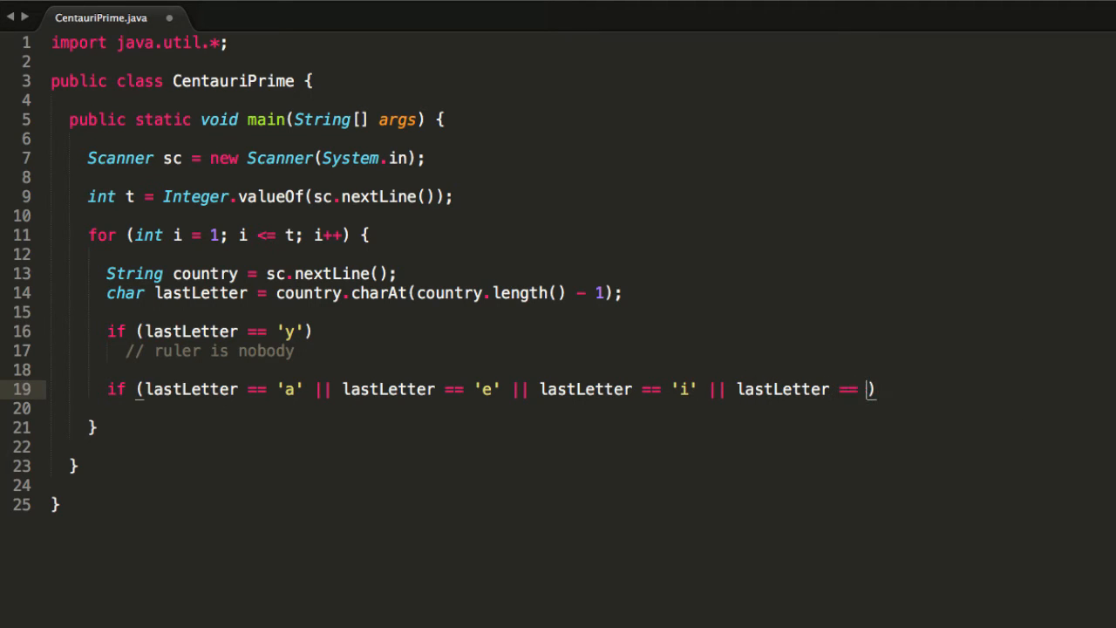
text('o')
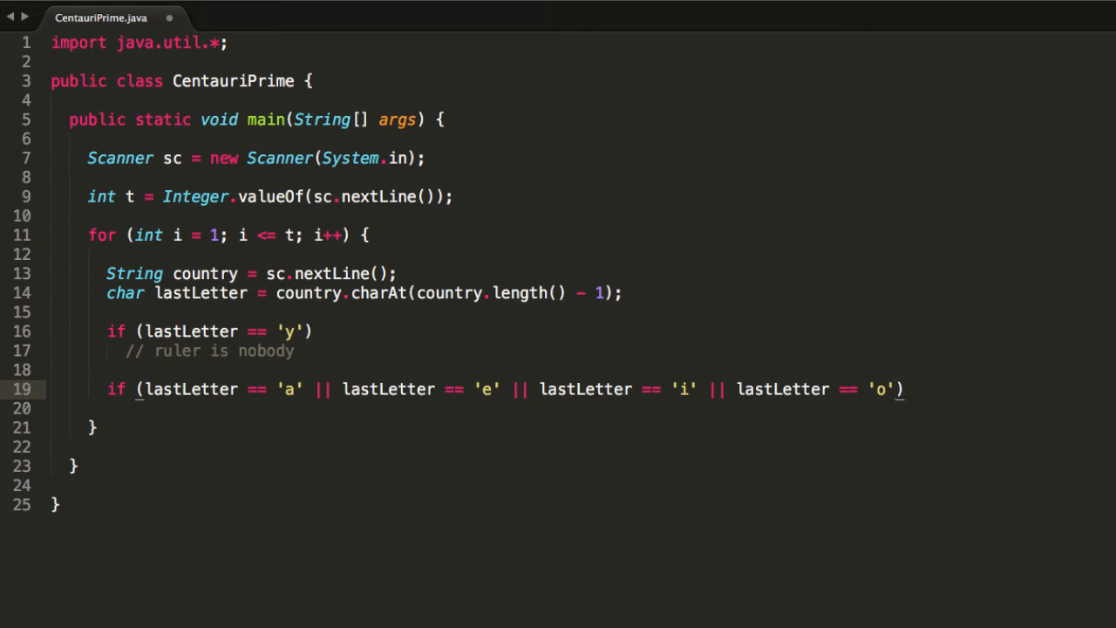
text(|| lastLetter)
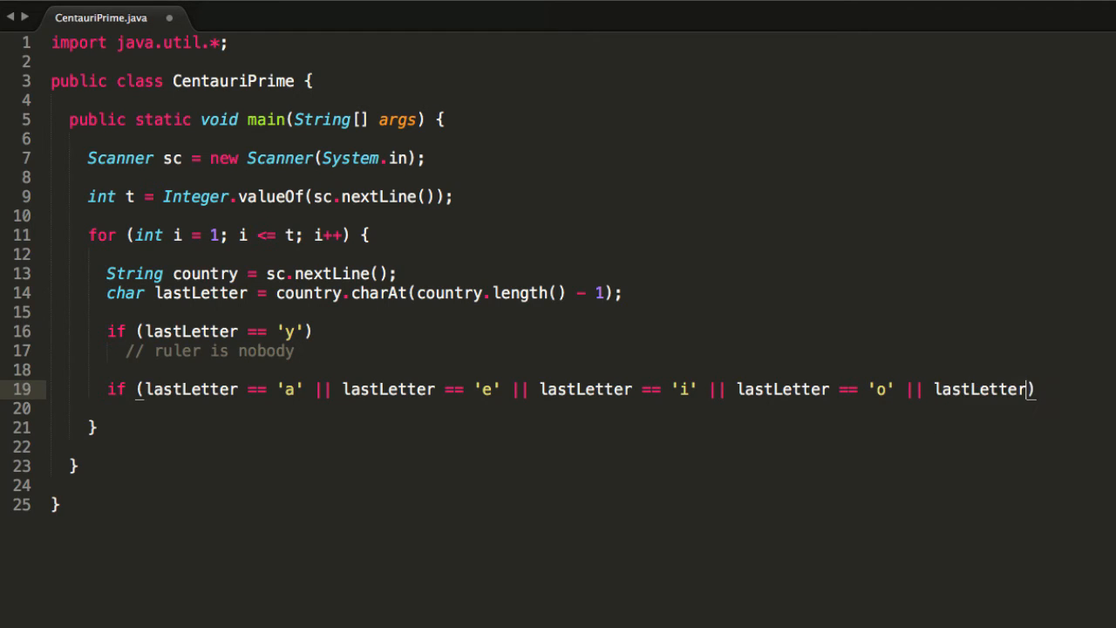
text(== 'u')
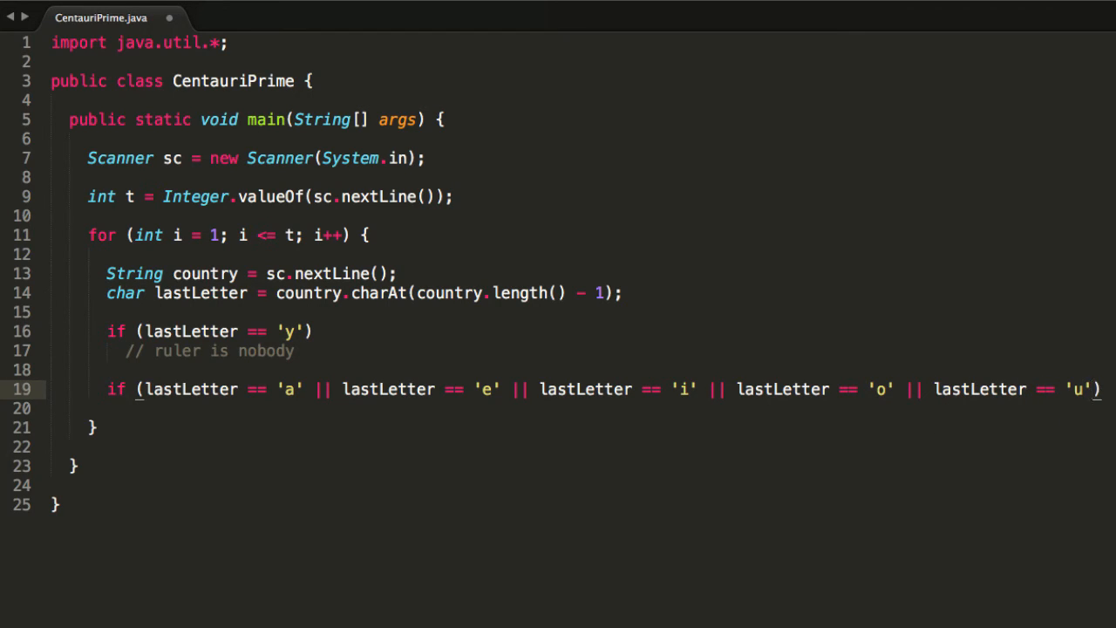
text(// ruler is)
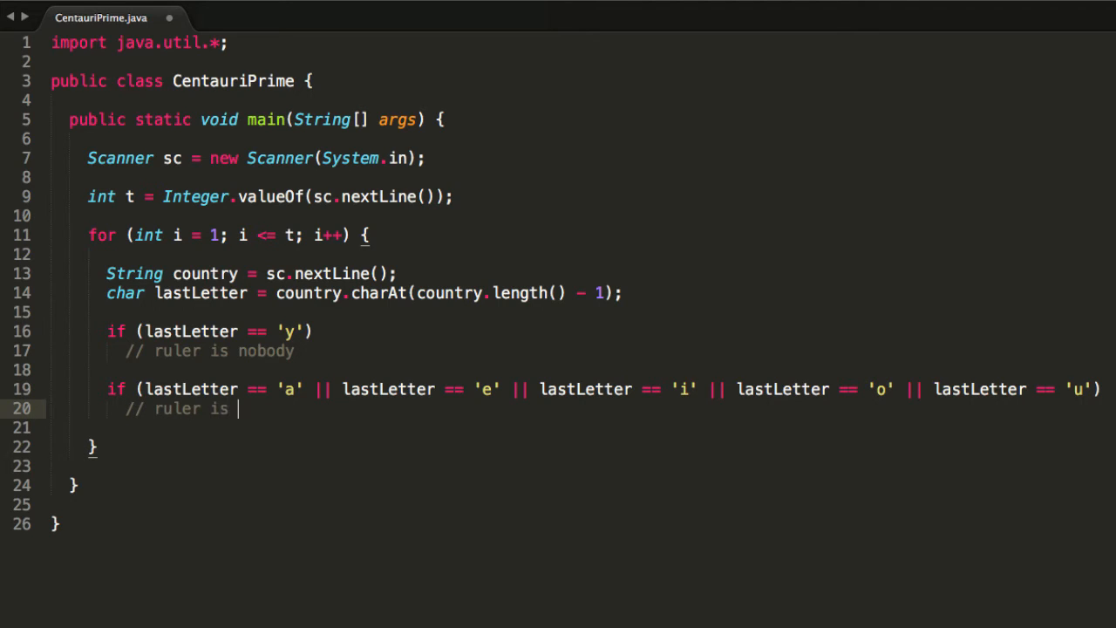
text(a queen)
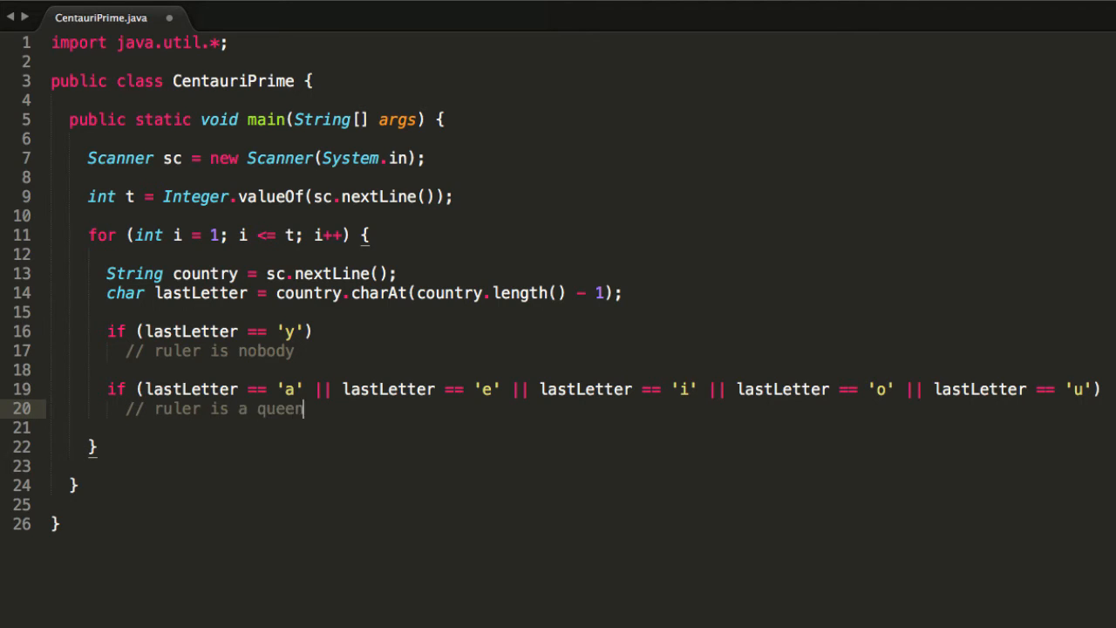
Step: Add an else branch commented // ruler is a king
key(enter)
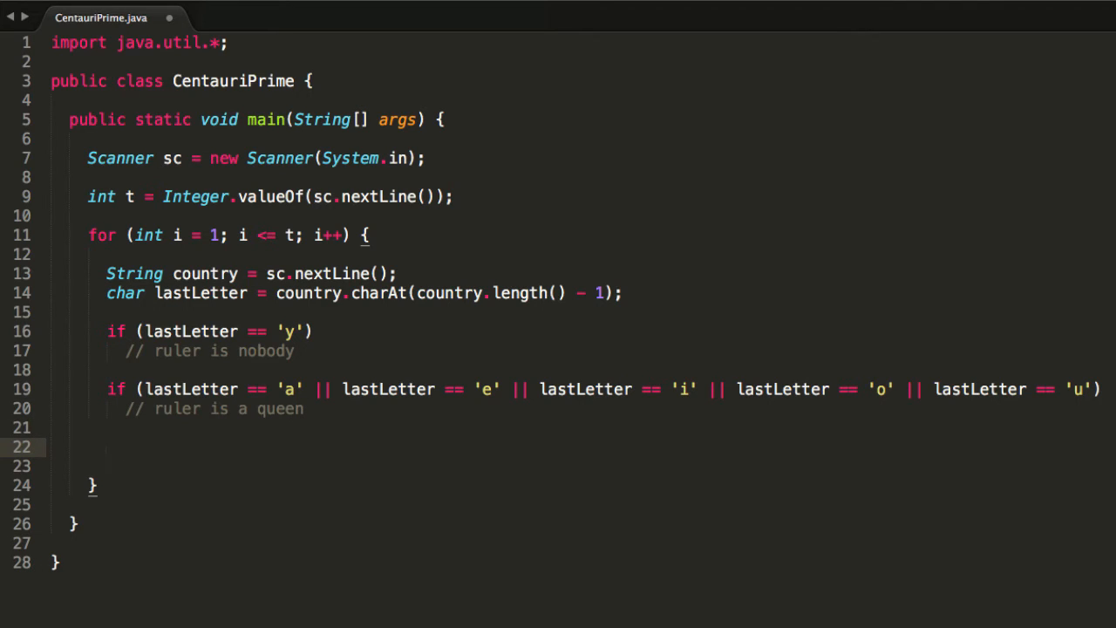
text(es)
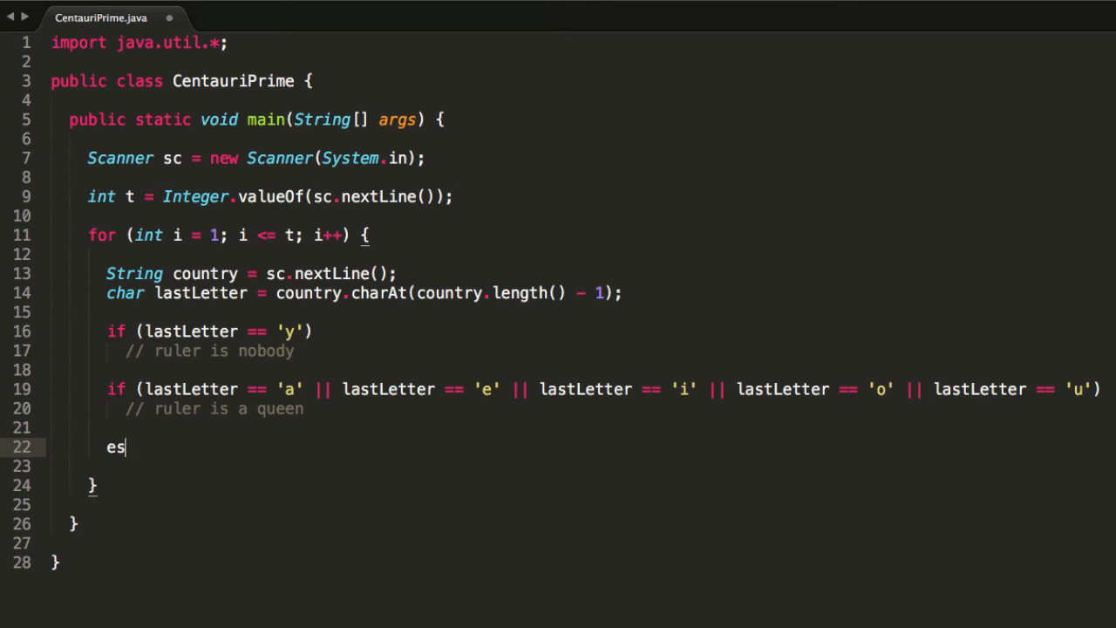
text(lse)
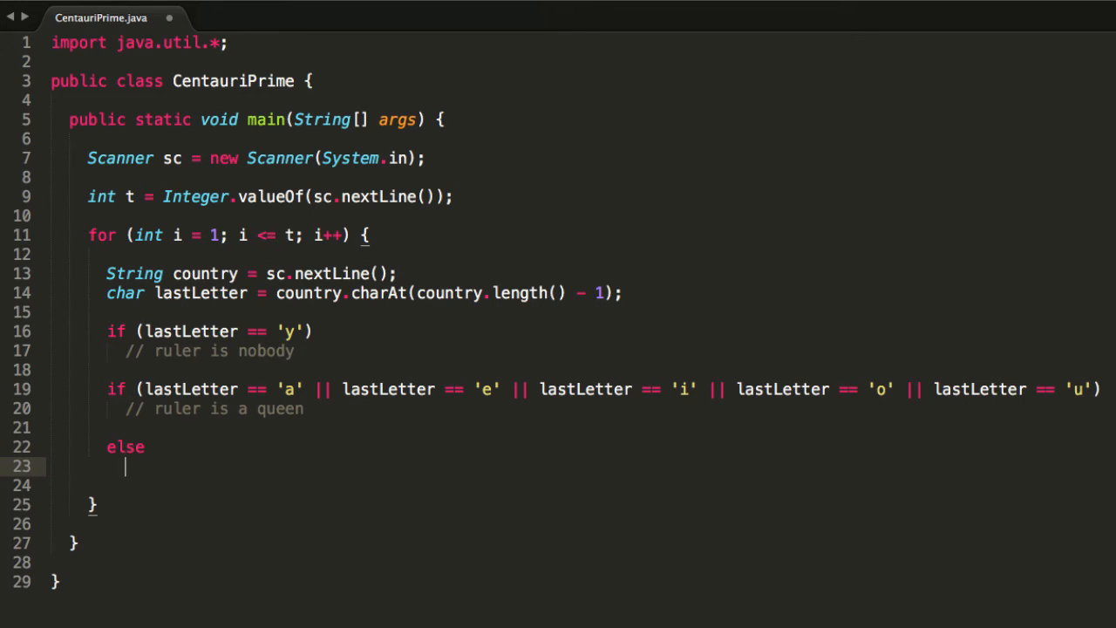
text(//)
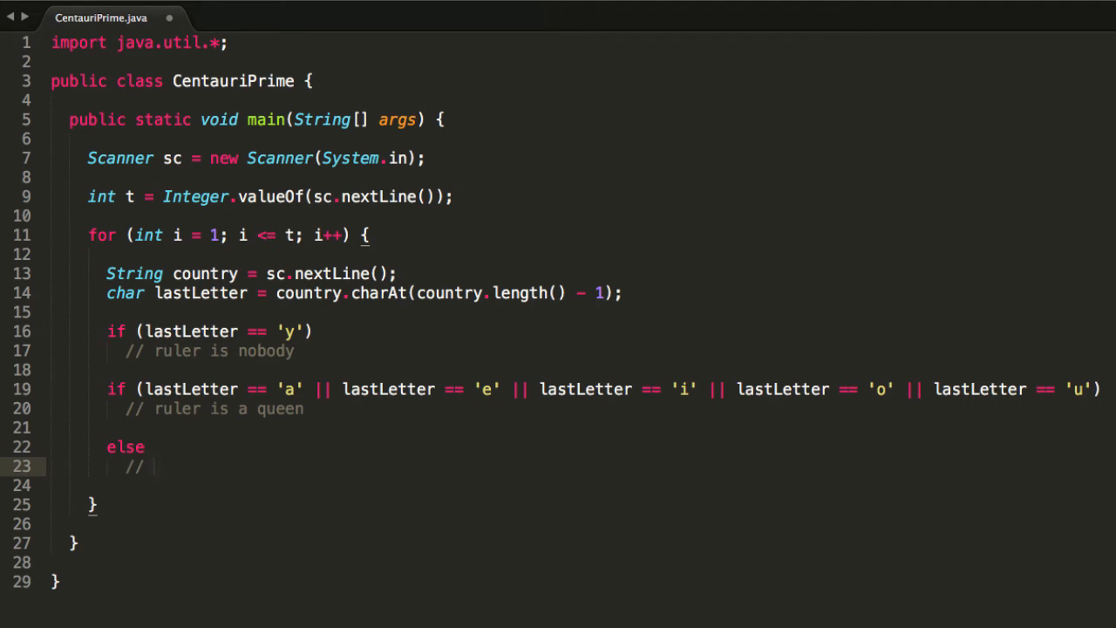
text(ruler is a)
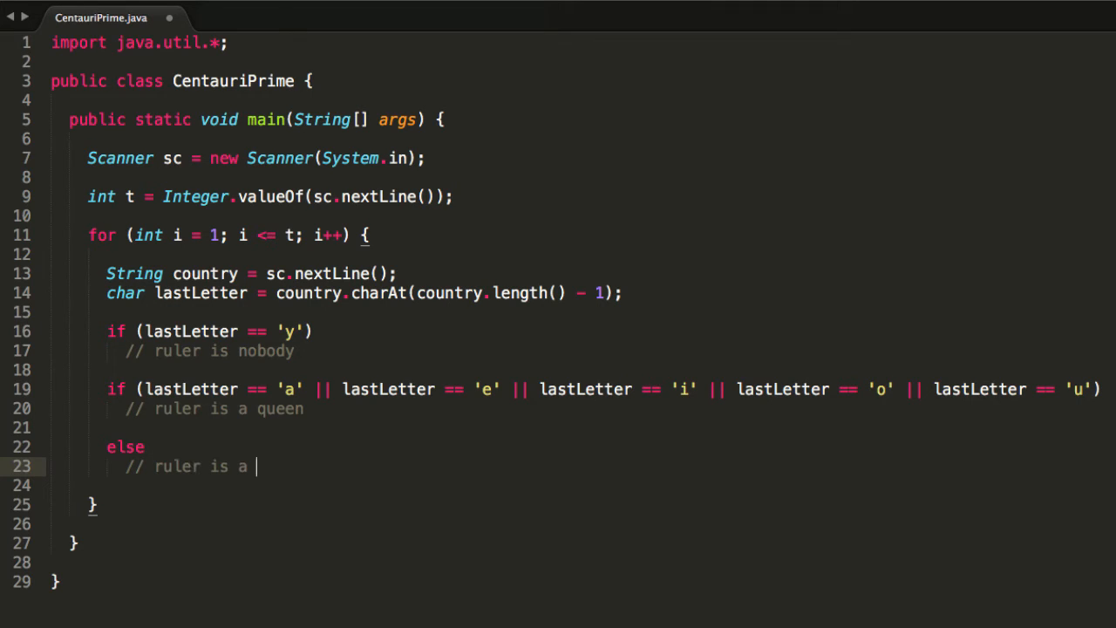
text(king)
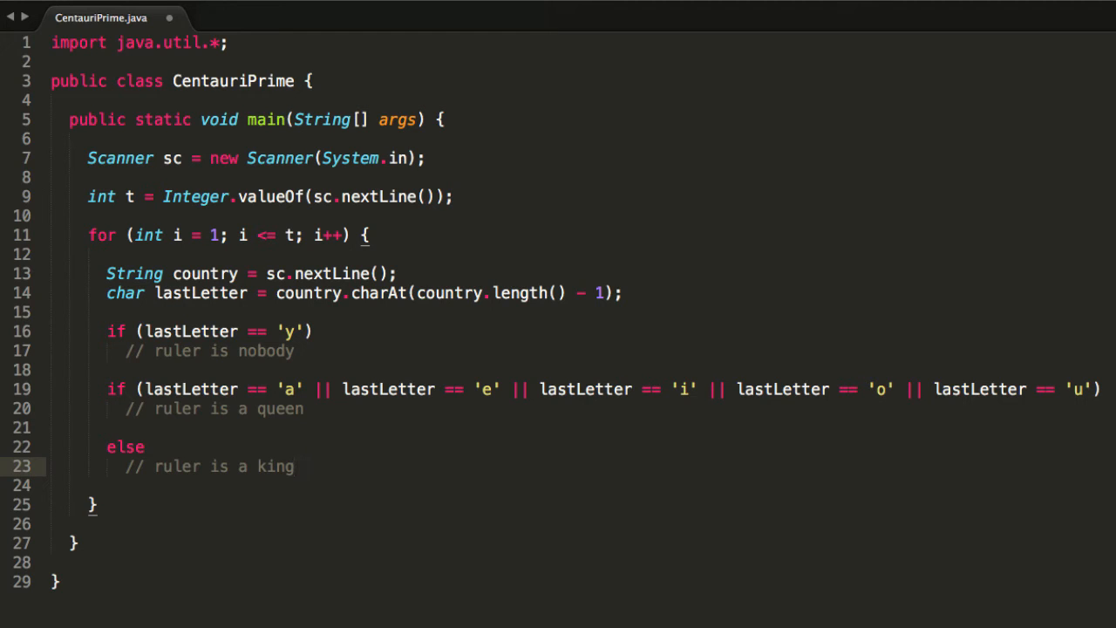
mouse_move(542, 371)
text( {)
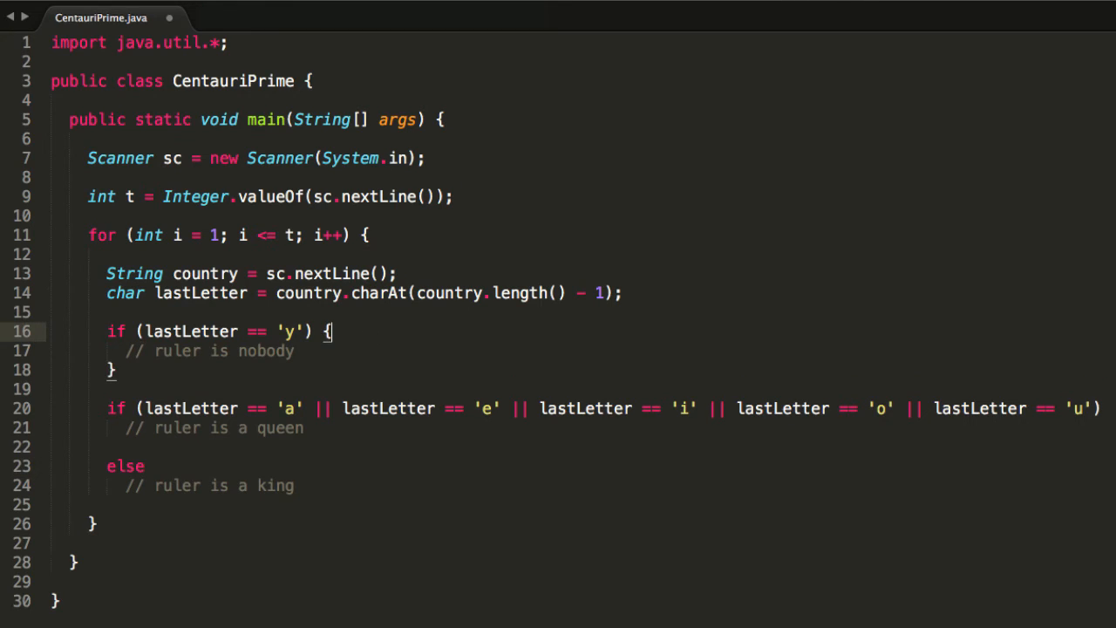
Step: Print "Case #" + i + ": " + country + " is ruled by nobody." in the y branch
text(System.out.println();)
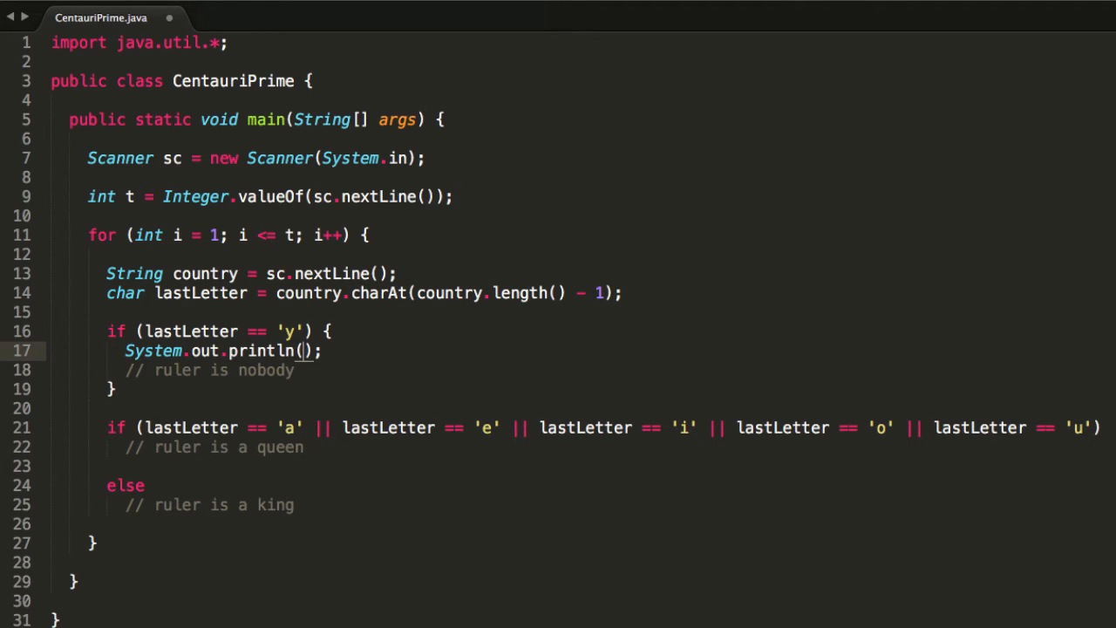
text(Ca)
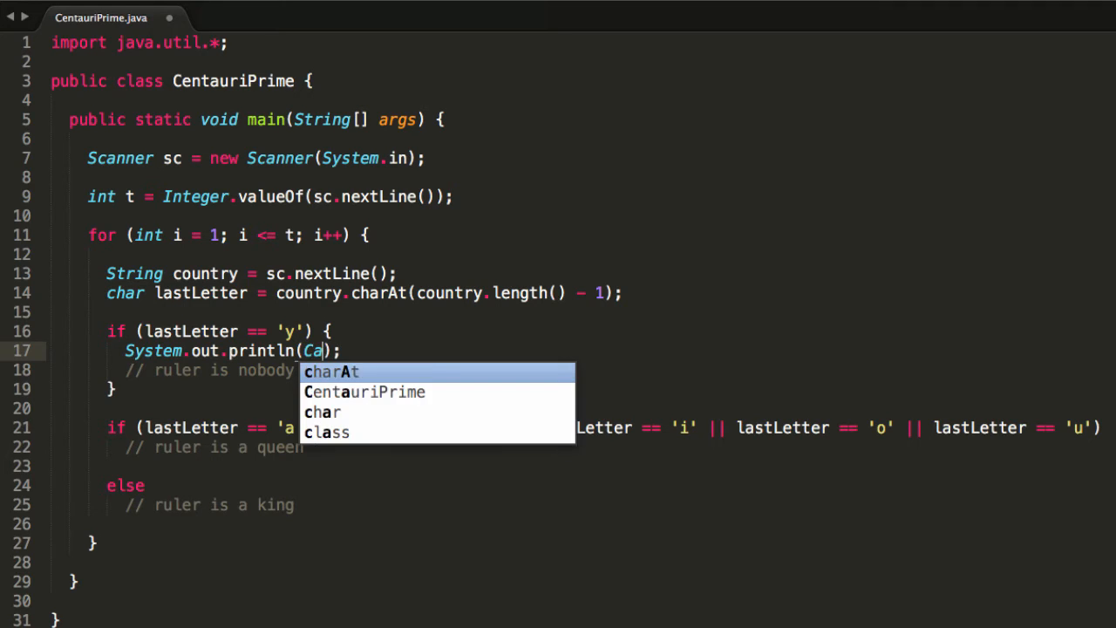
text("c")
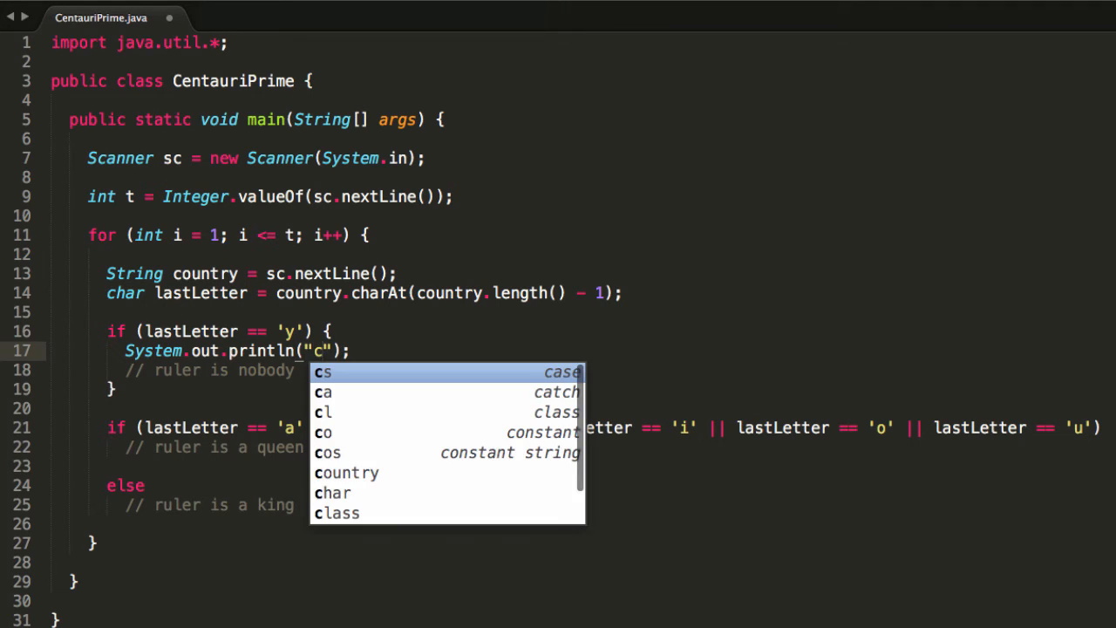
text(Case)
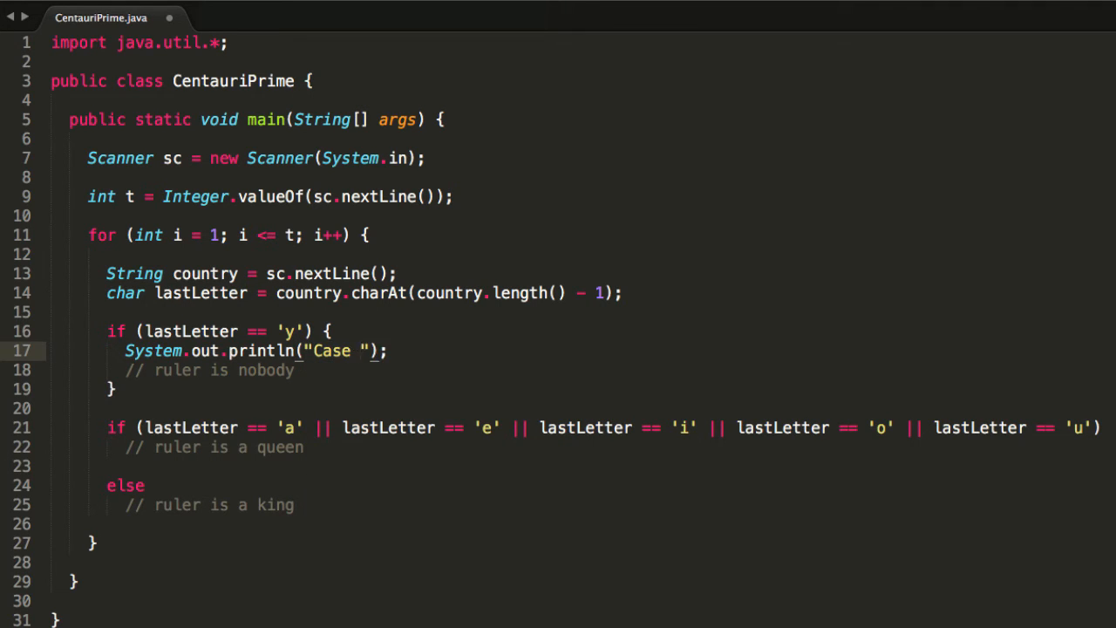
text(# " + i + ":)
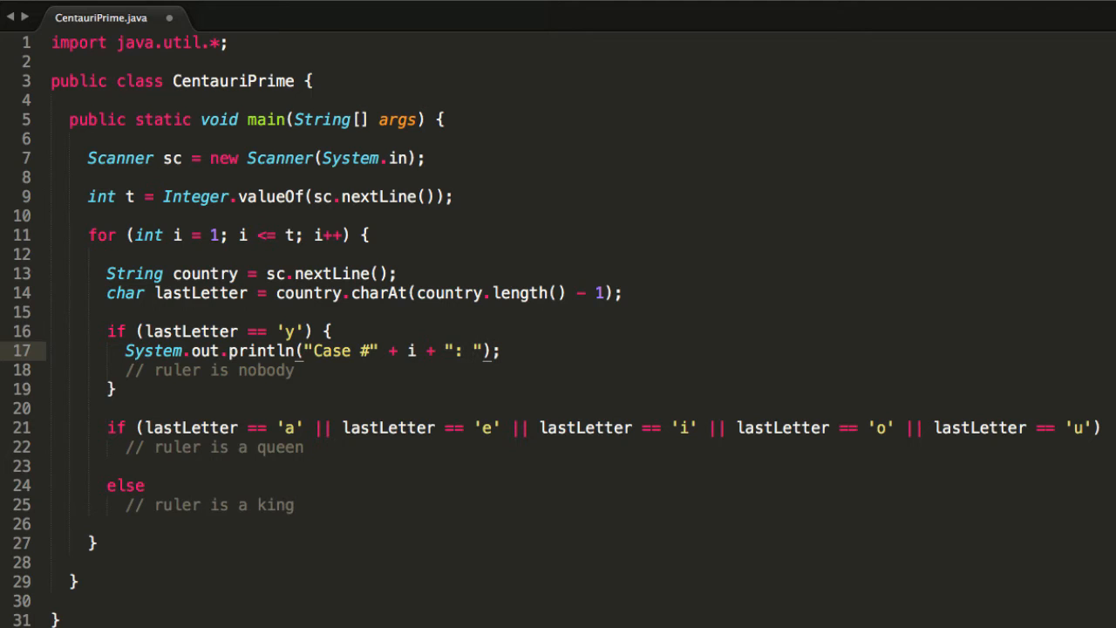
text(+ country +)
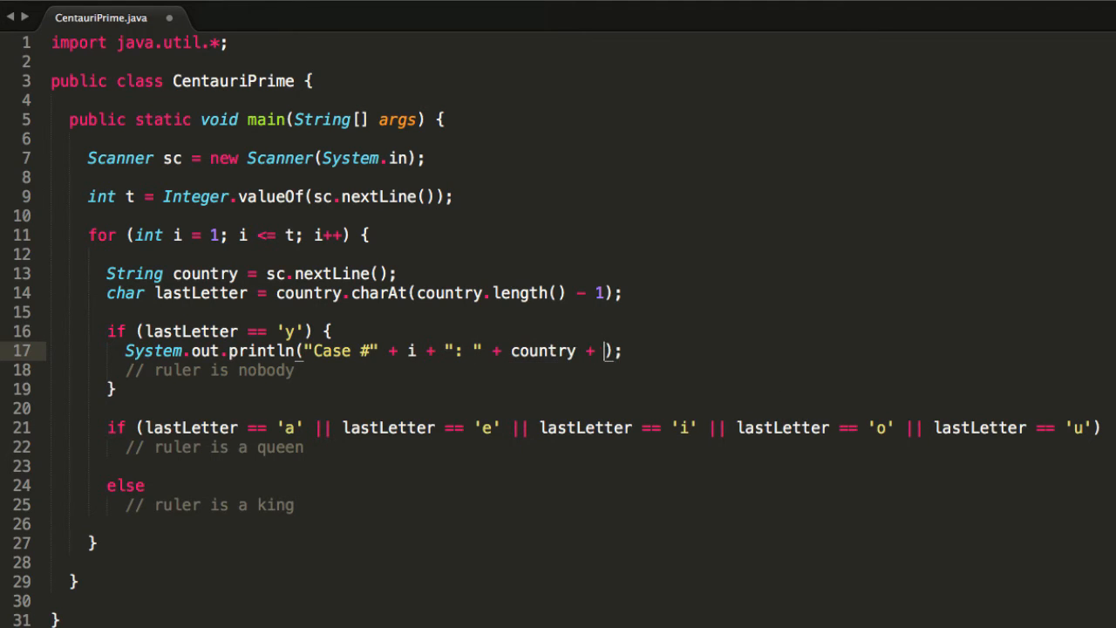
text(" is ruled by ")
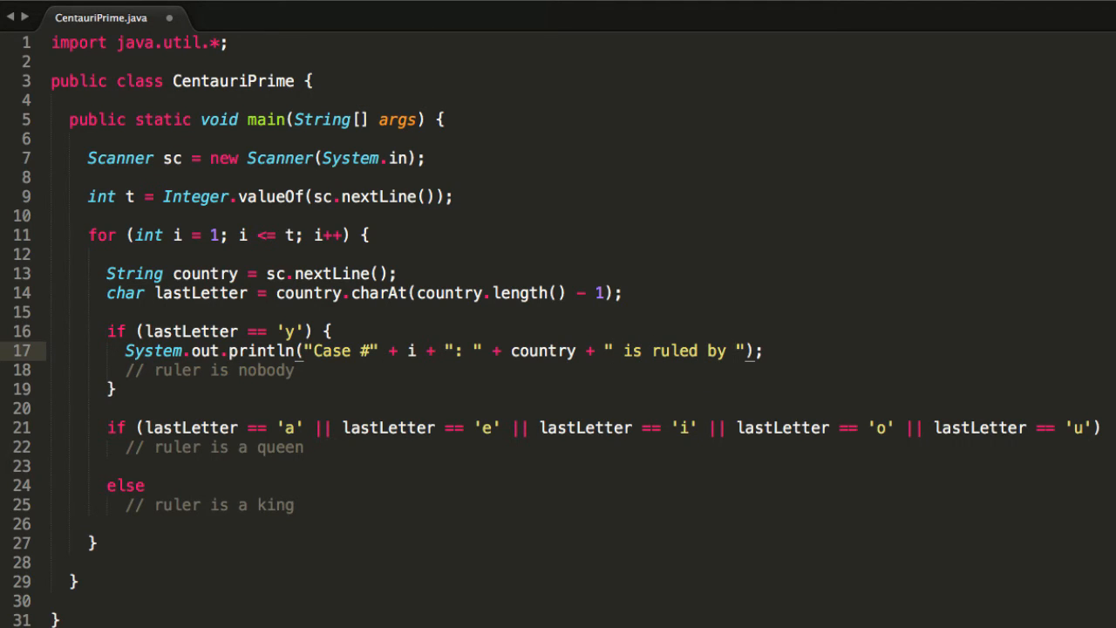
text(nobody.)
click(611, 427)
text( {)
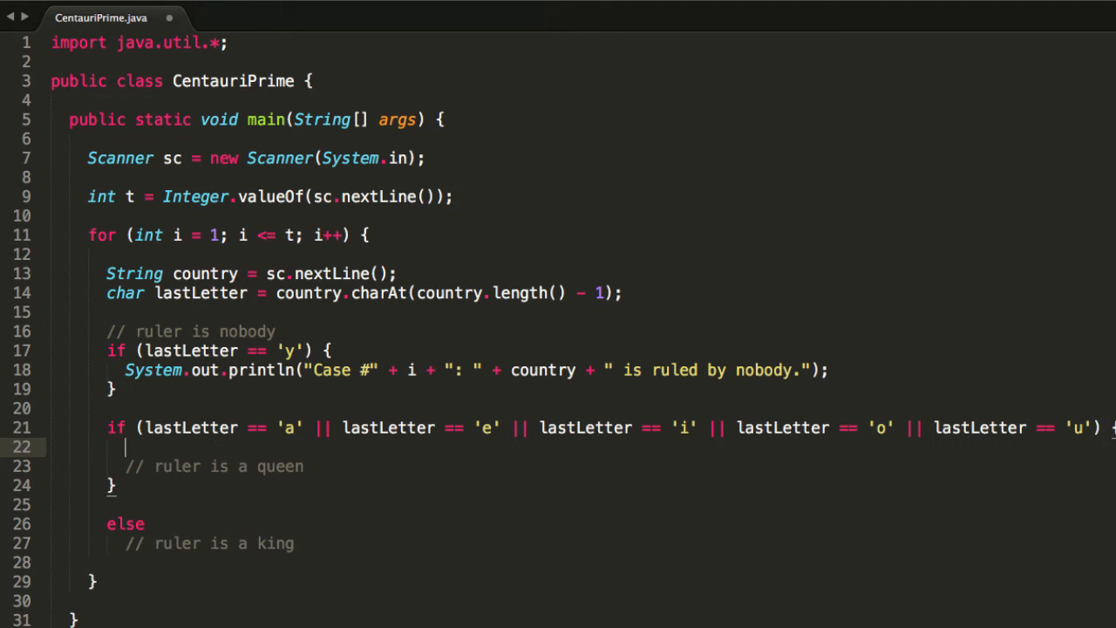
Step: Copy the println into the vowel branch and change the ruler to "a queen"
text(System.out.println("Case #" + i + ": " + country + " is ruled by nobody.");)
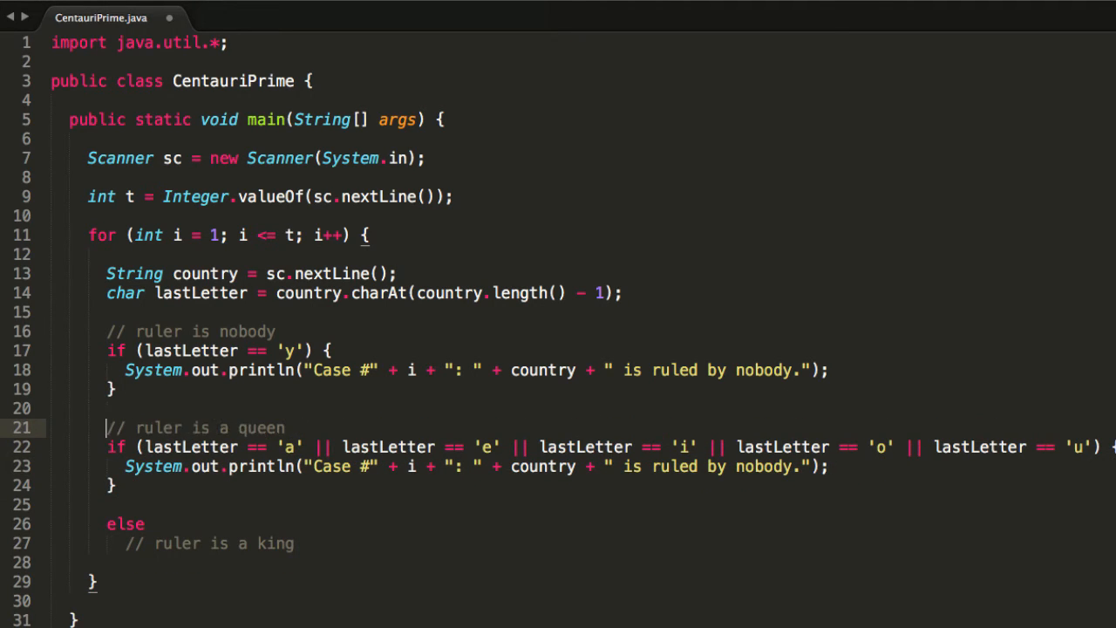
click(819, 465)
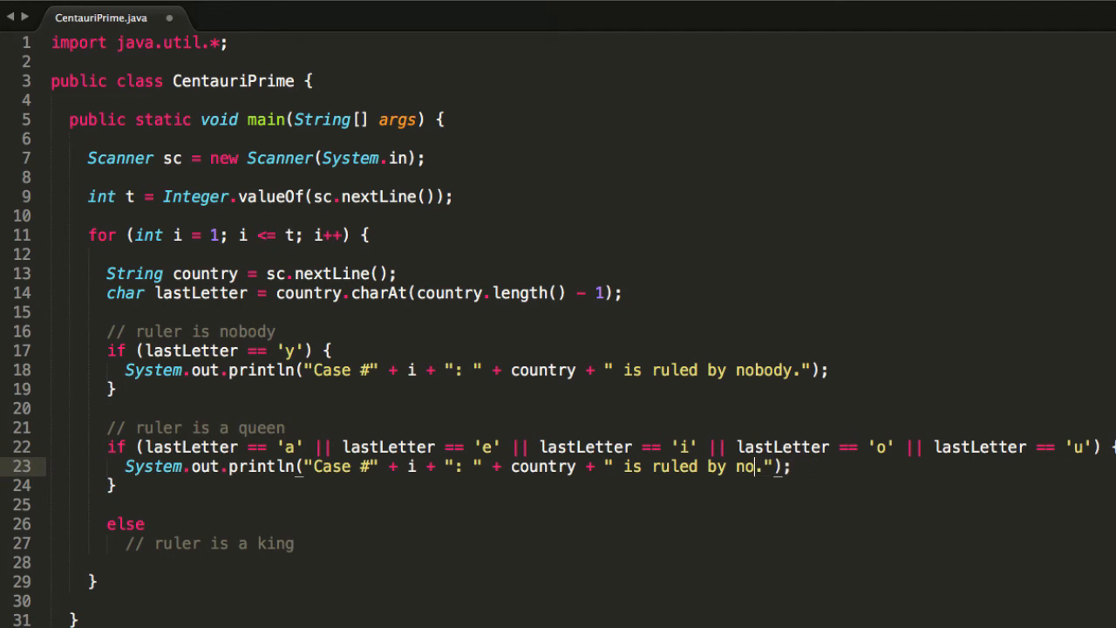
text(a queen)
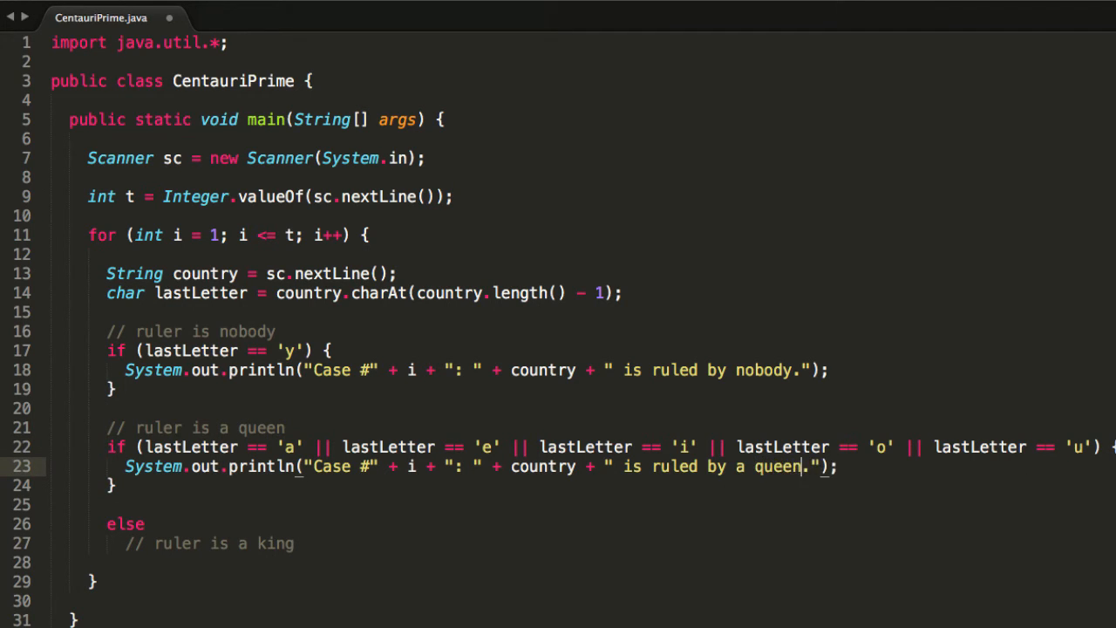
Step: Give the else branch its own println saying the country is ruled by a king
click(107, 523)
text( {)
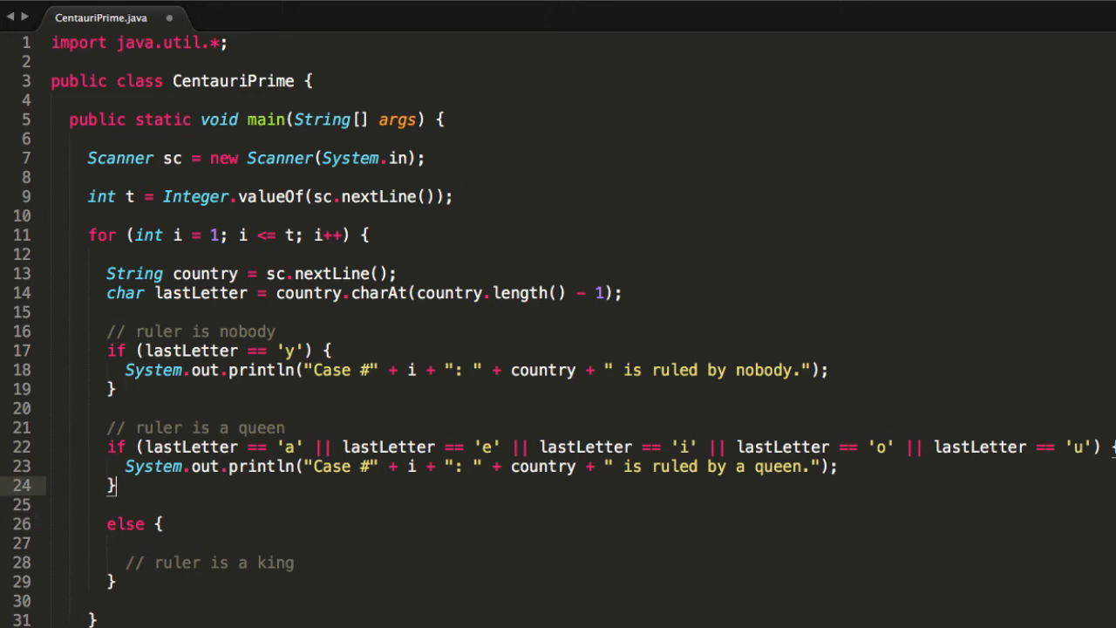
text(System.out.println("Case #" + i + ": " + country + " is ruled by a queen.");)
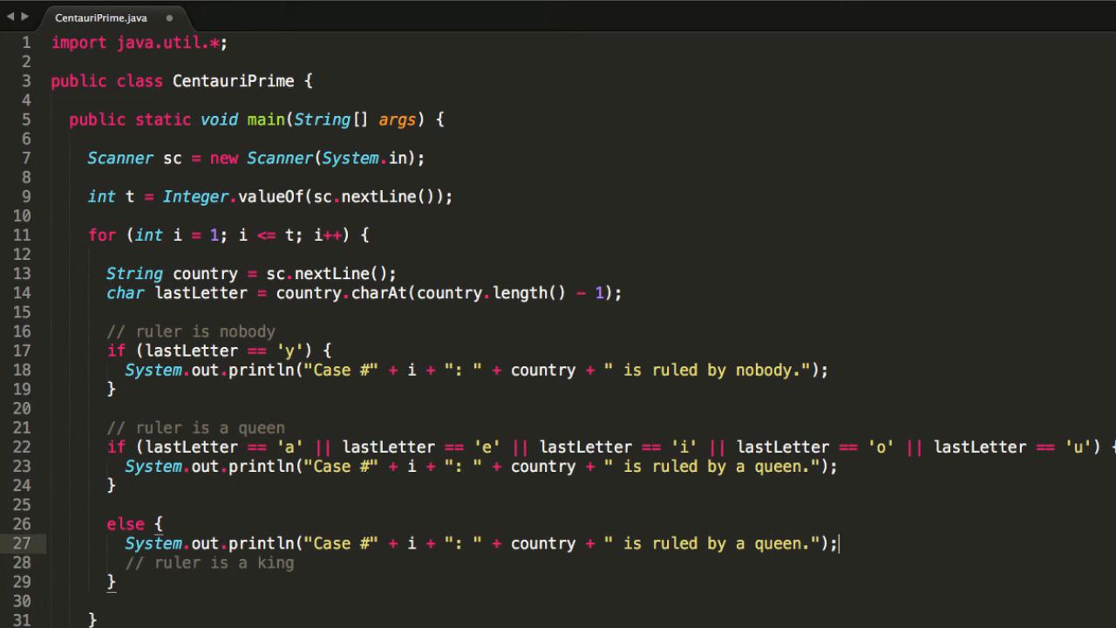
key(Backspace)
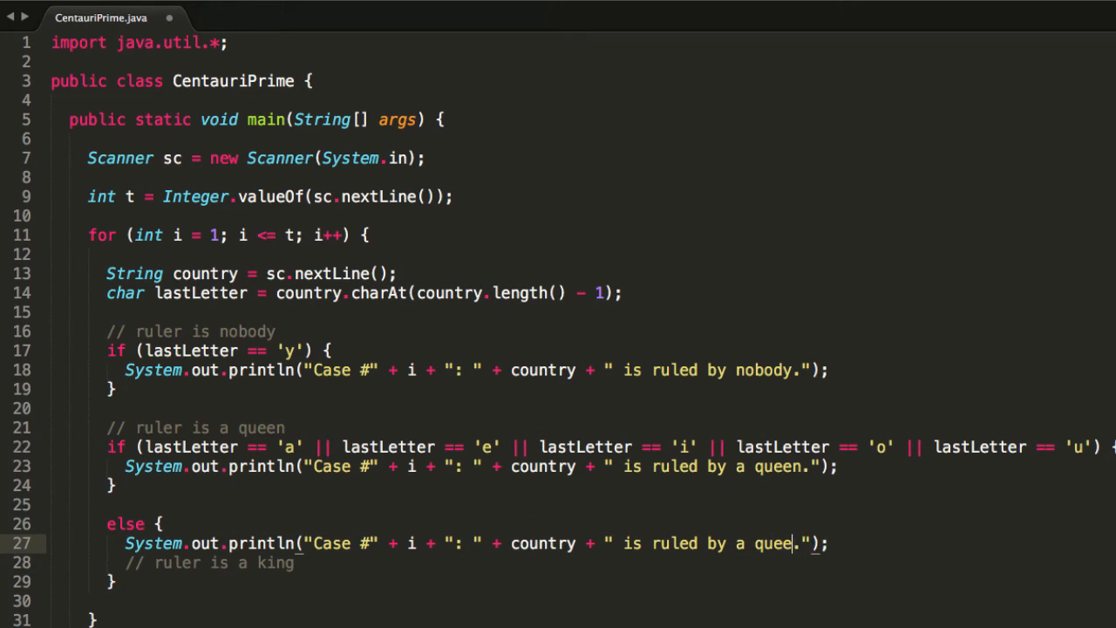
text(king)
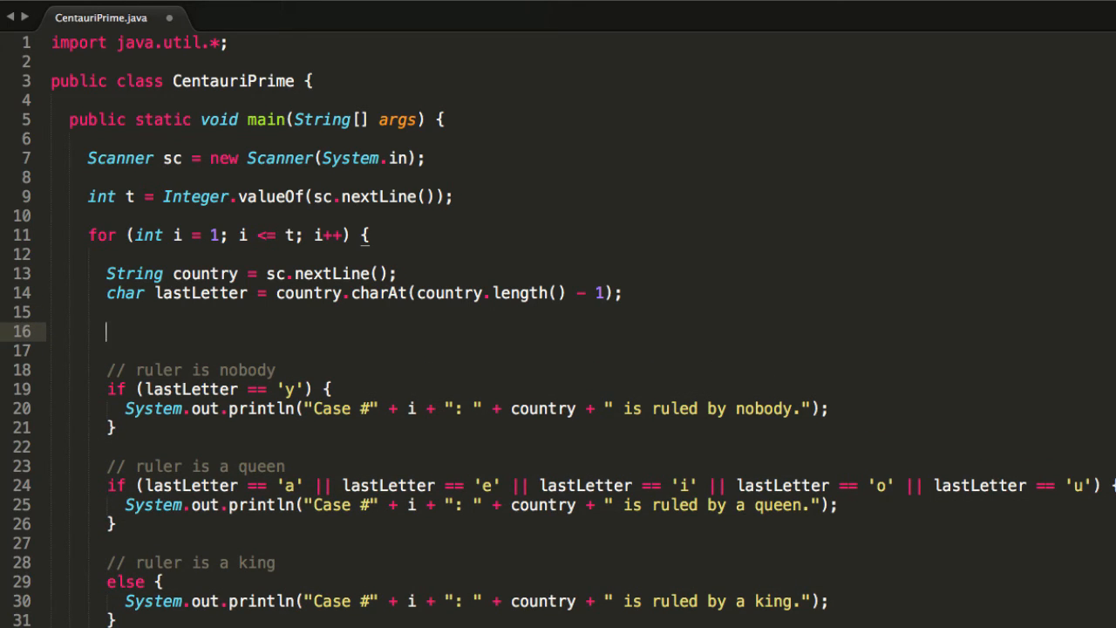
Step: Start a switch on lastLetter with a case 'y': label for the nobody ruler
text(sw)
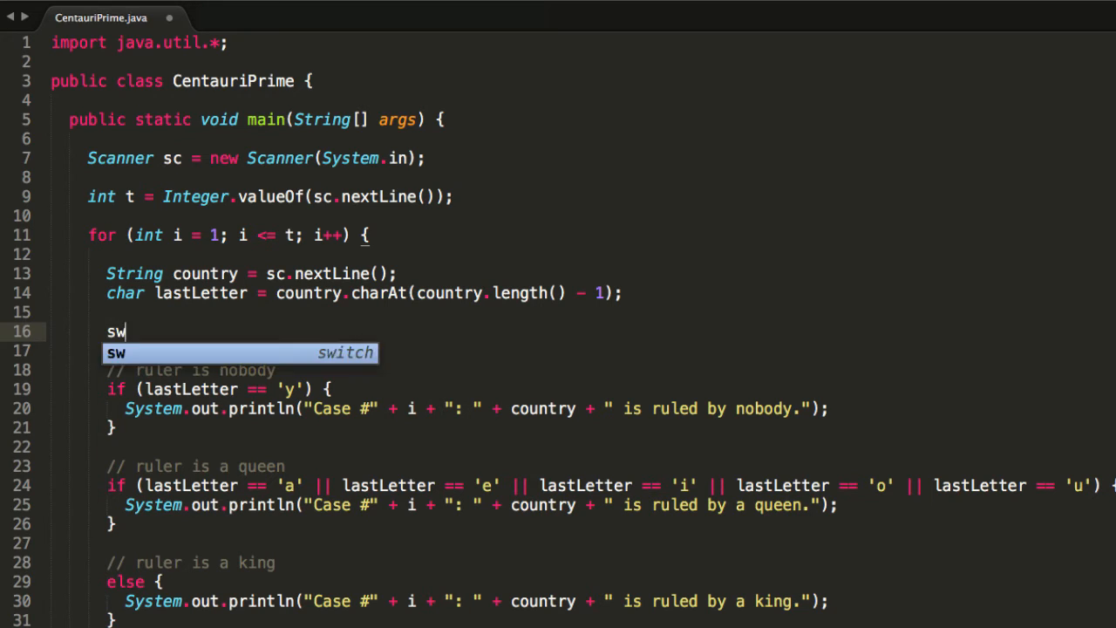
key(Tab)
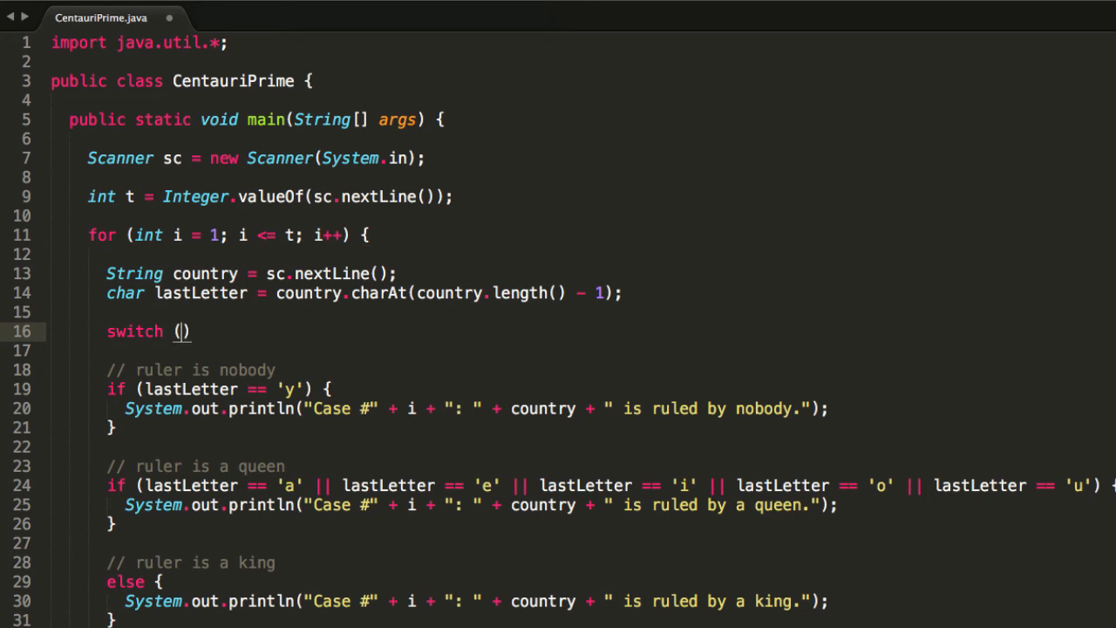
text(lastLetter)
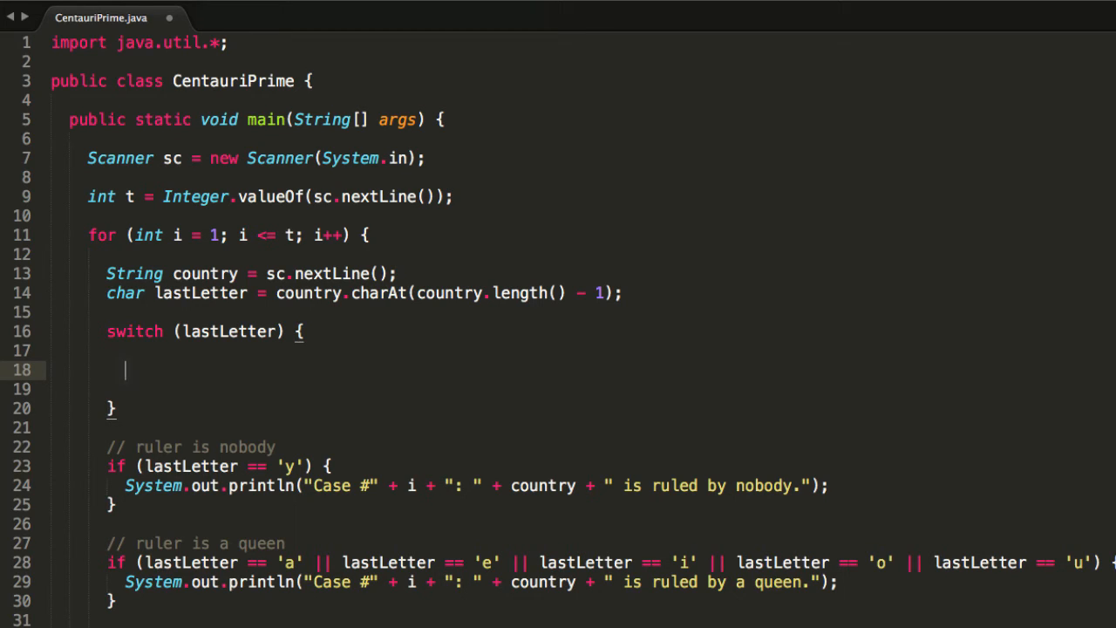
text(case)
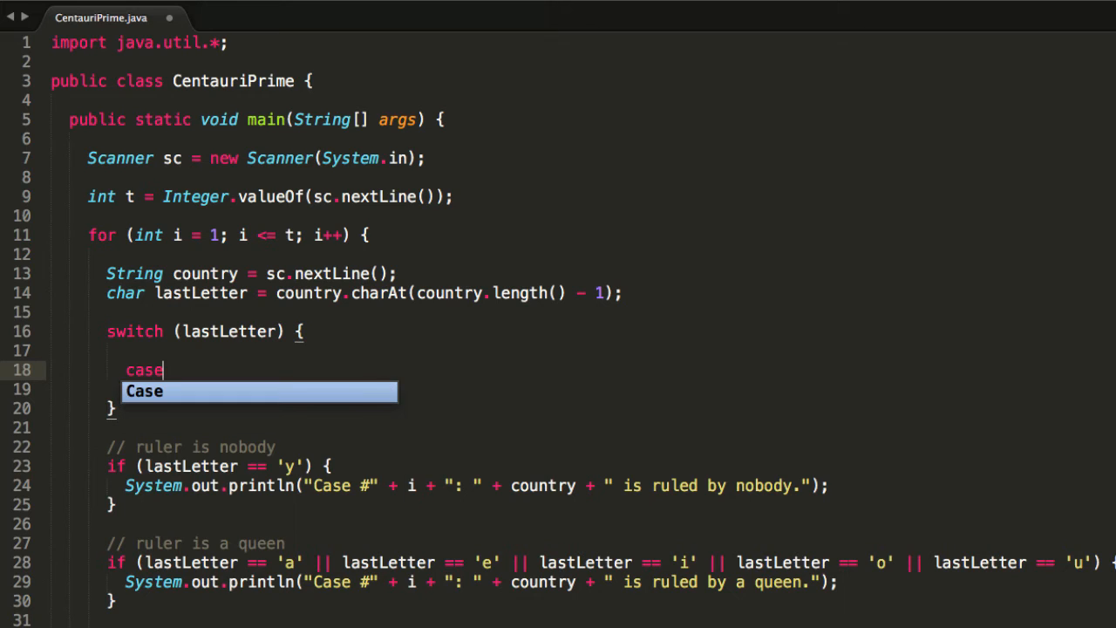
key(Escape)
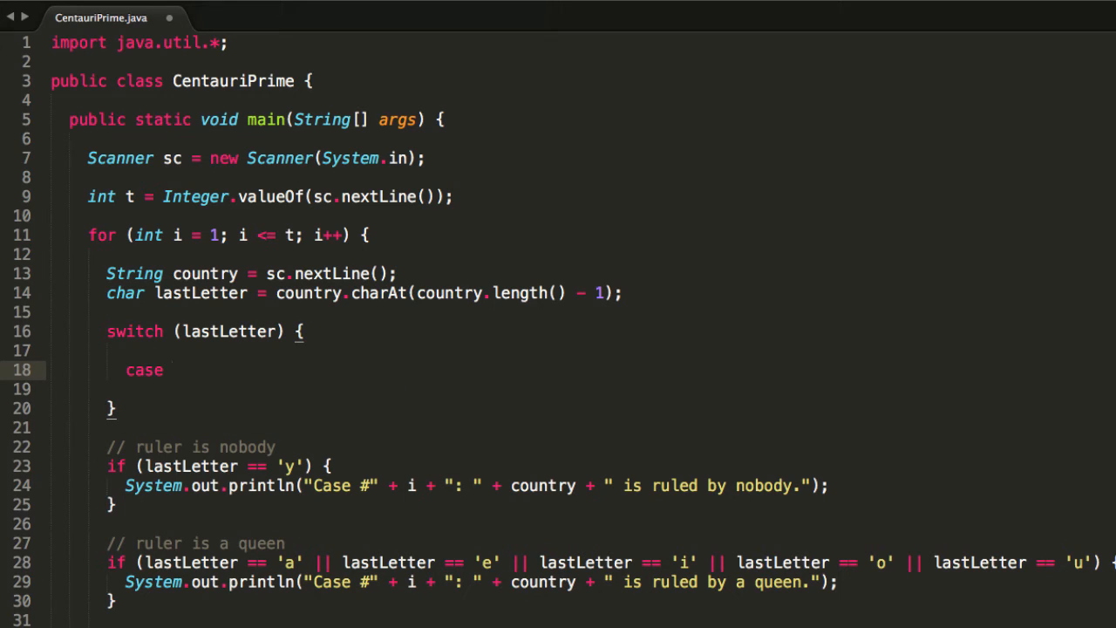
text('y')
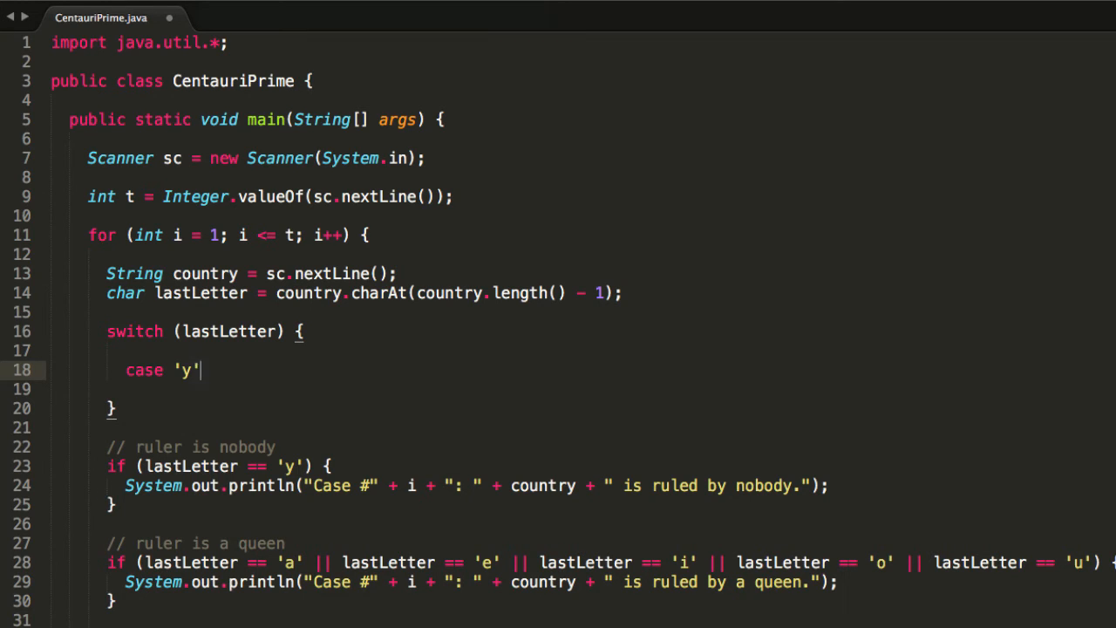
text(:)
text(break;)
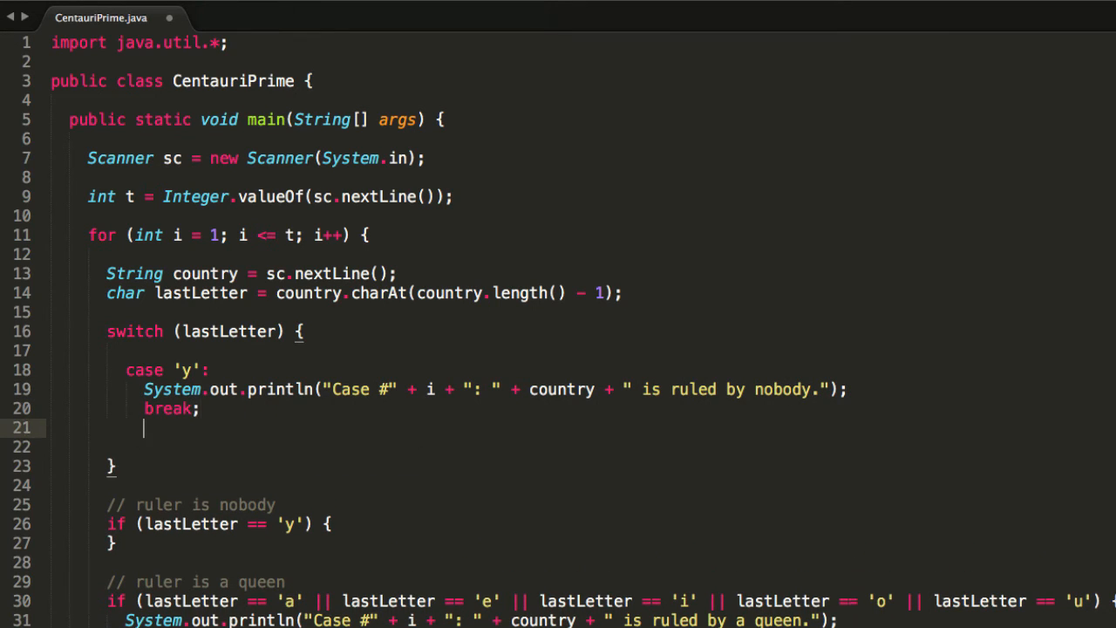
key(Enter)
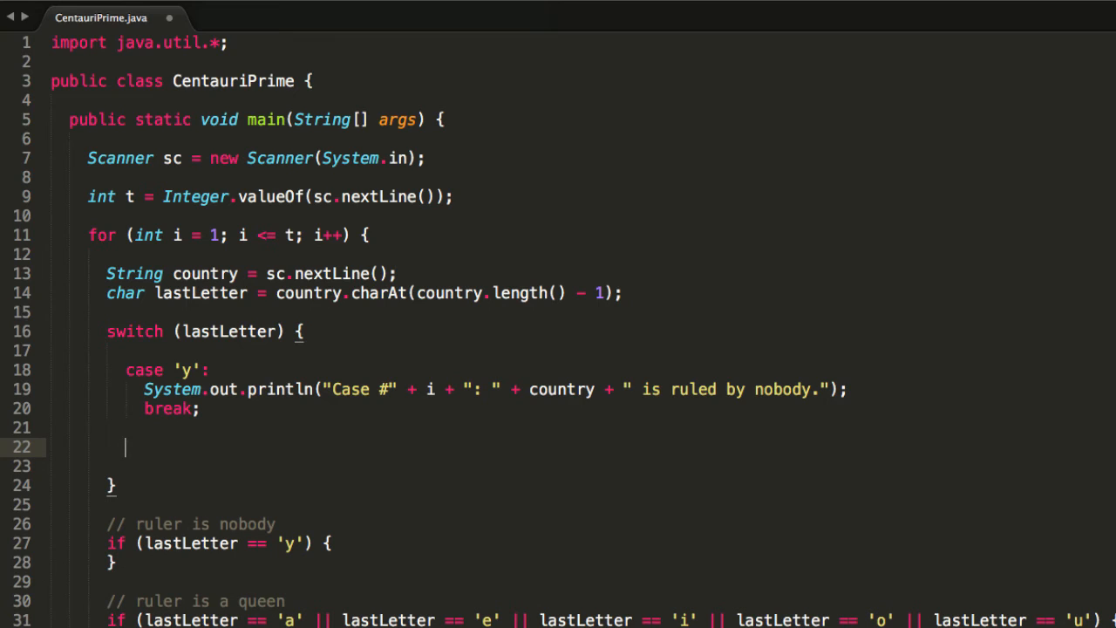
Step: Group case 'a': 'e': 'i': 'o': 'u': labels for the vowel endings
text(case)
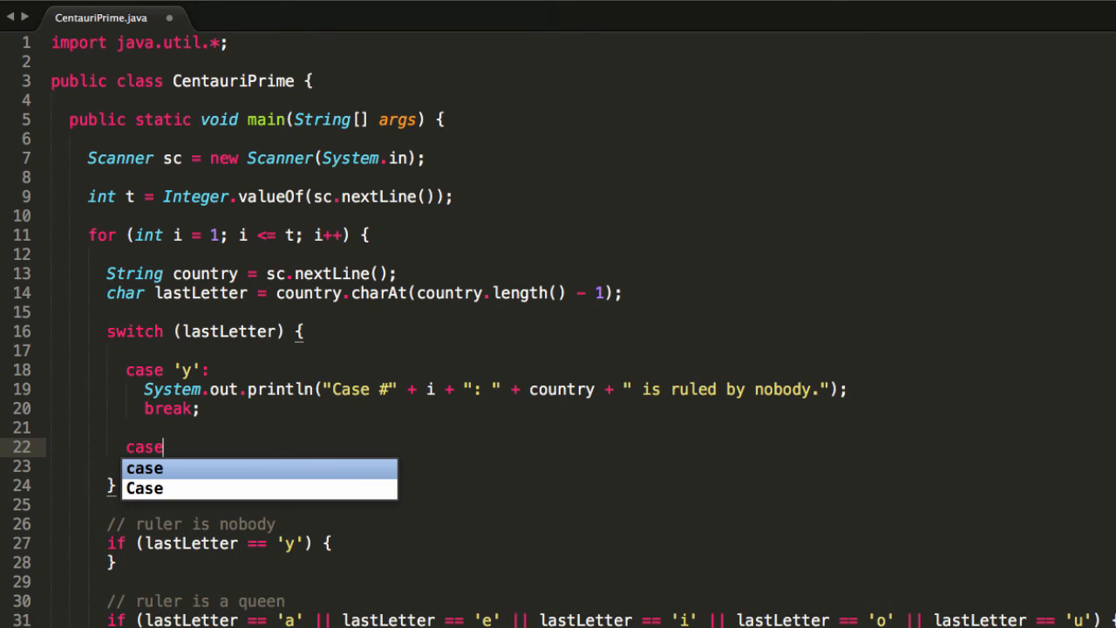
text('a')
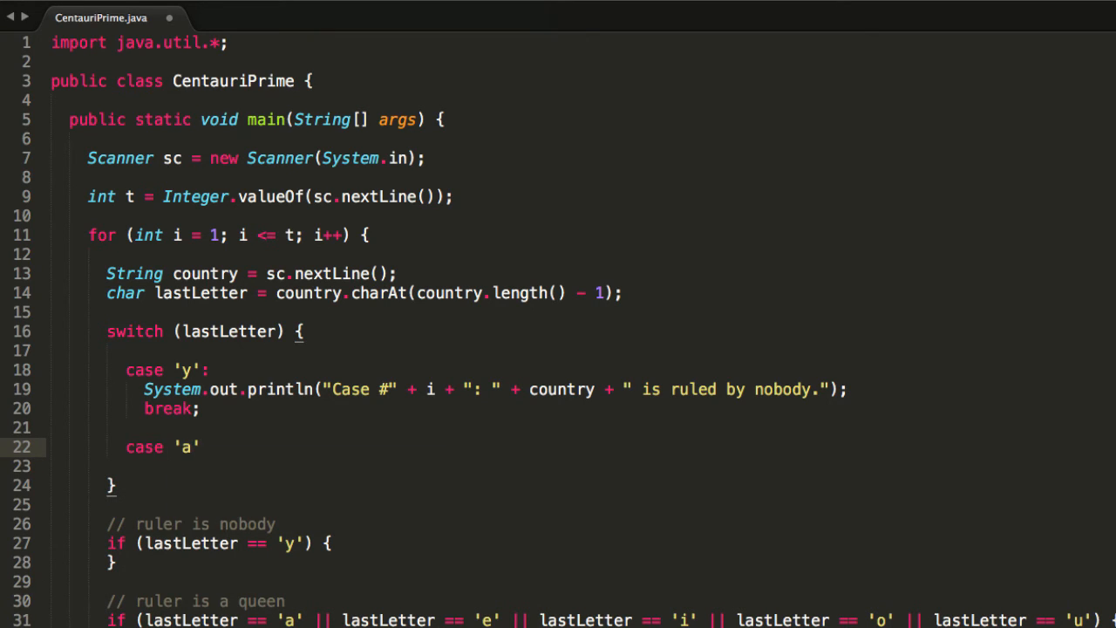
text(case)
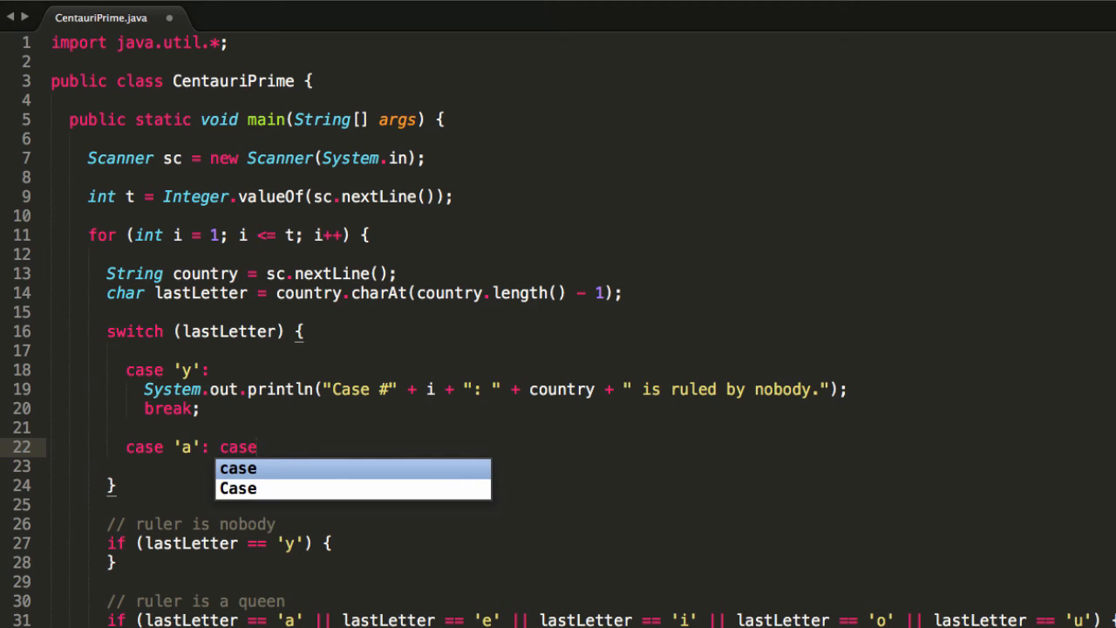
text(')
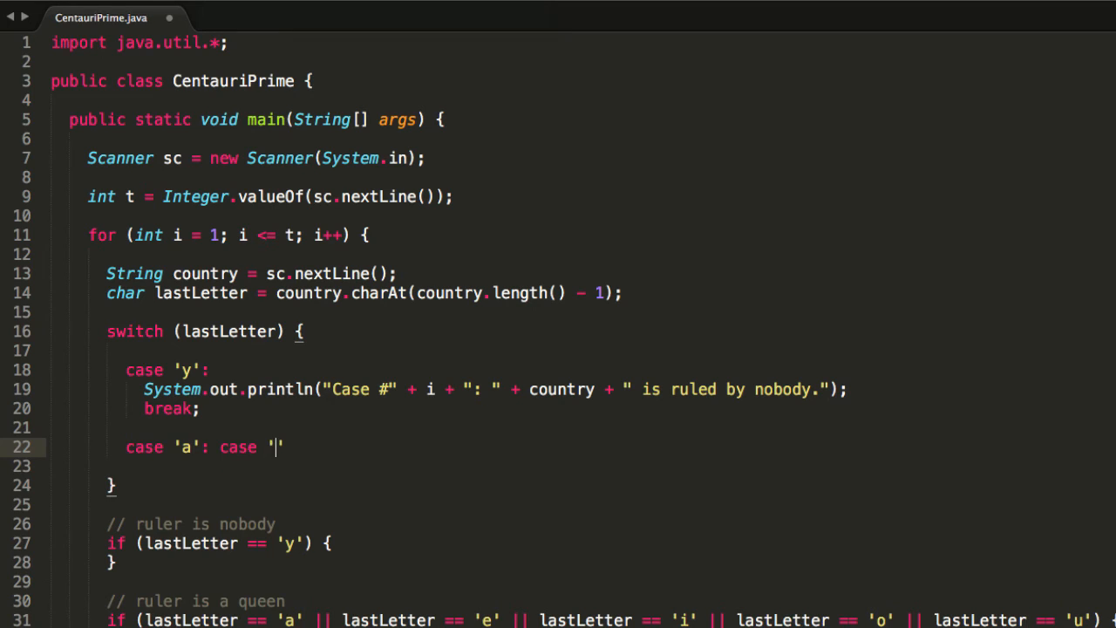
text(e':)
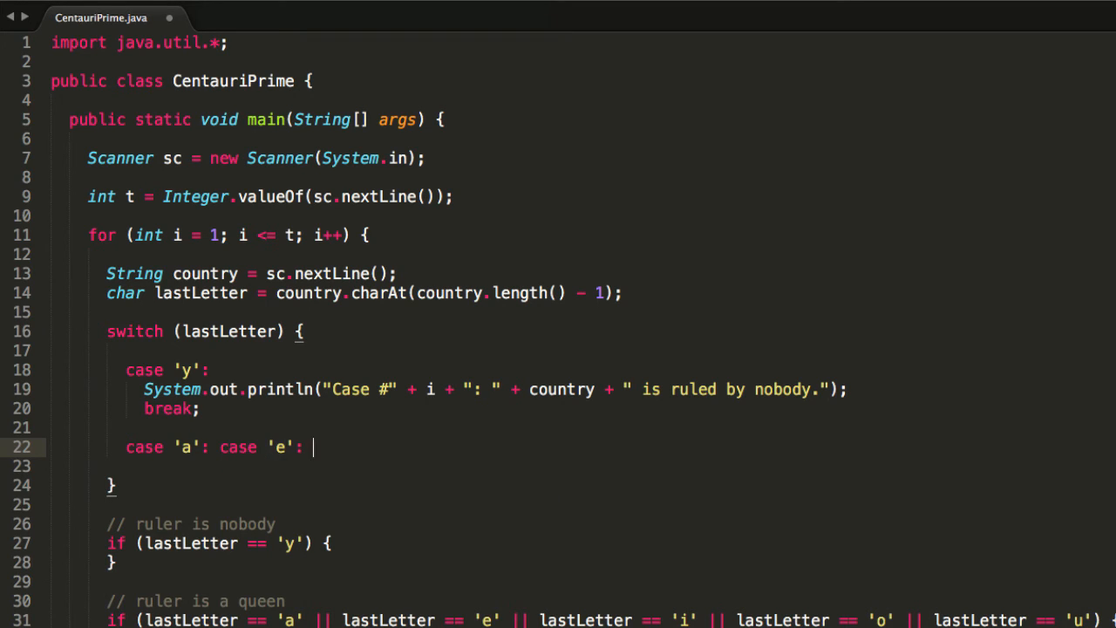
text(case 'i')
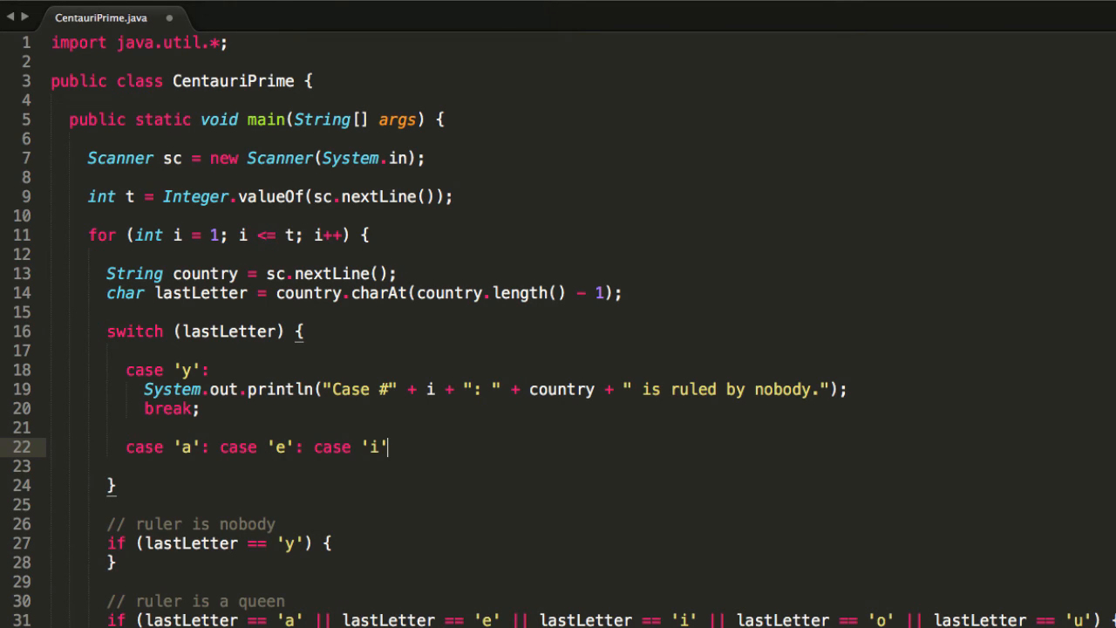
text(':)
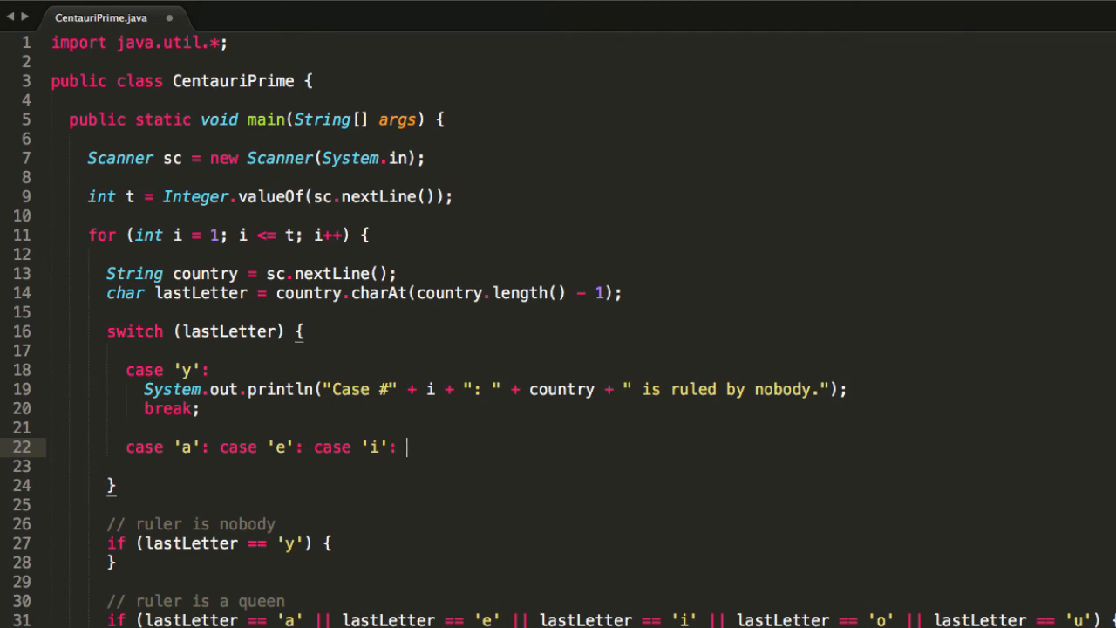
text(case)
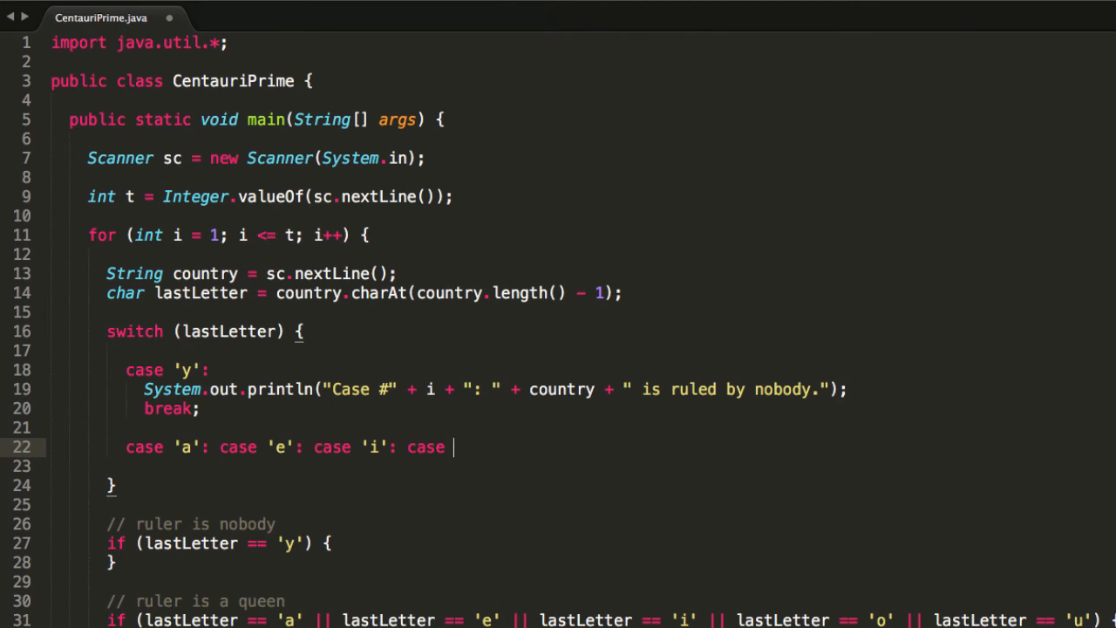
text('o': c)
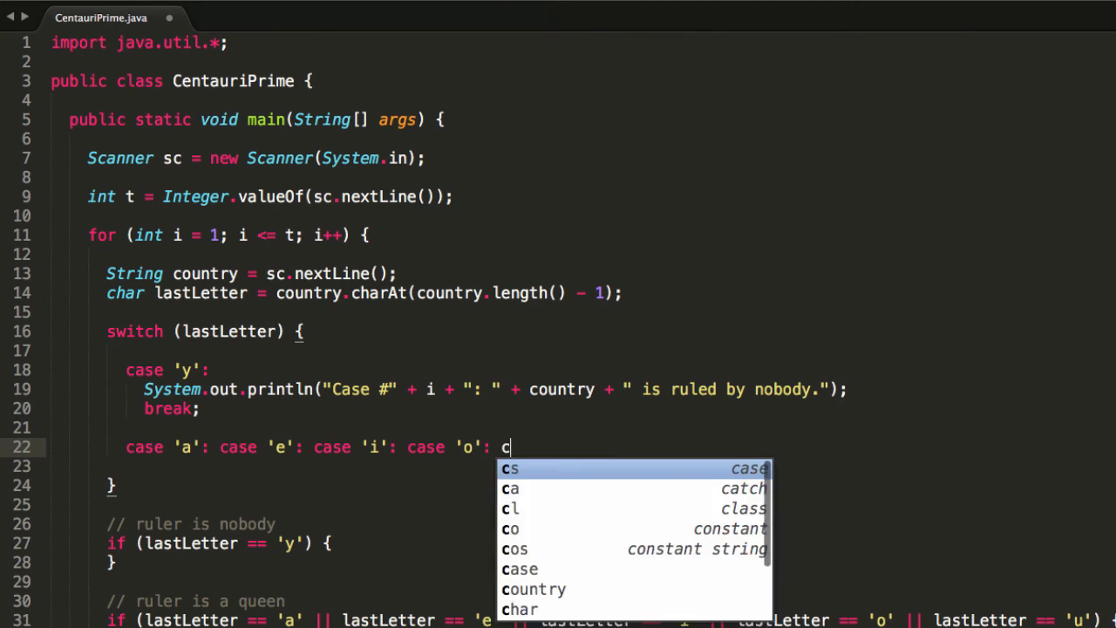
text(ase 'u':)
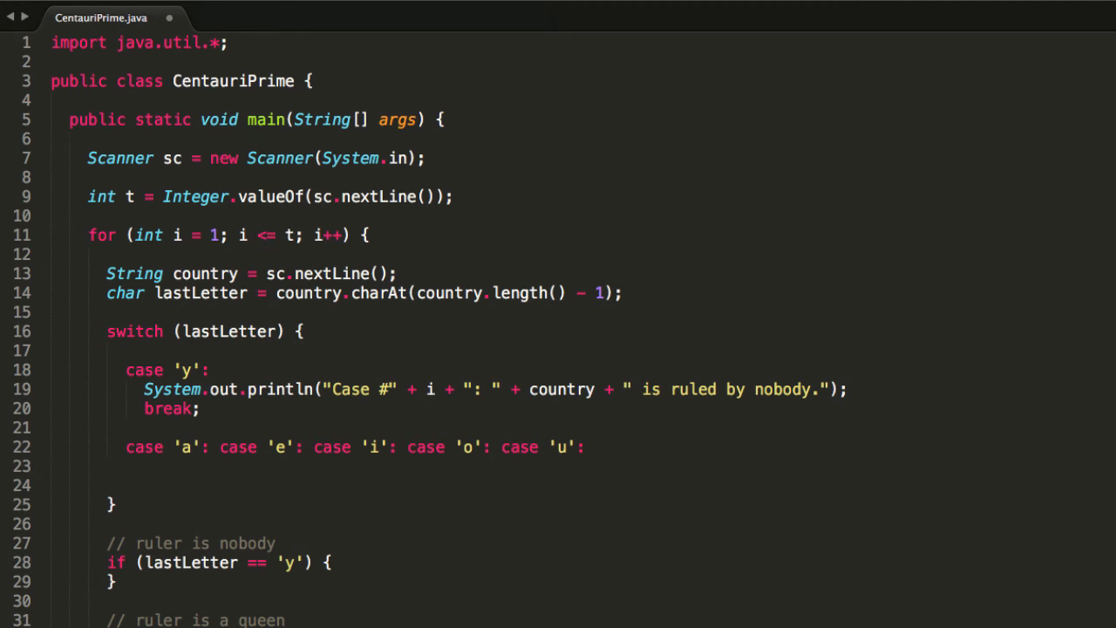
Step: Have the vowel cases print "is ruled by a queen." followed by break;
text(System.out.println("Case #" + i + ": " + country + " is ruled by a queen.");)
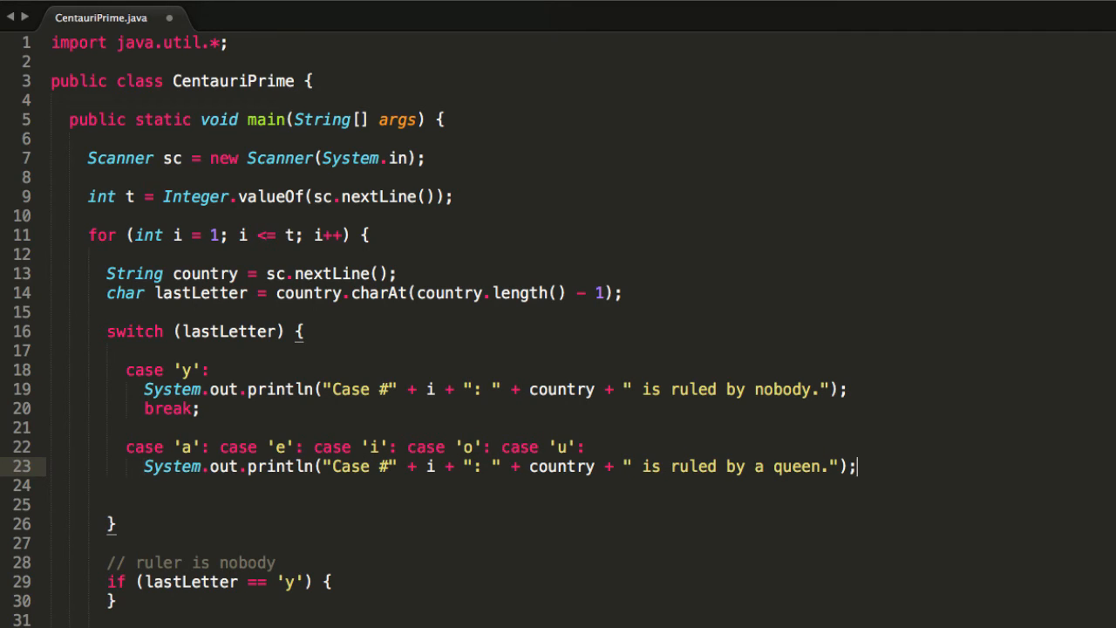
text(break;)
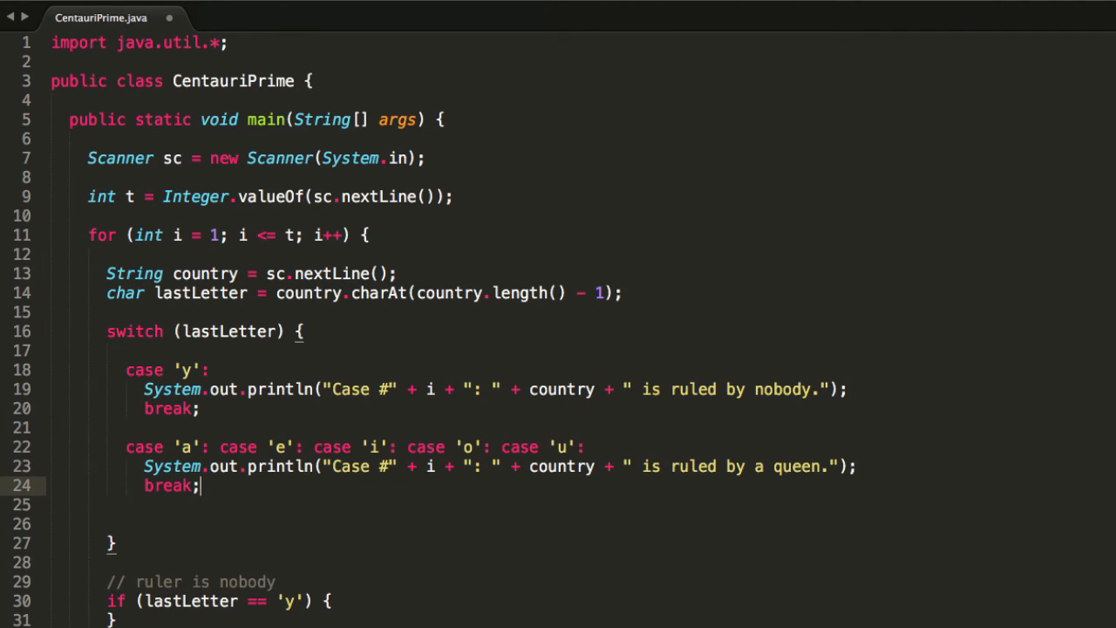
text(case)
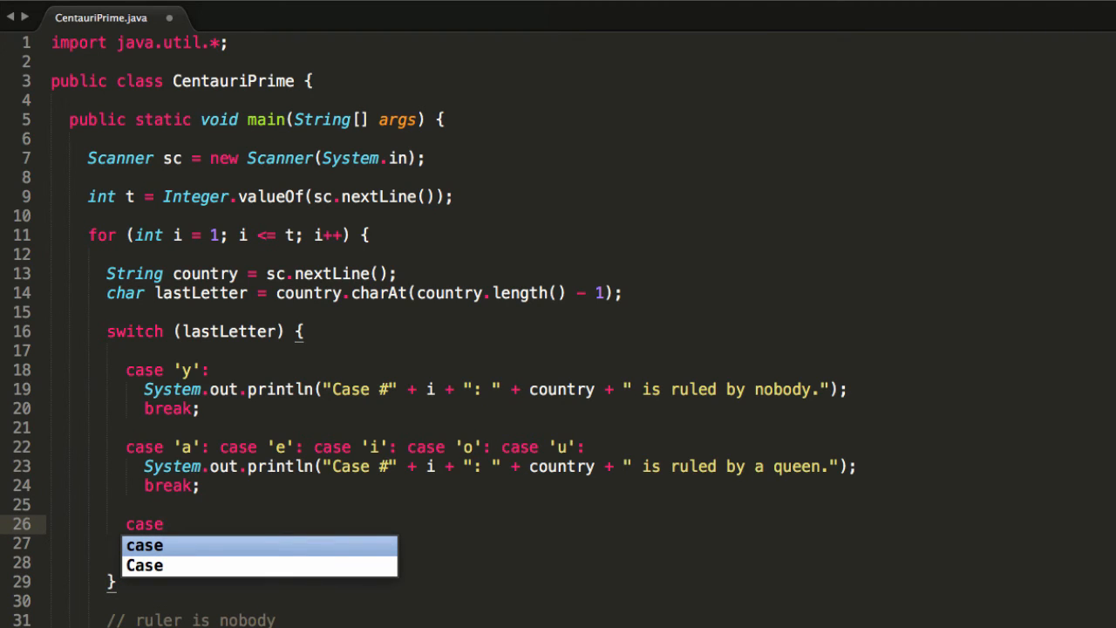
Step: Add a default: label to the switch for the remaining letters
key(Escape)
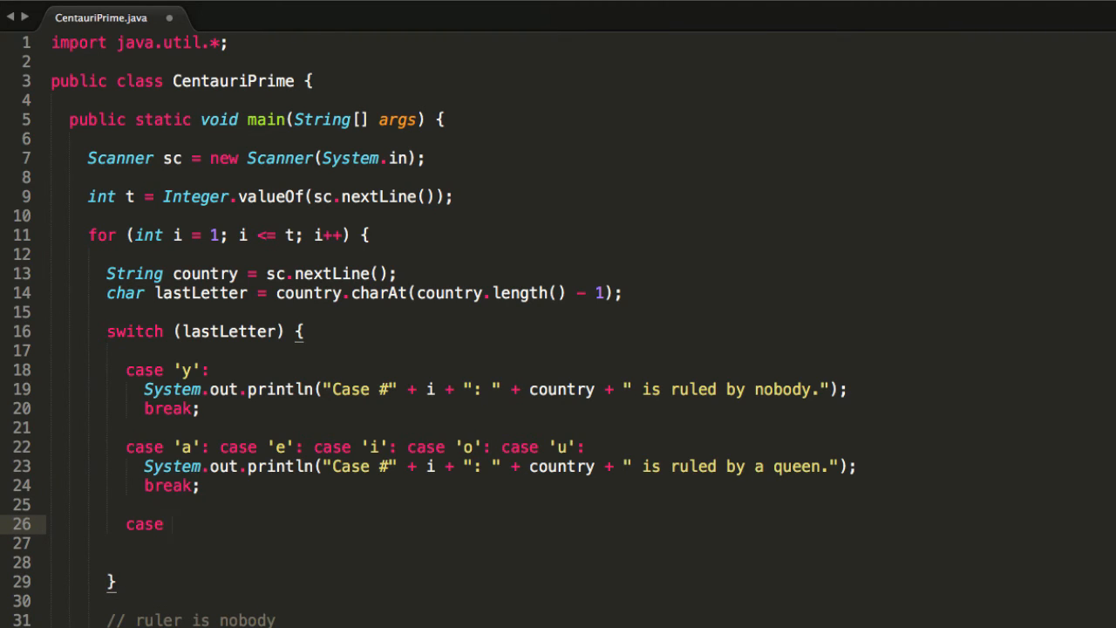
text(b')
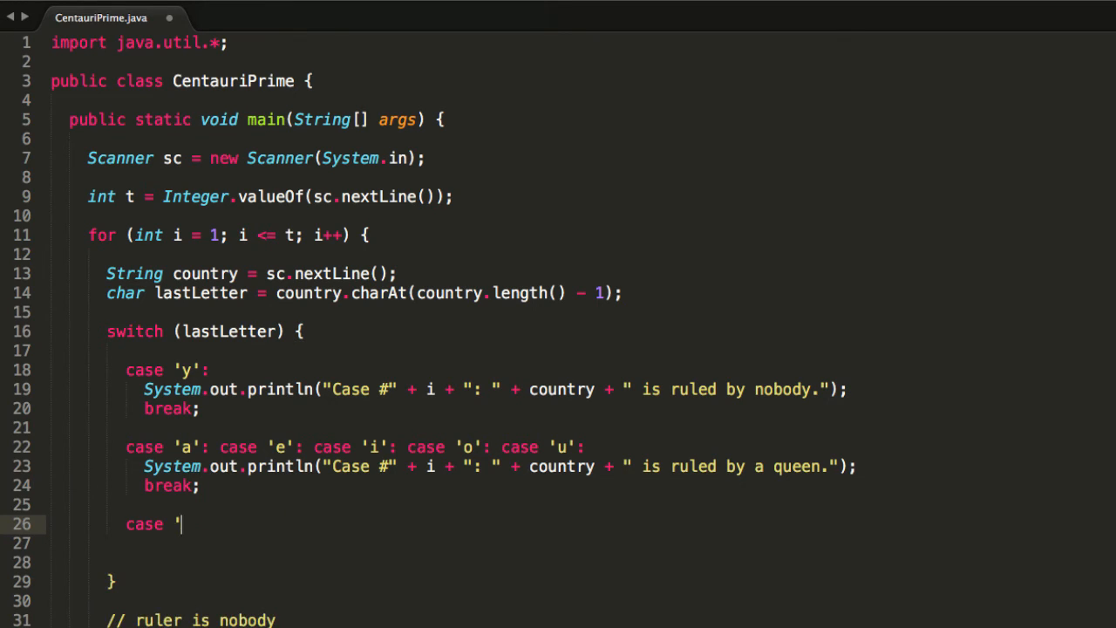
text(def)
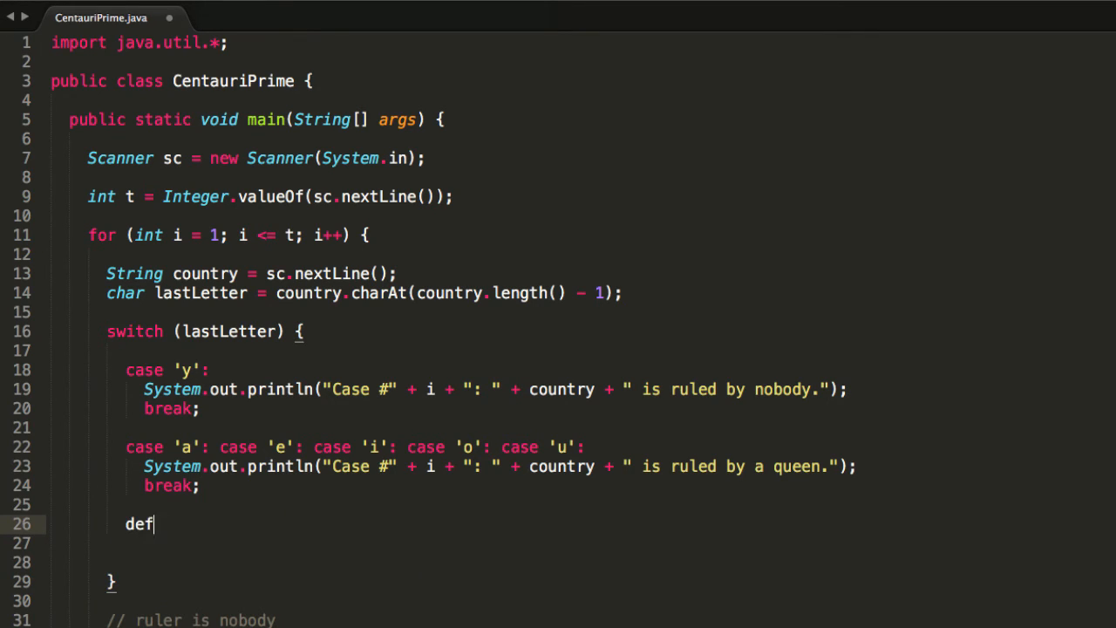
text(ault)
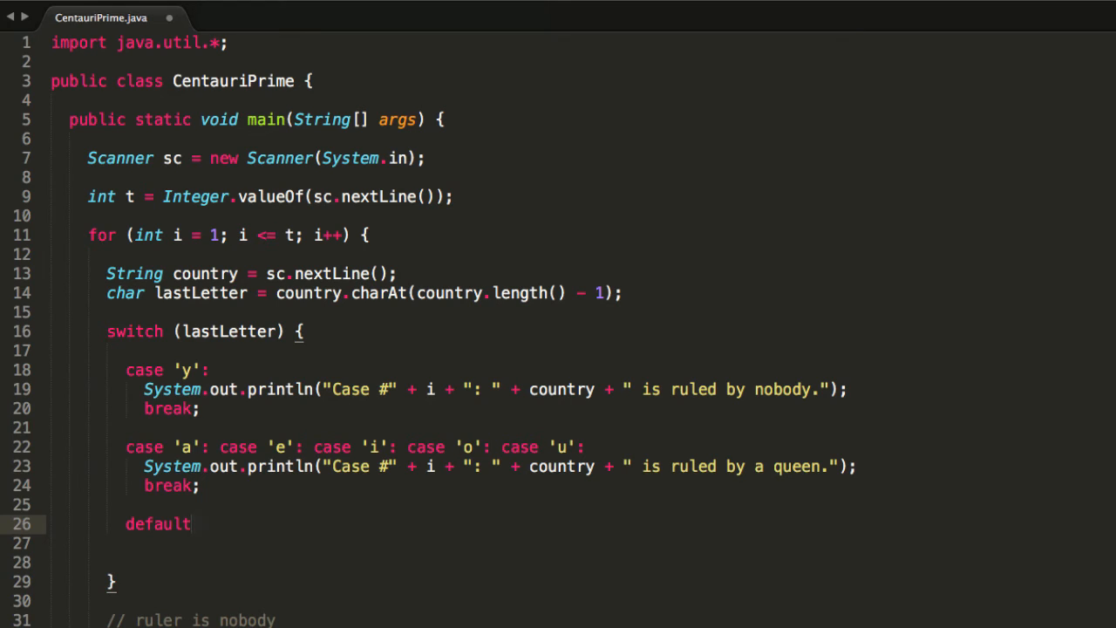
text(:)
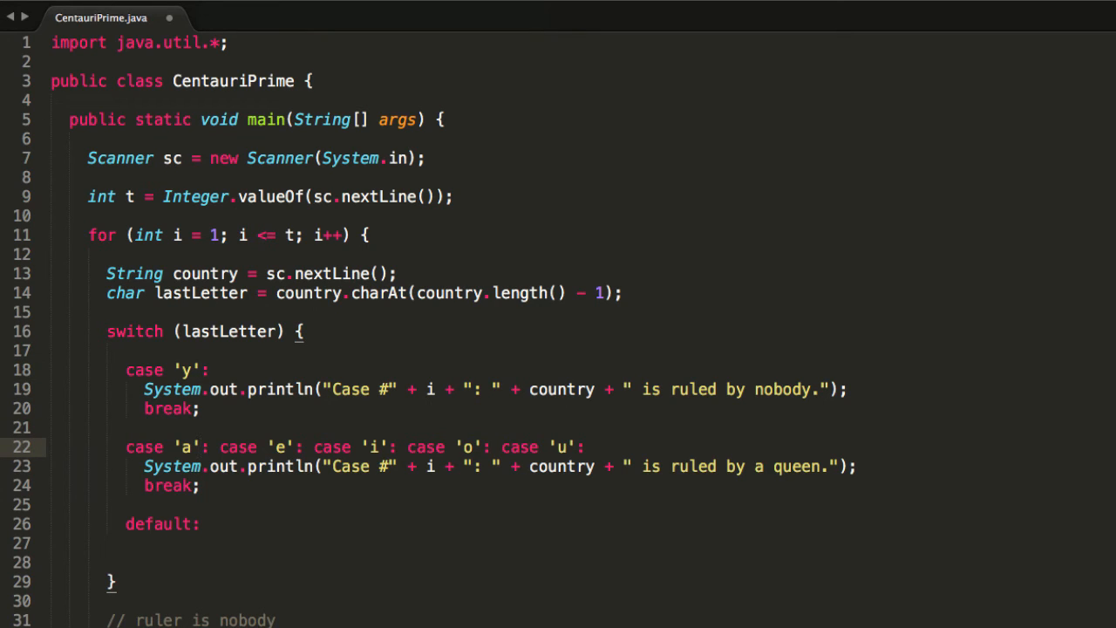
Step: Have default print "is ruled by a king." with a break, clearing the old if blocks
click(199, 523)
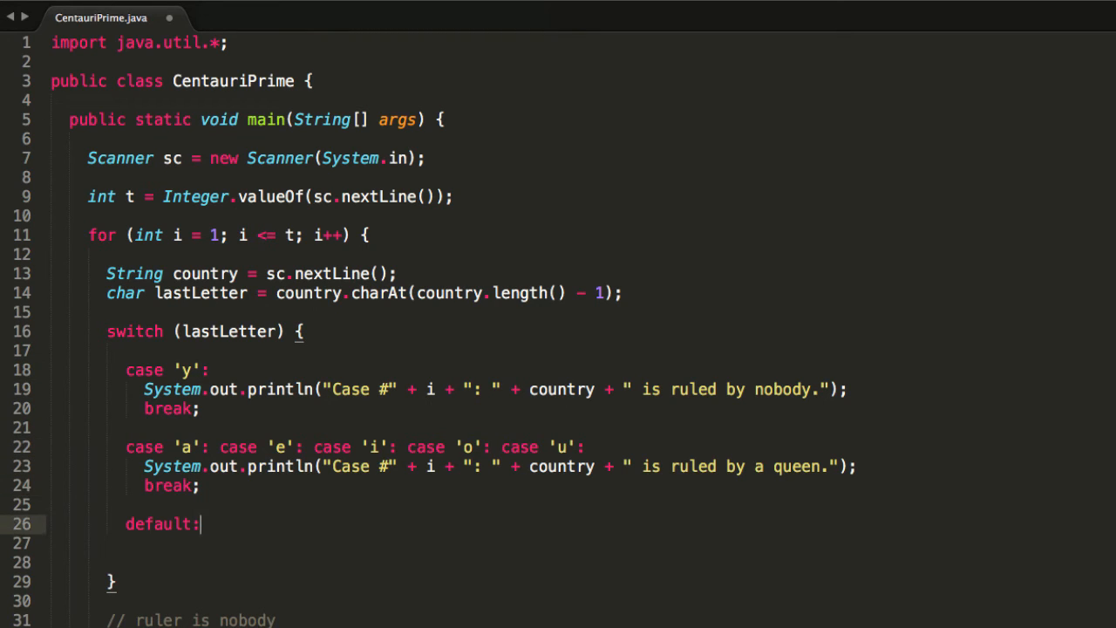
click(198, 369)
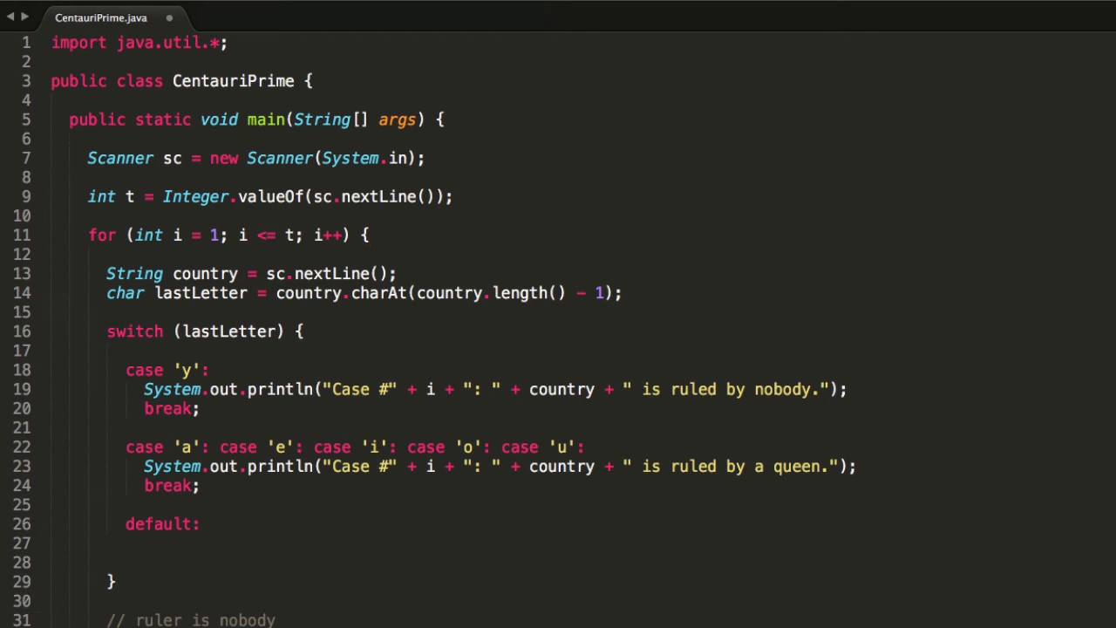
text(System.out.println("Case #" + i + ": " + country + " is ruled by a king.");)
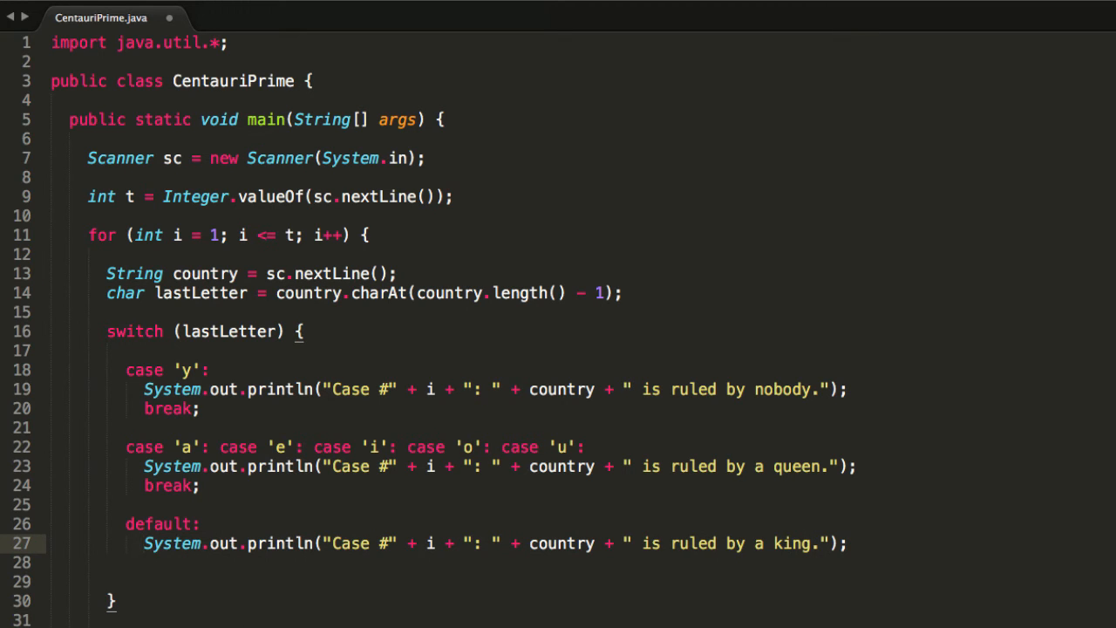
text(break;)
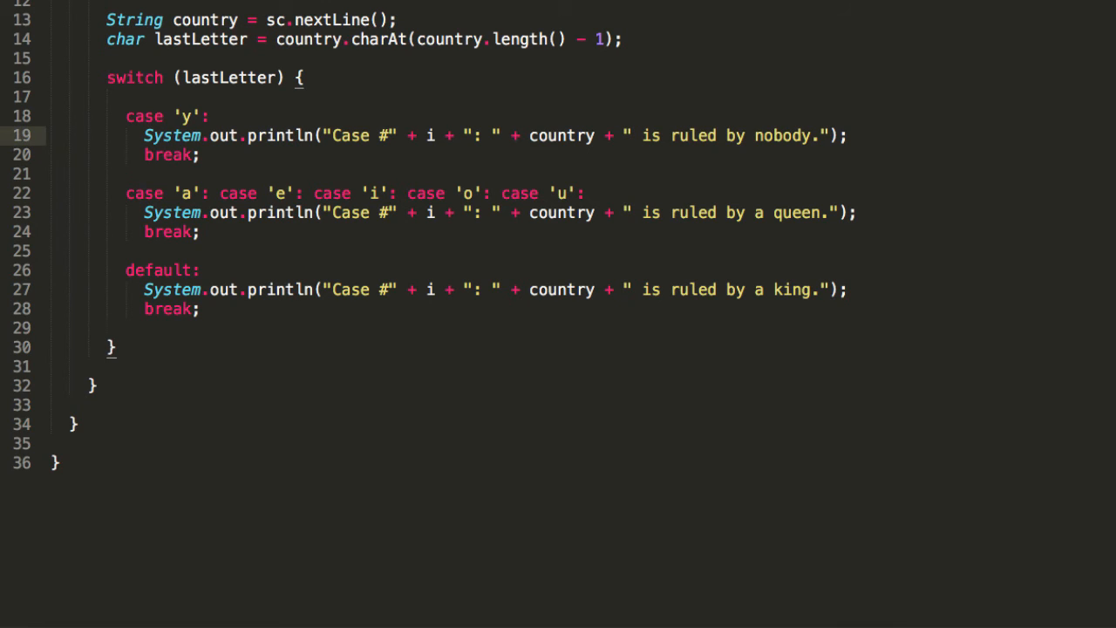
Step: Declare String ruler, set to "nobody" for the y case instead of printing
text(System.out.println("Case #" + i + ": " + country + " is ruled by nobody.");)
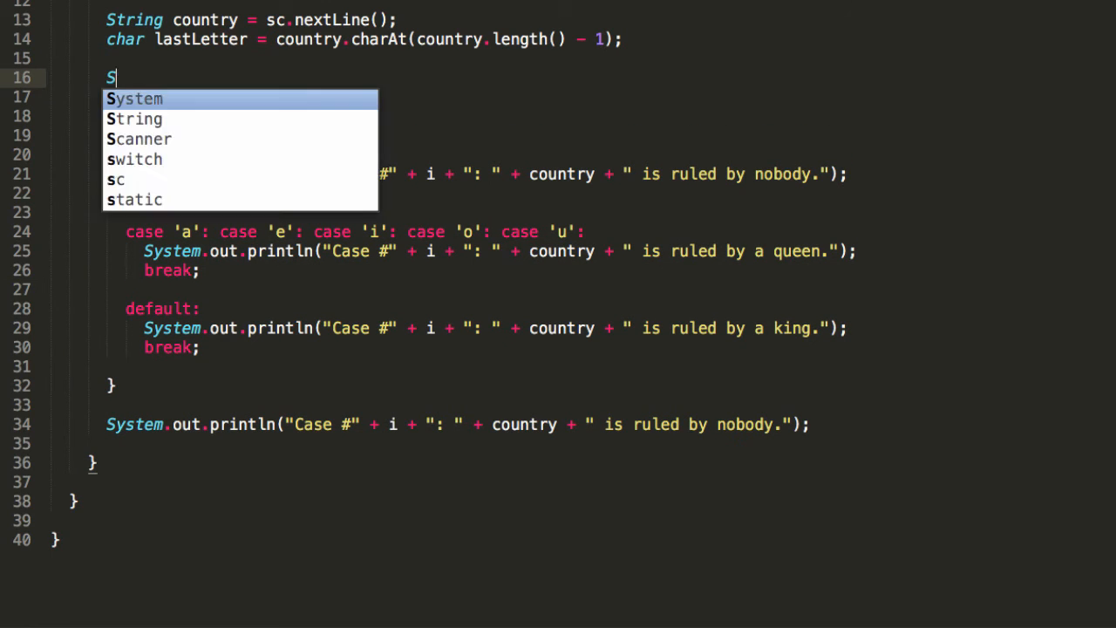
text(tring ruler;)
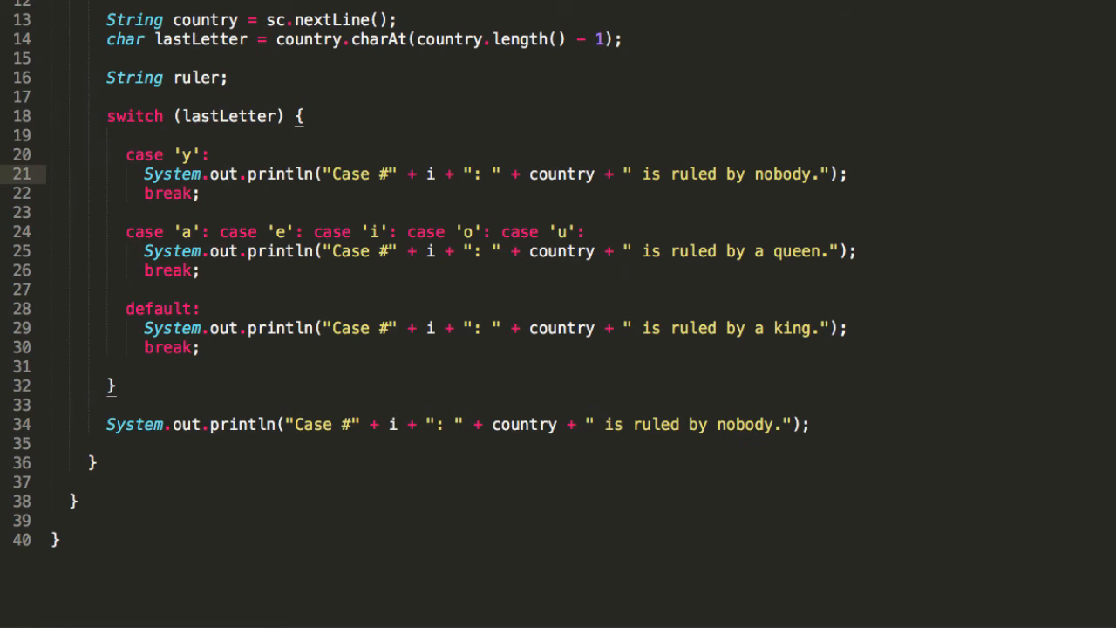
text(ruler = ")
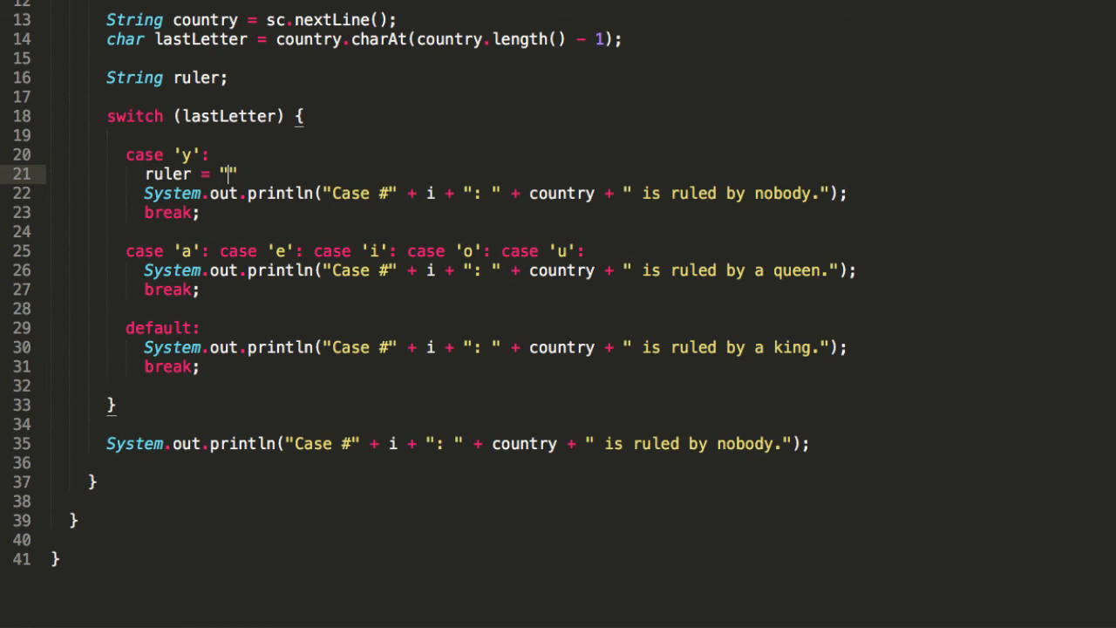
text(nobd)
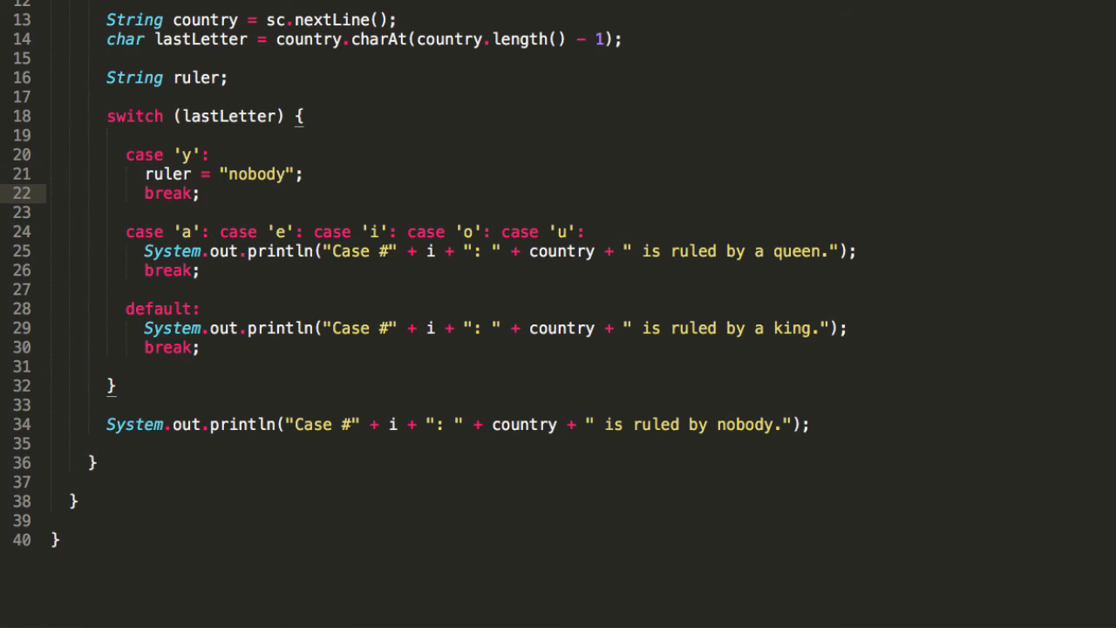
Step: Assign ruler = "a queen" in the vowel cases and "a king" in default
click(149, 251)
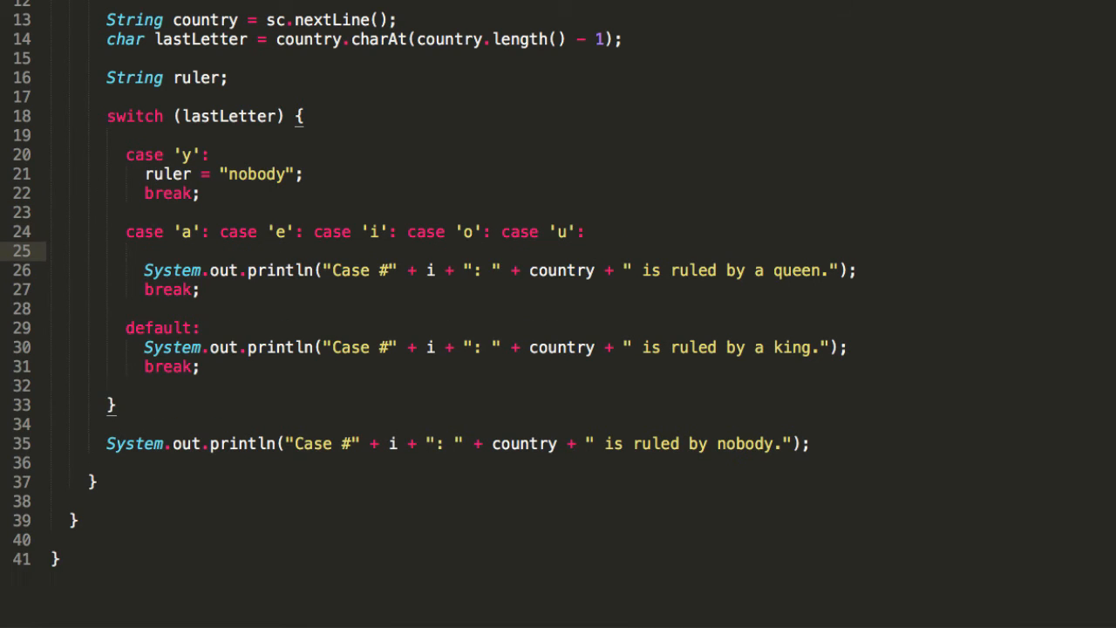
text(ruler =)
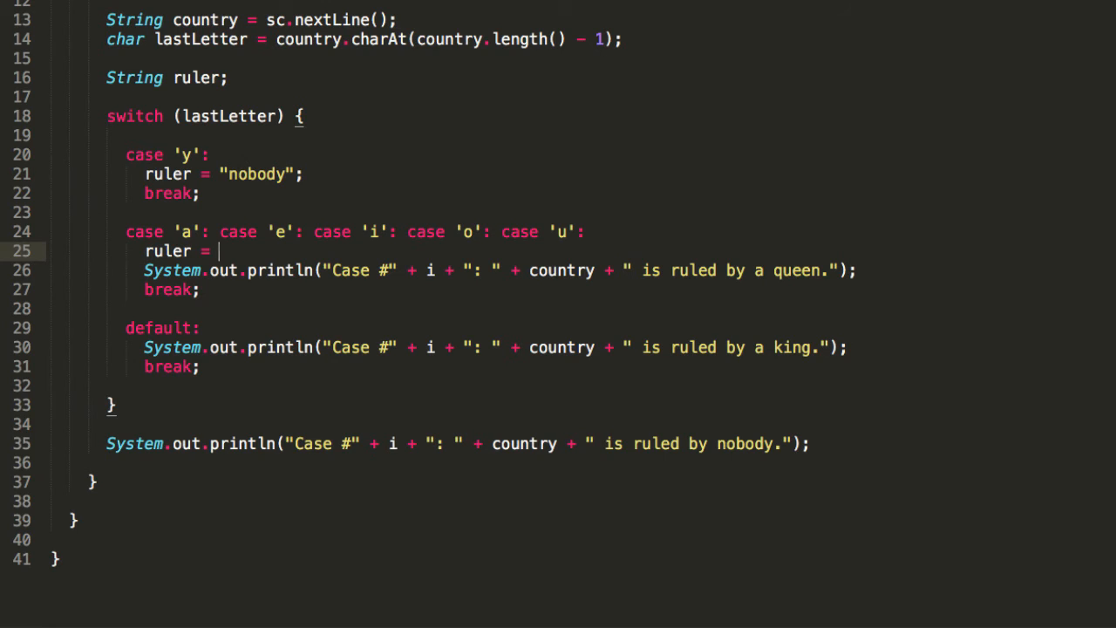
text("a")
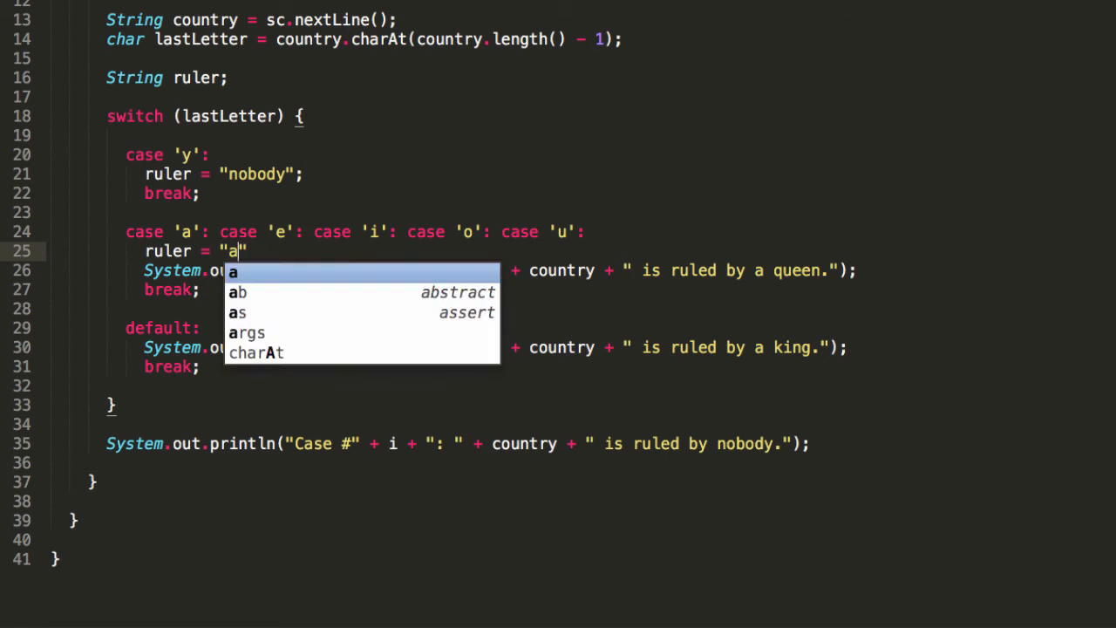
text(queen)
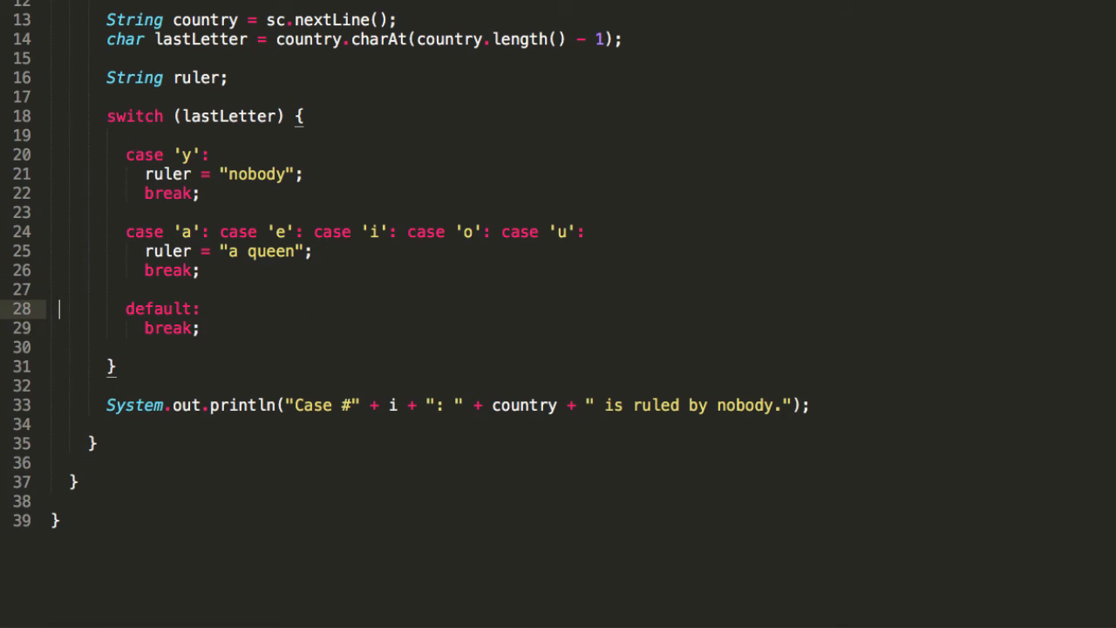
text(ruler = "a)
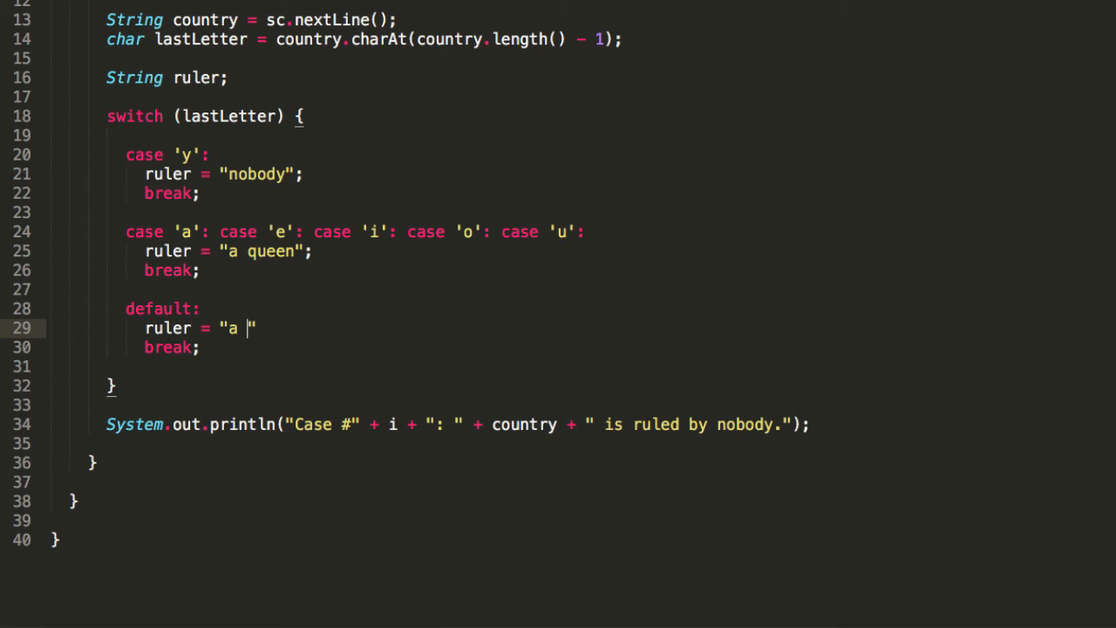
text(king)
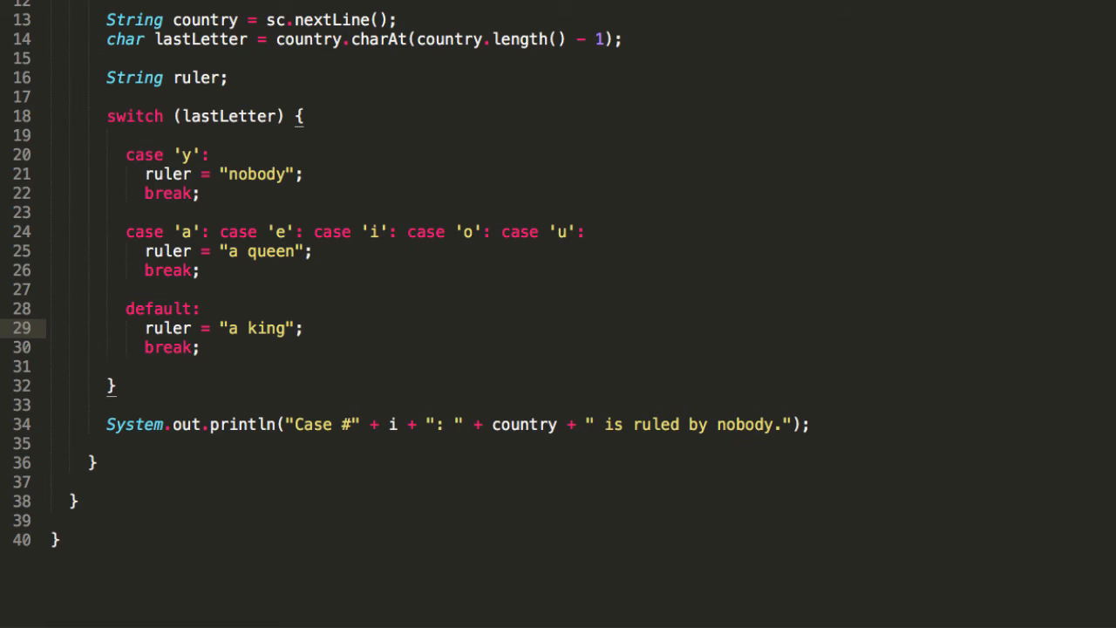
Step: Make the single println after the switch concatenate country and ruler
click(296, 426)
text(" +)
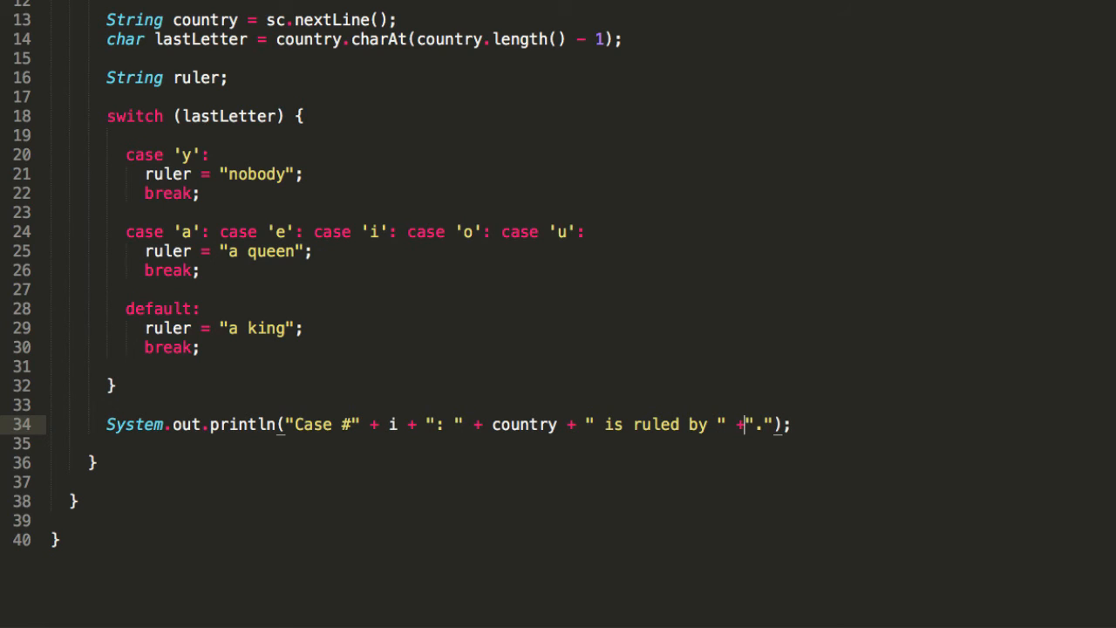
text(ruler +)
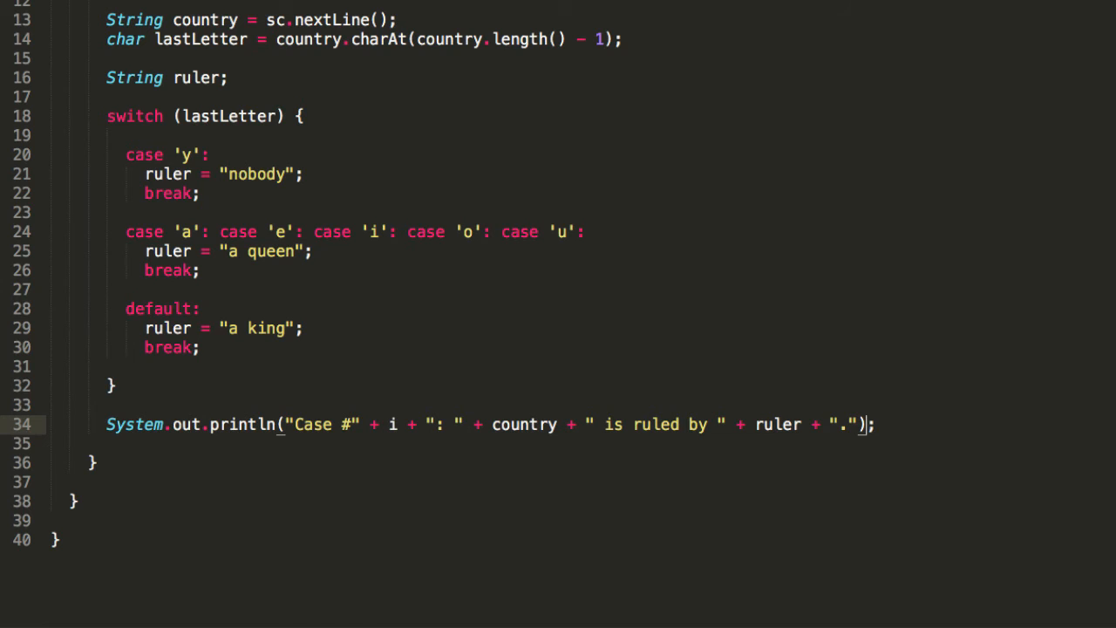
Step: Start String str = String.format("Case #_: _ is ruled by _.") with placeholder slots
key(enter)
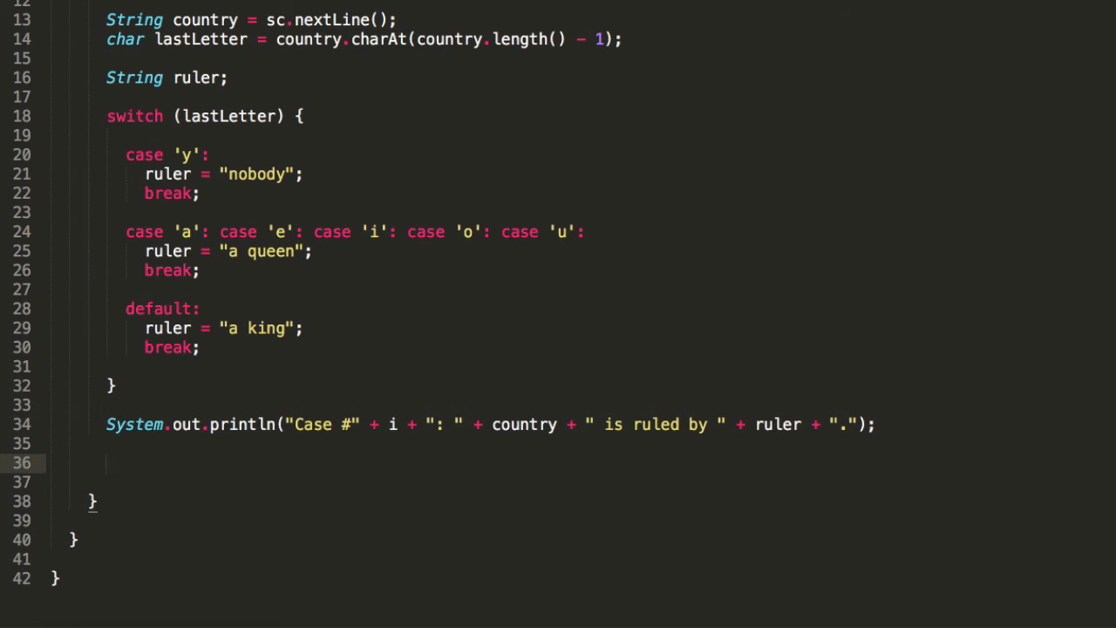
click(106, 462)
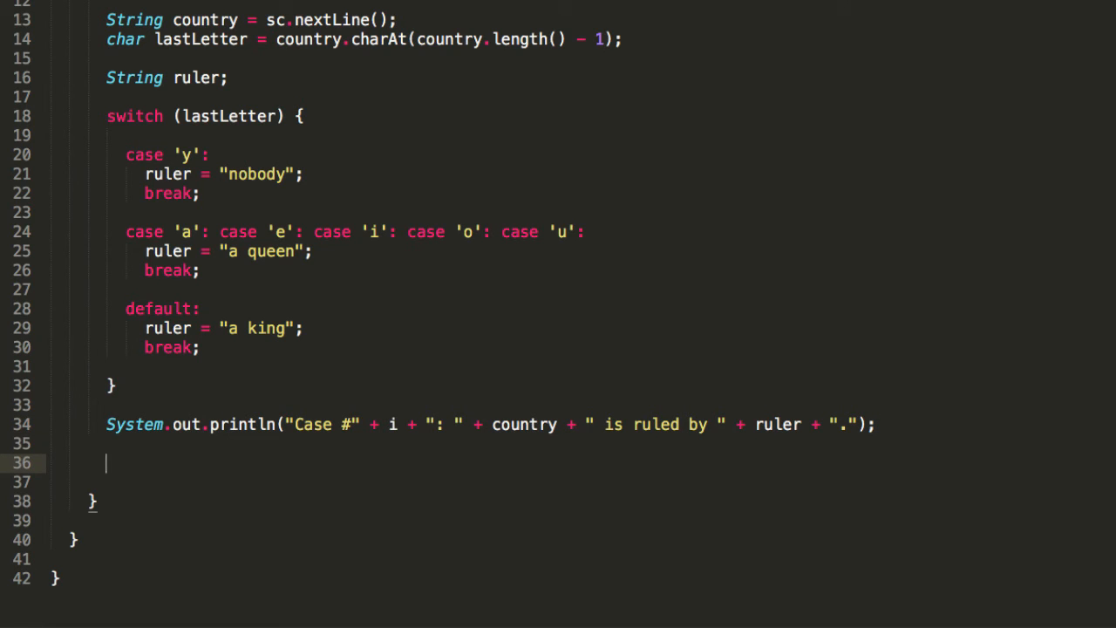
text(String str = String.format(")
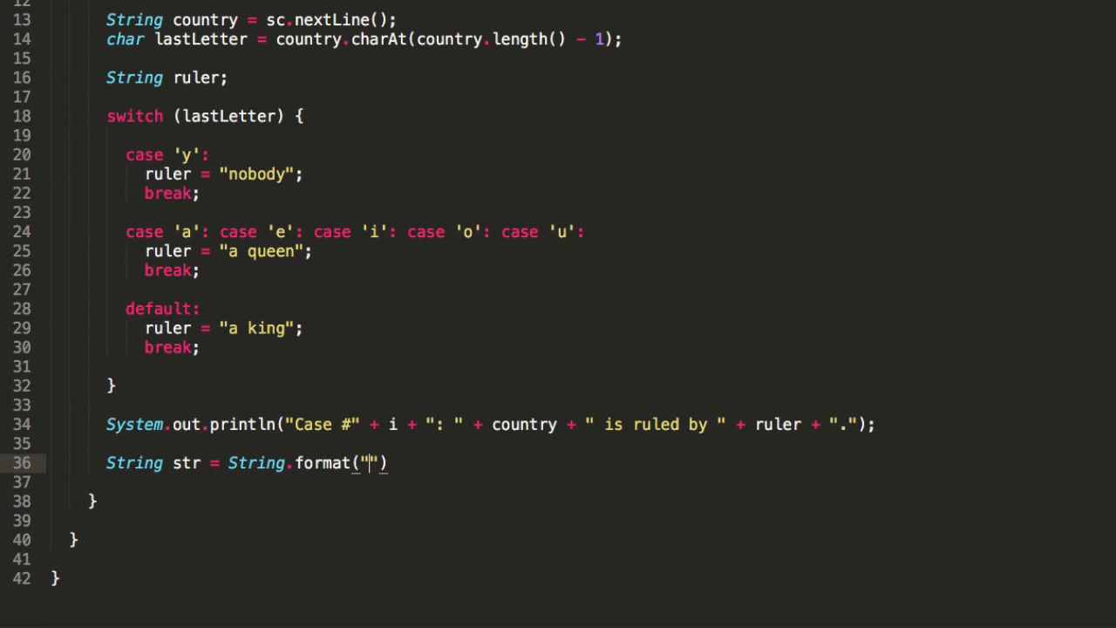
text(Case)
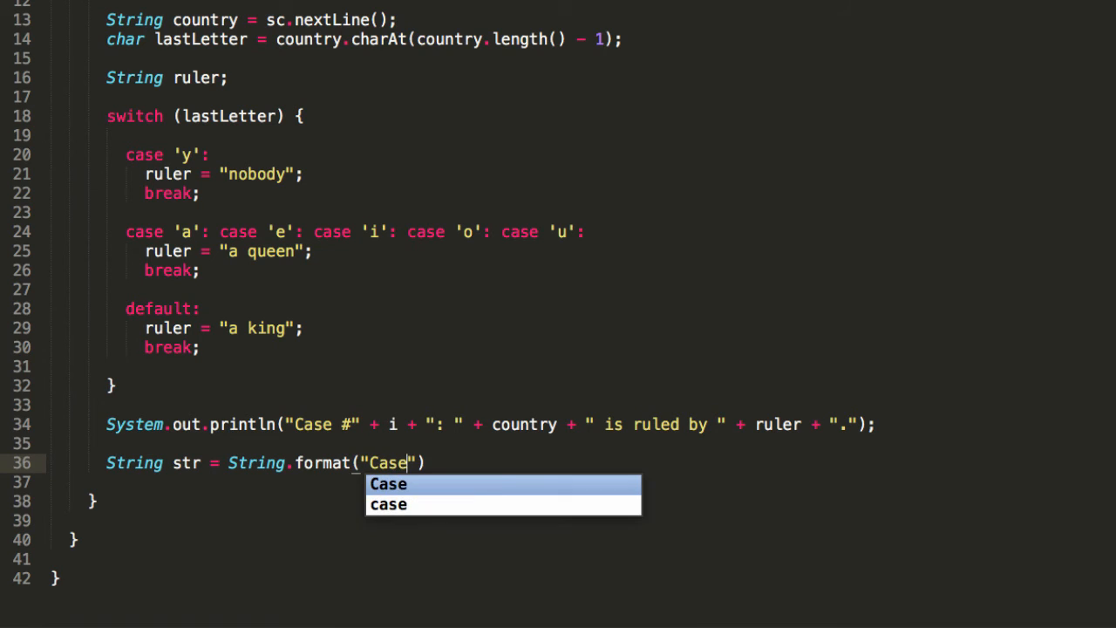
text(#)
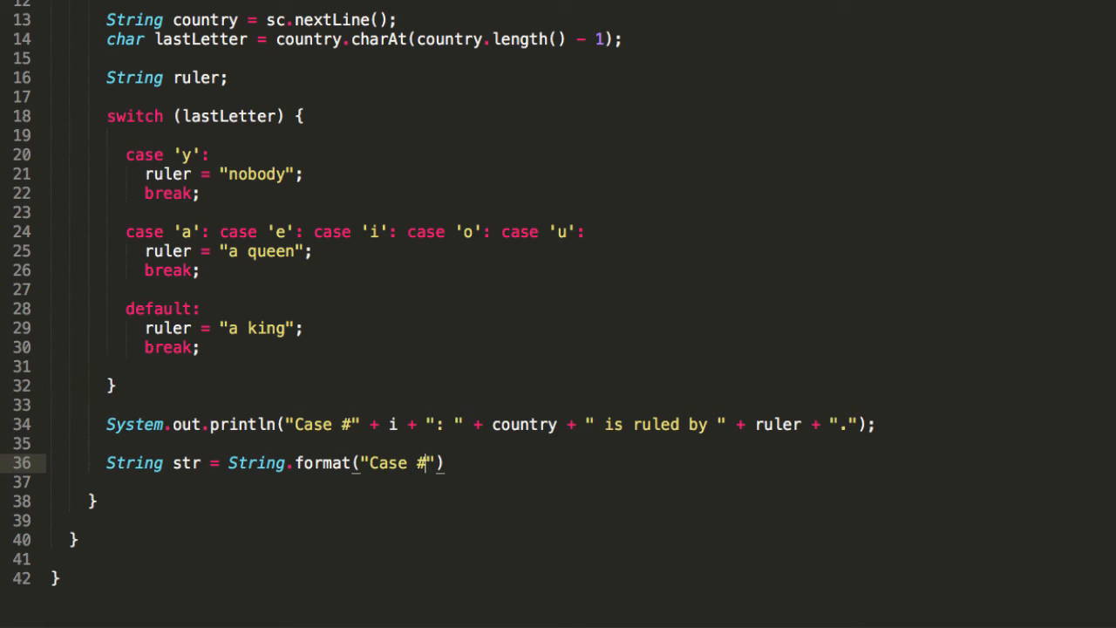
text(_:)
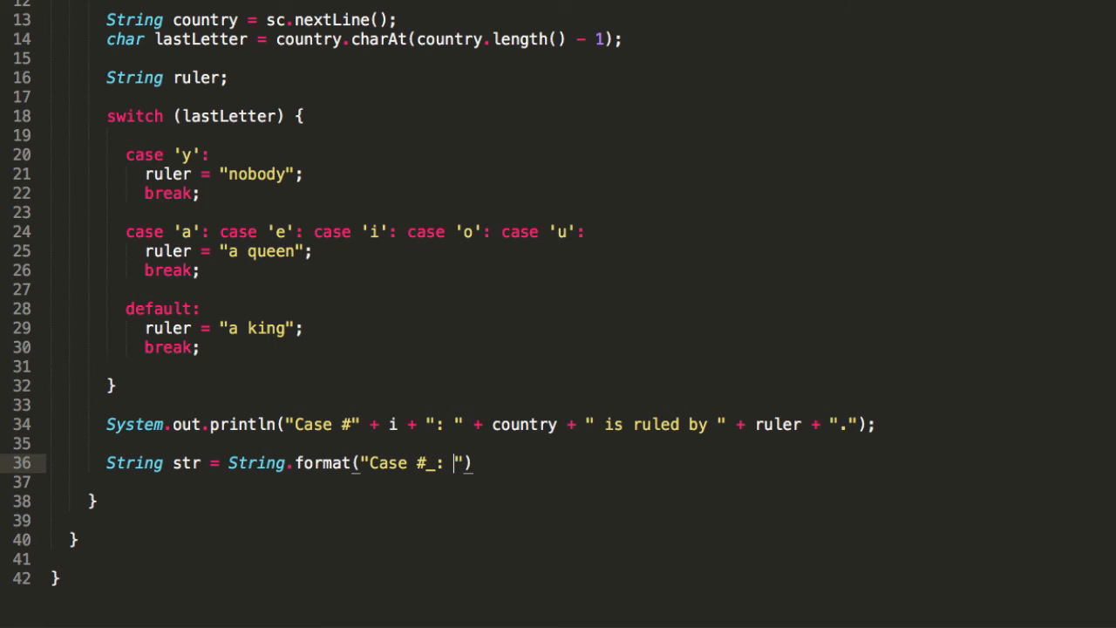
text(_)
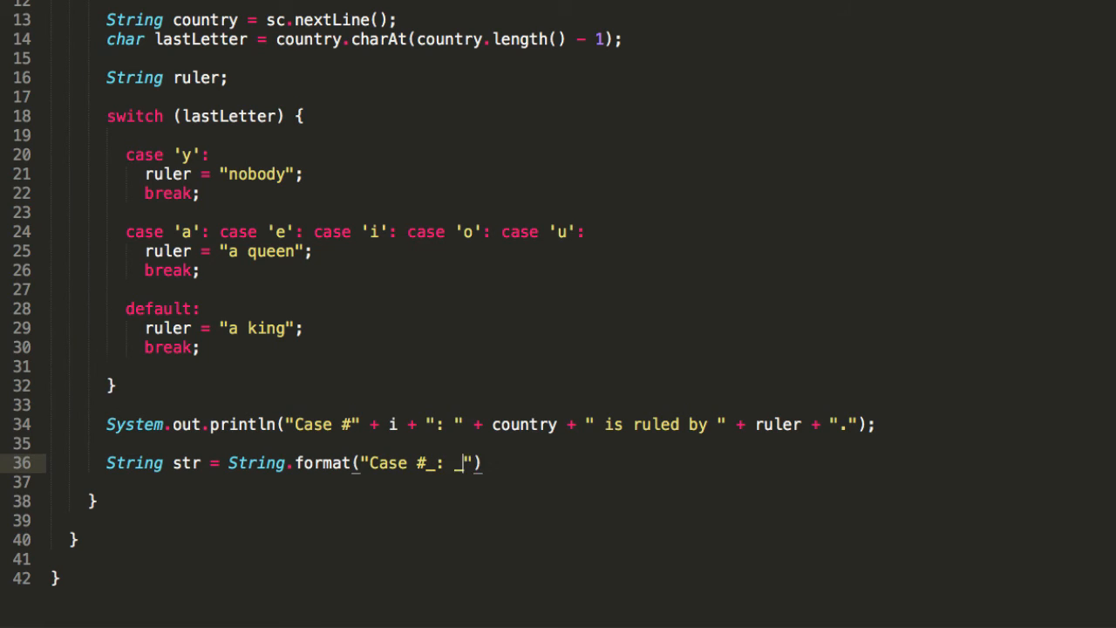
text(is)
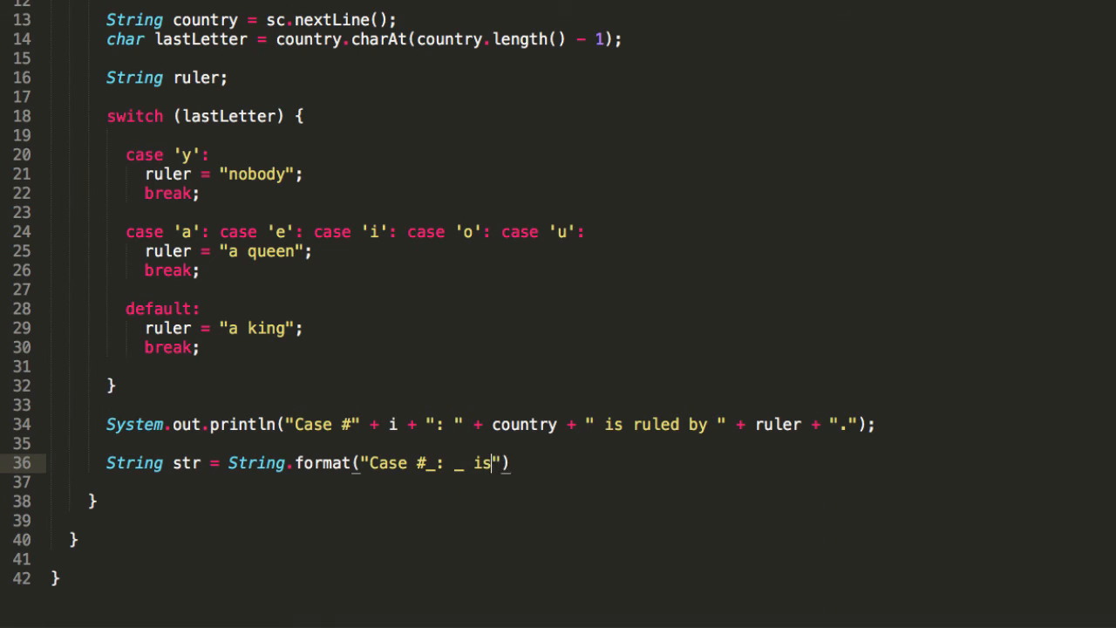
text(ruled by)
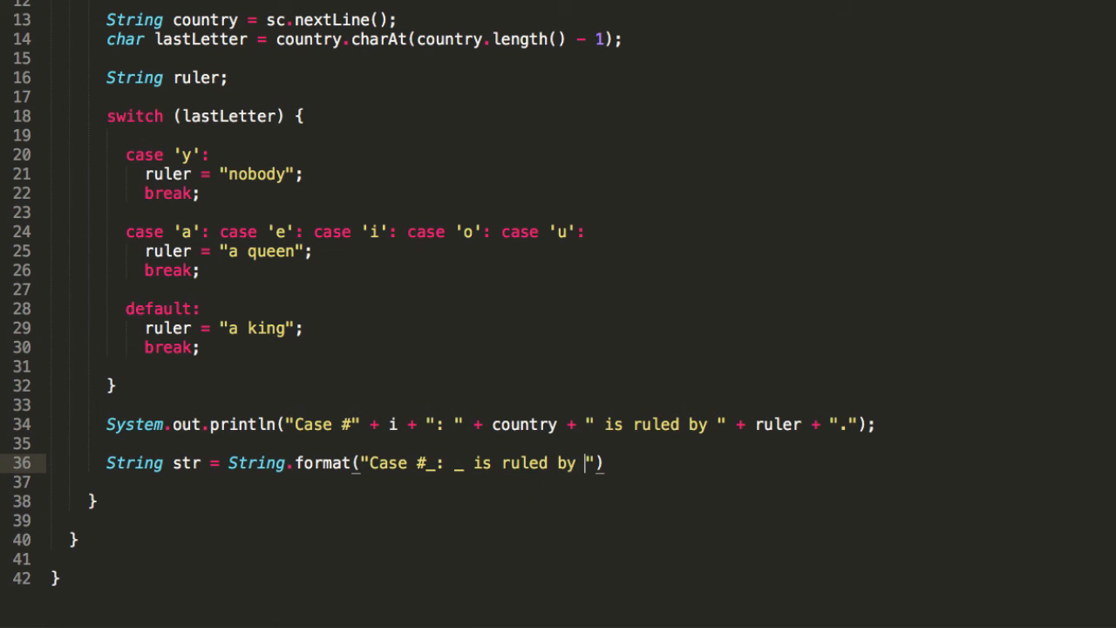
text(_)
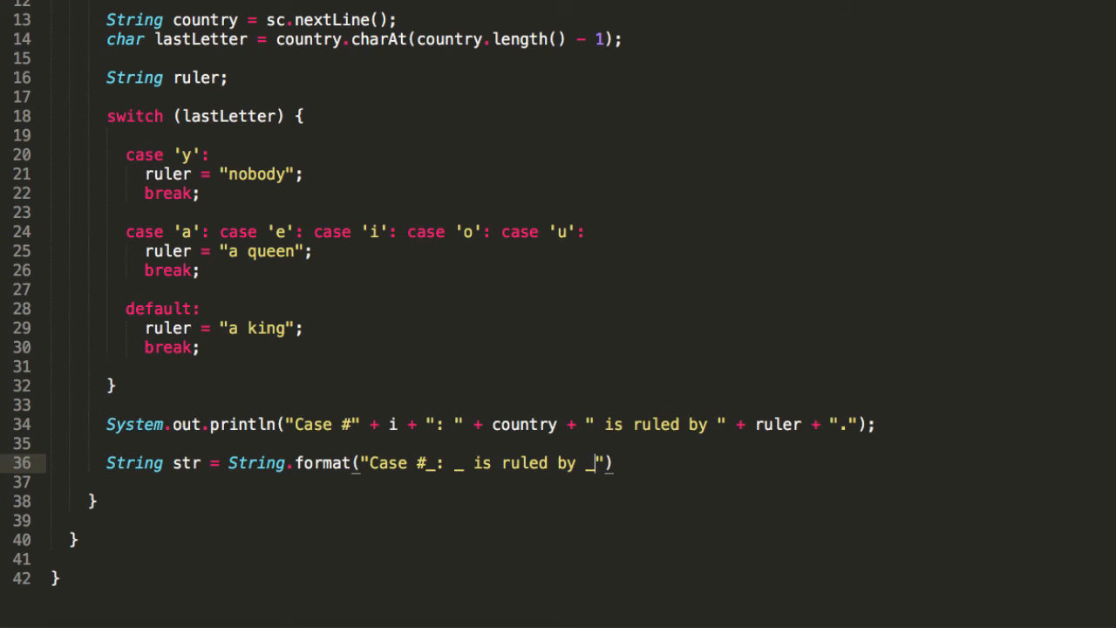
text(.)
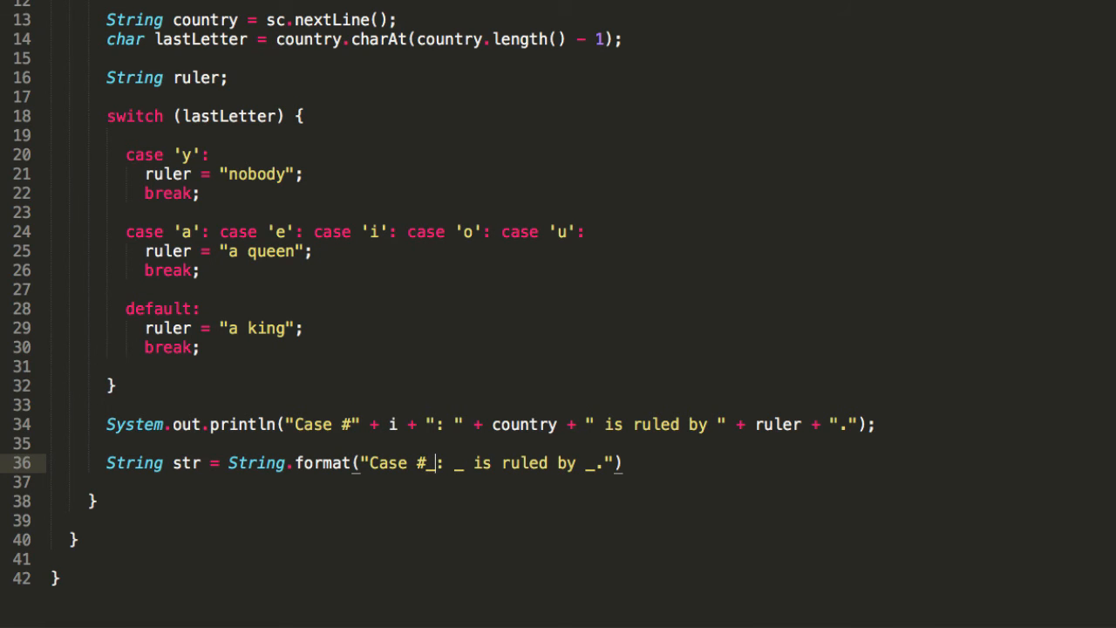
Step: Fill in %d and %s placeholders with i, country, ruler and println(str)
text(%)
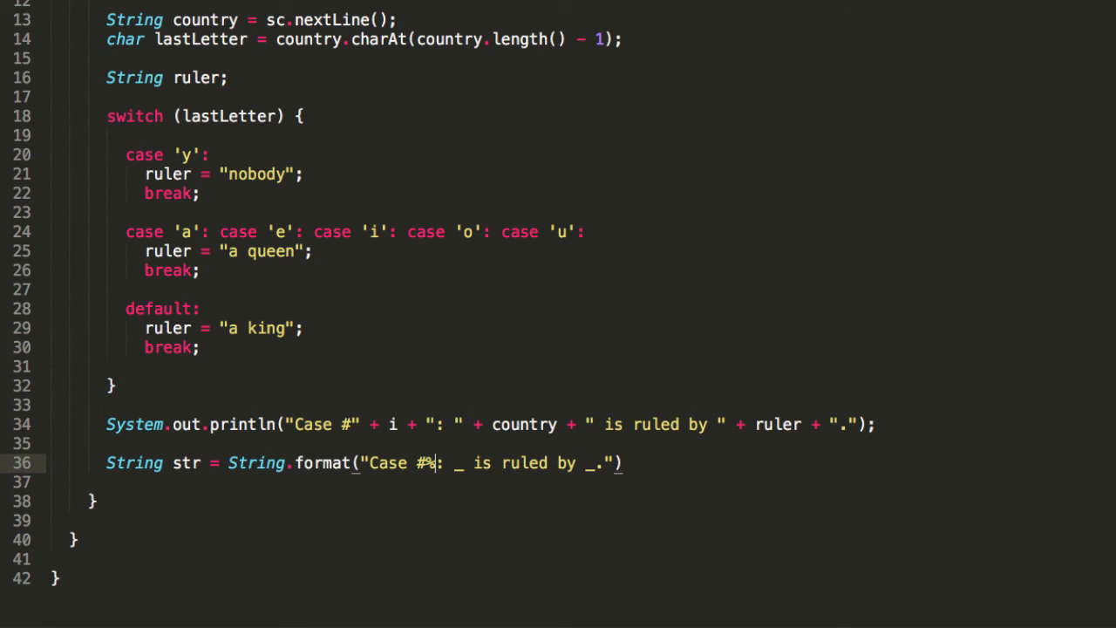
text(d)
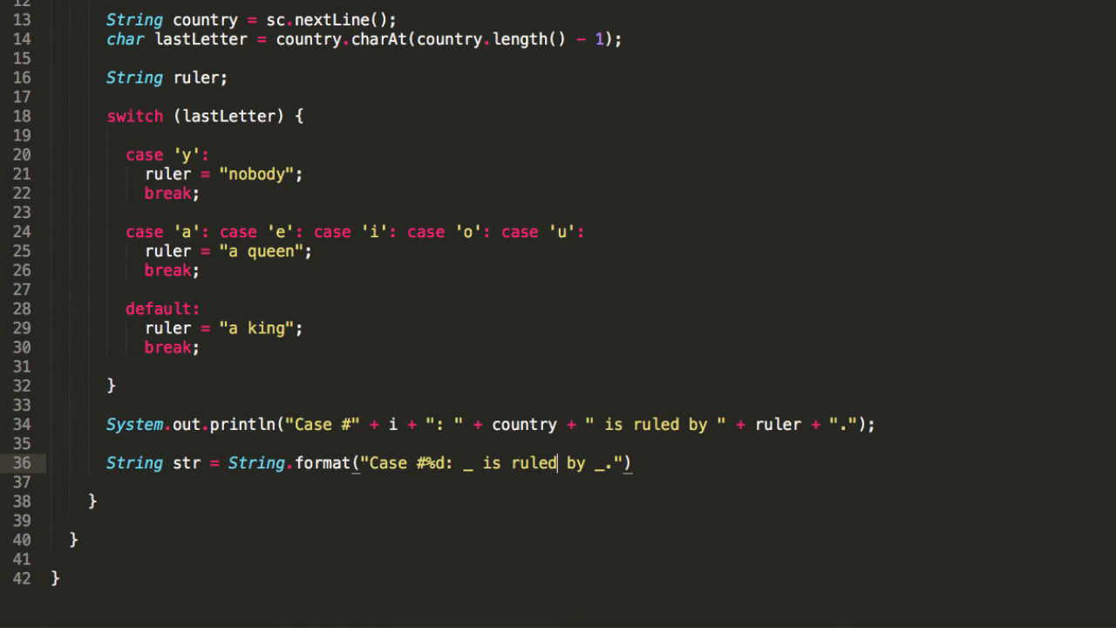
text(", ")
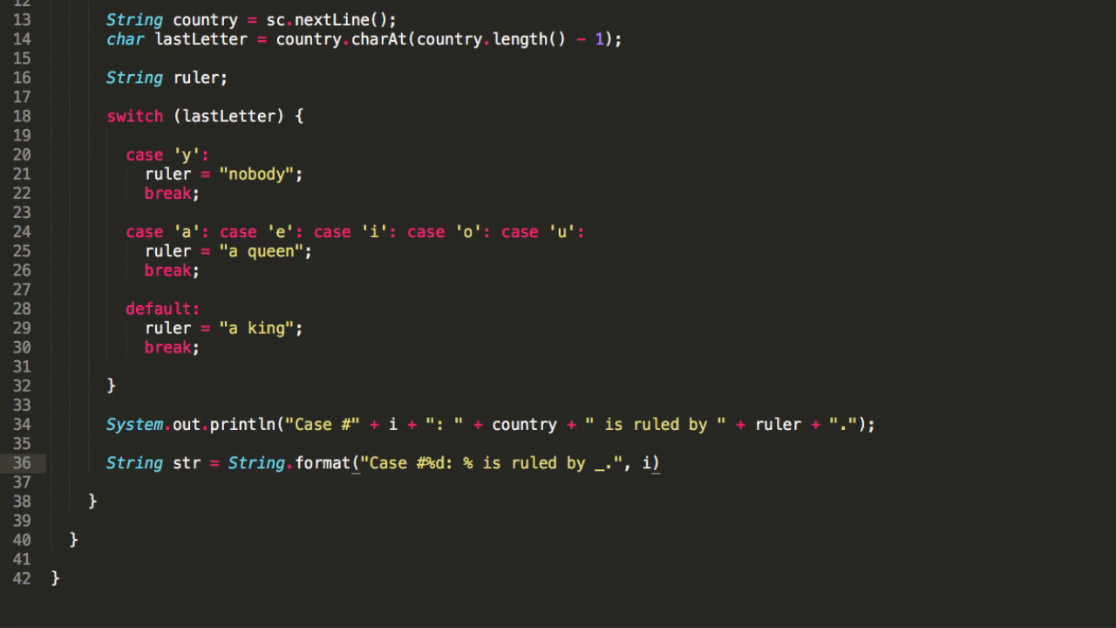
text(s)
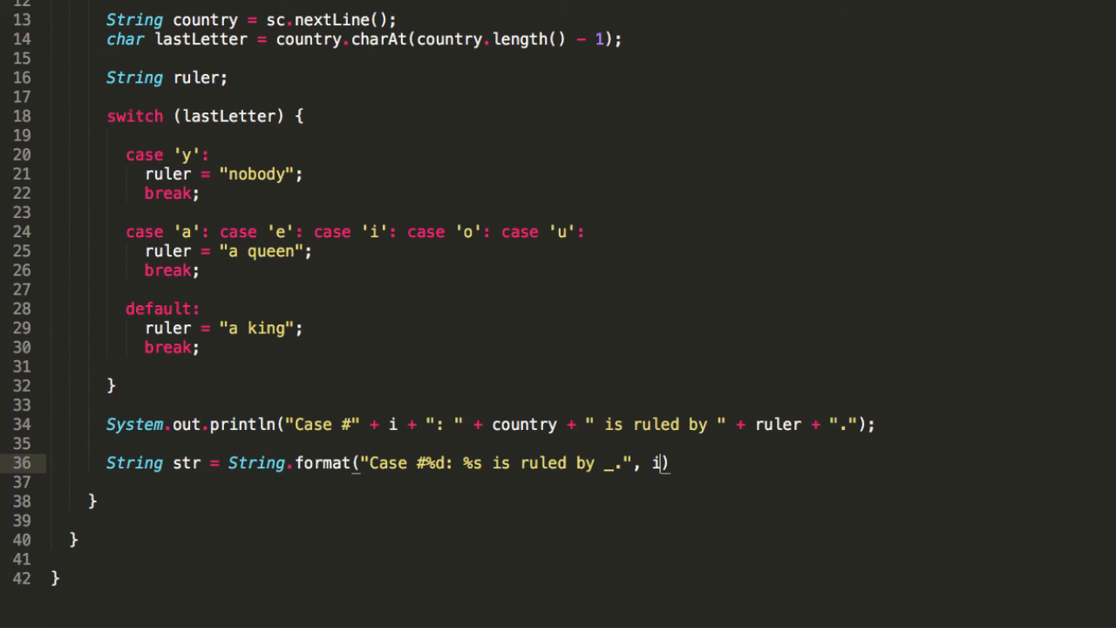
text(, country)
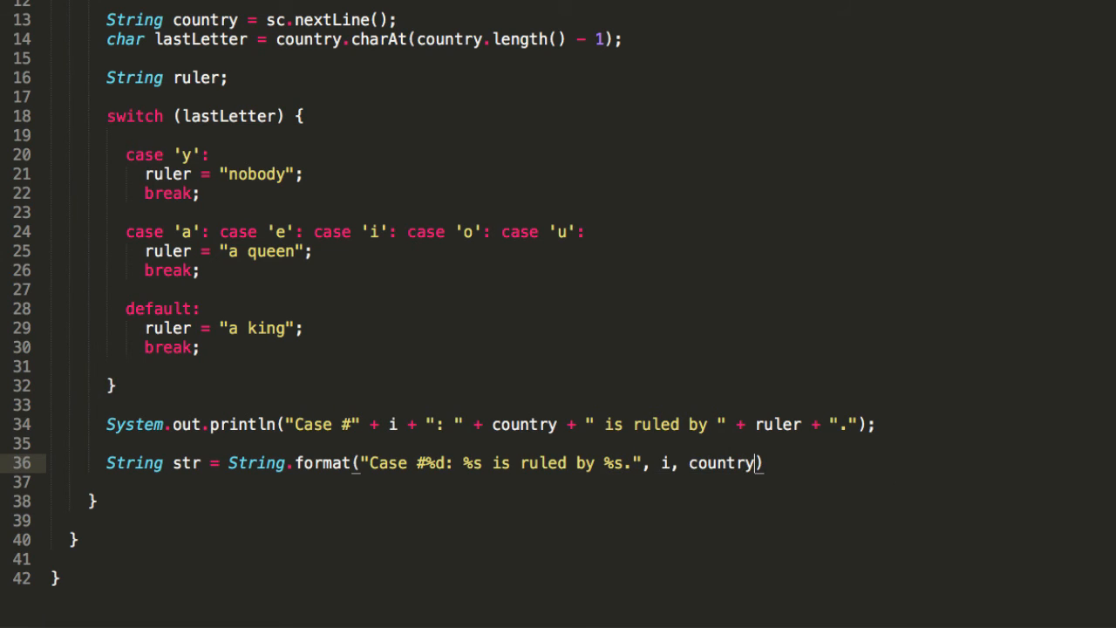
text(, ruler)
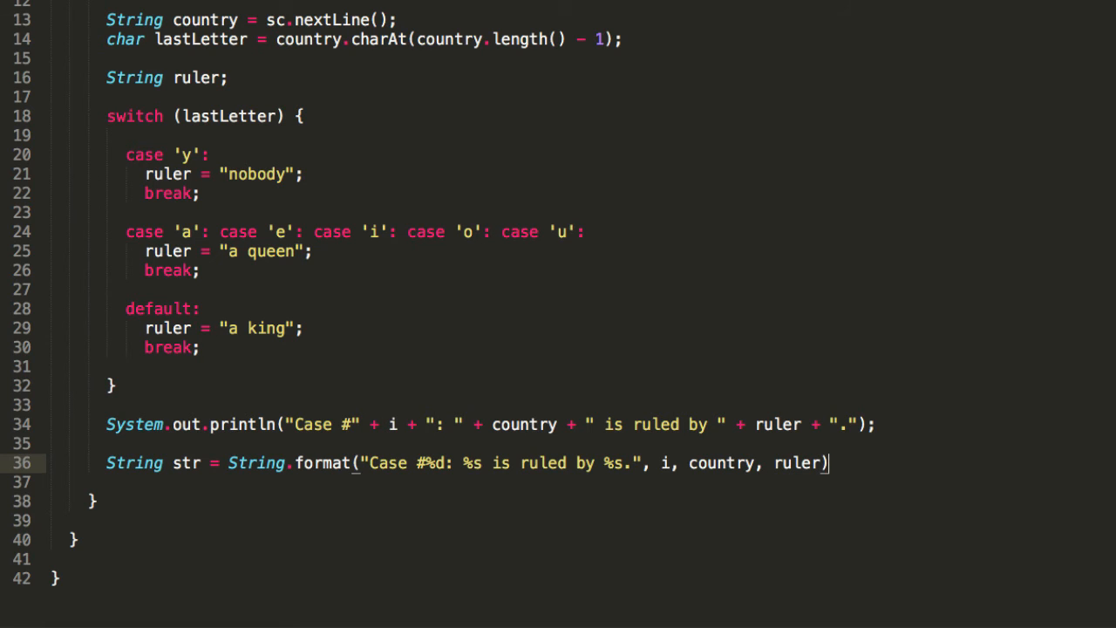
text(System.out.println(str);)
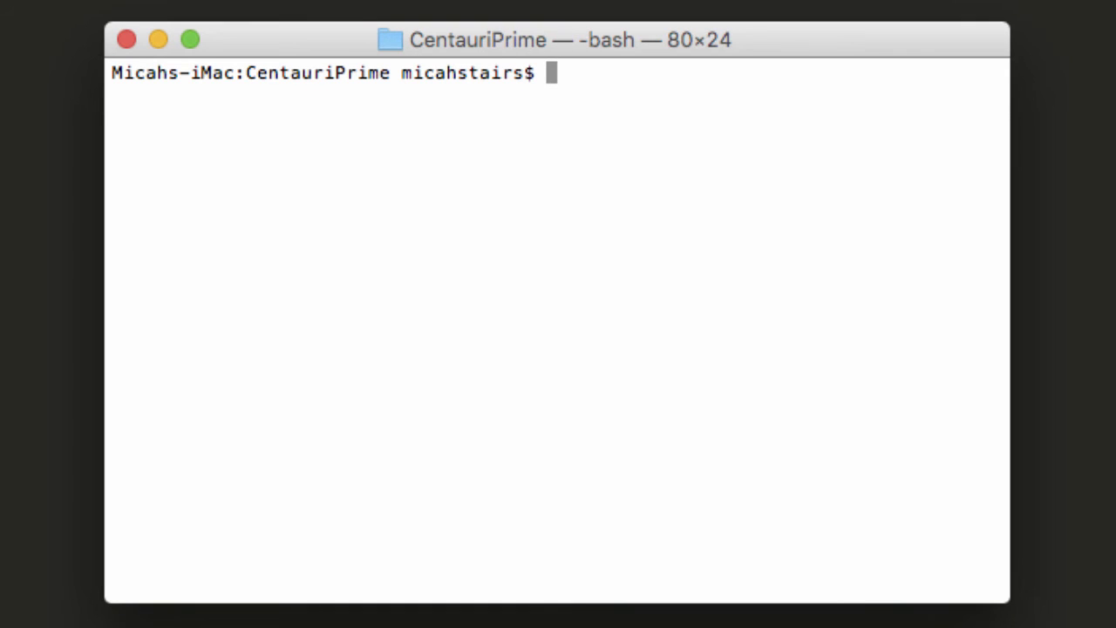
Step: Compile CentauriPrime.java with javac and list the directory contents
text(javac C)
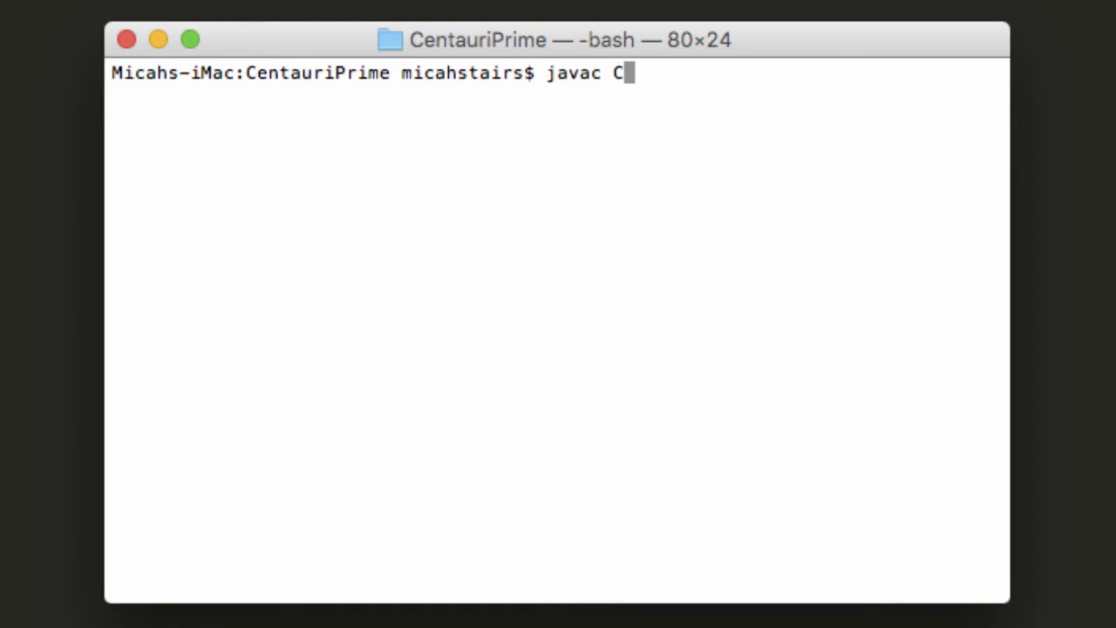
text(entauriPrime.java)
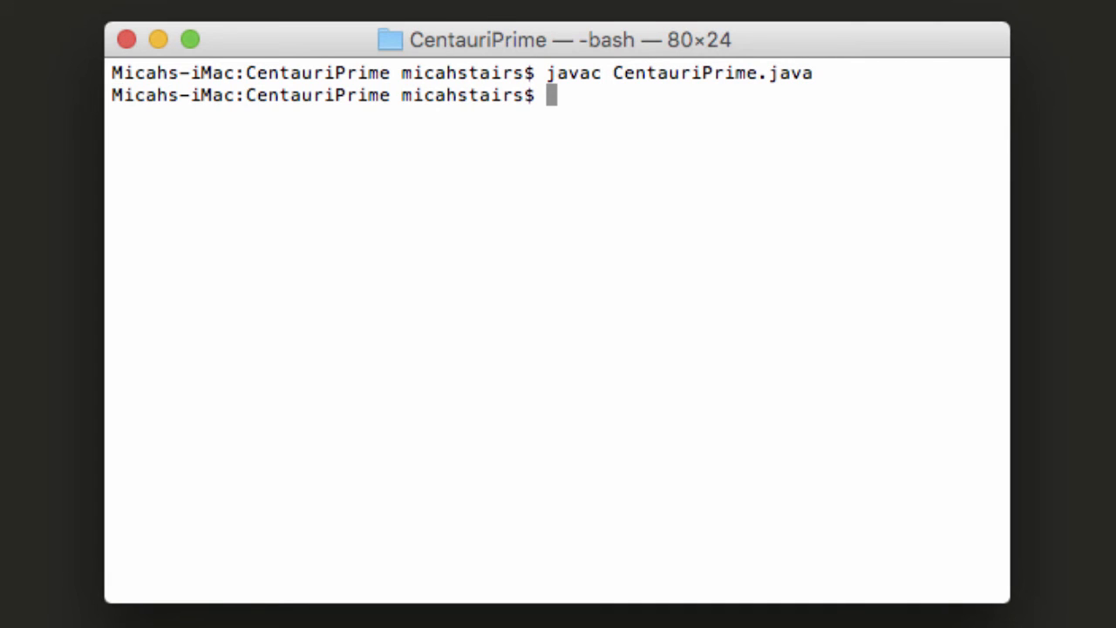
text(ls)
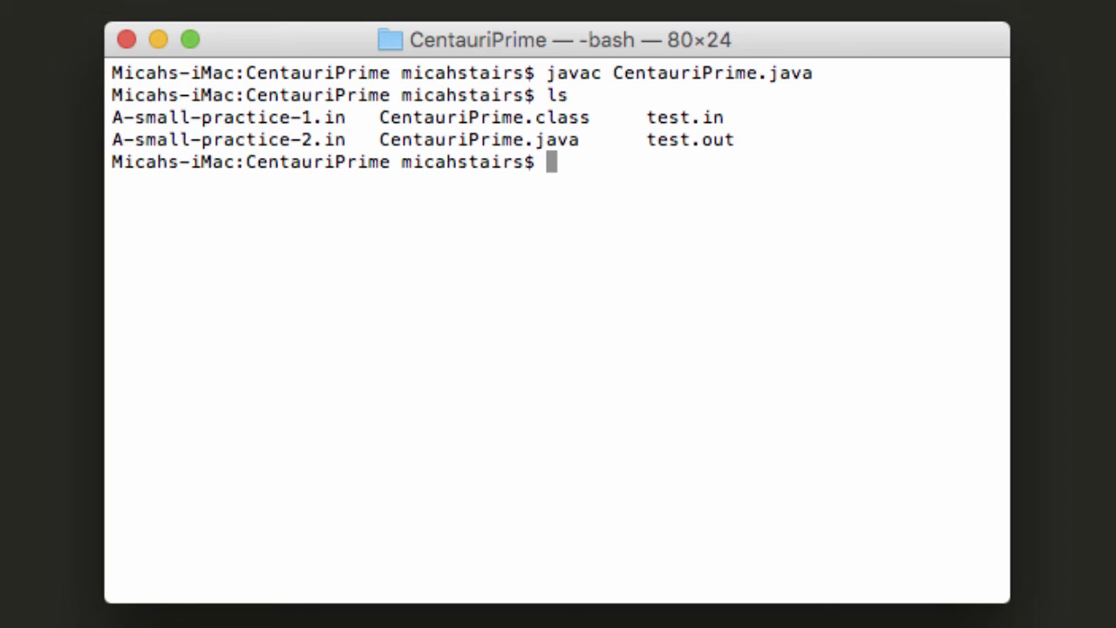
Step: Run CentauriPrime on test.in and display test.out to compare the three Case lines
text(java CentauriPrime.)
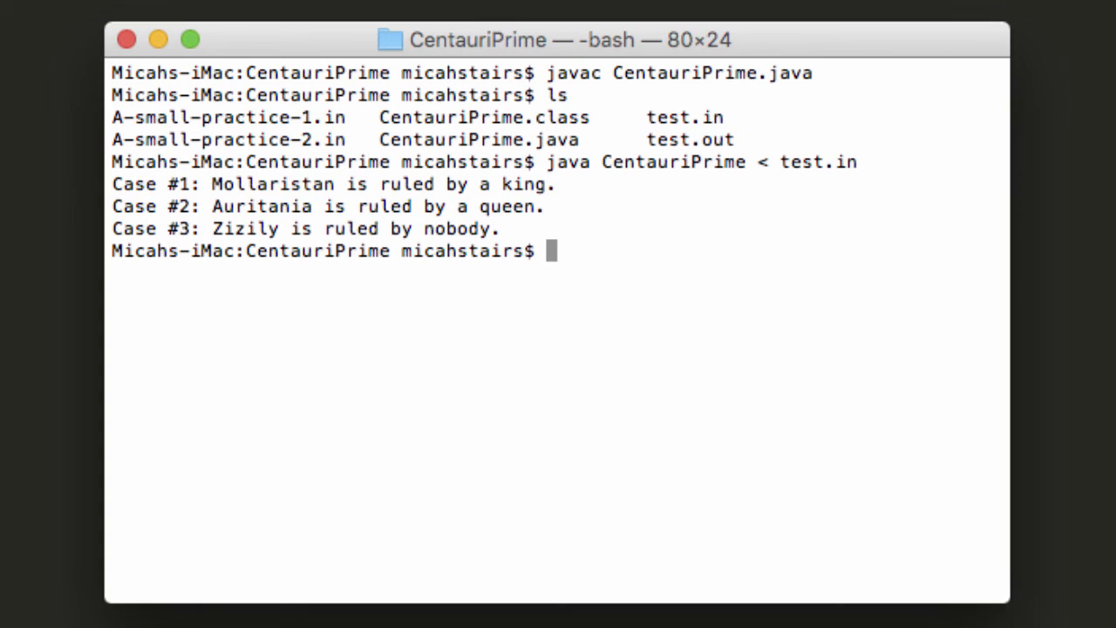
text(cat r)
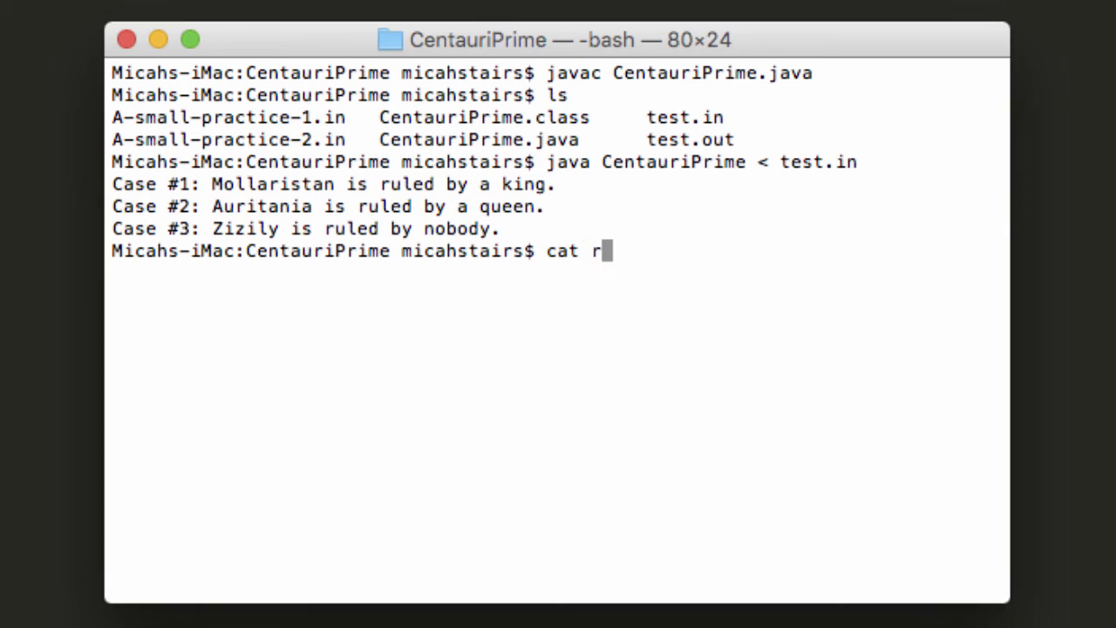
text(est.out)
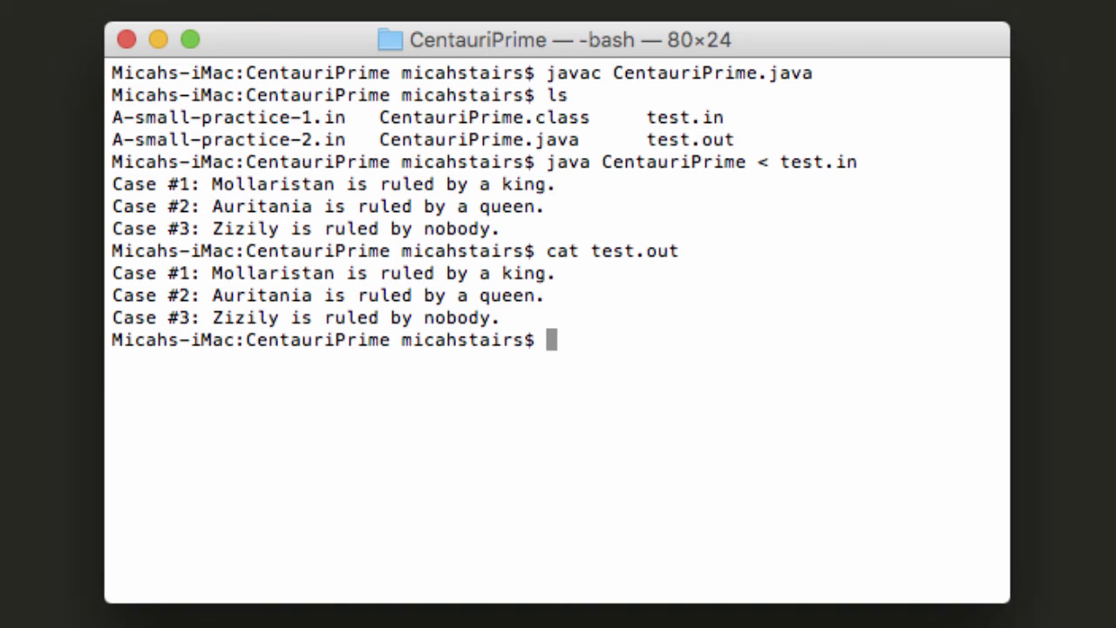
Step: Run CentauriPrime on A-small-practice-1.in, writing the result to A1.out
text(java)
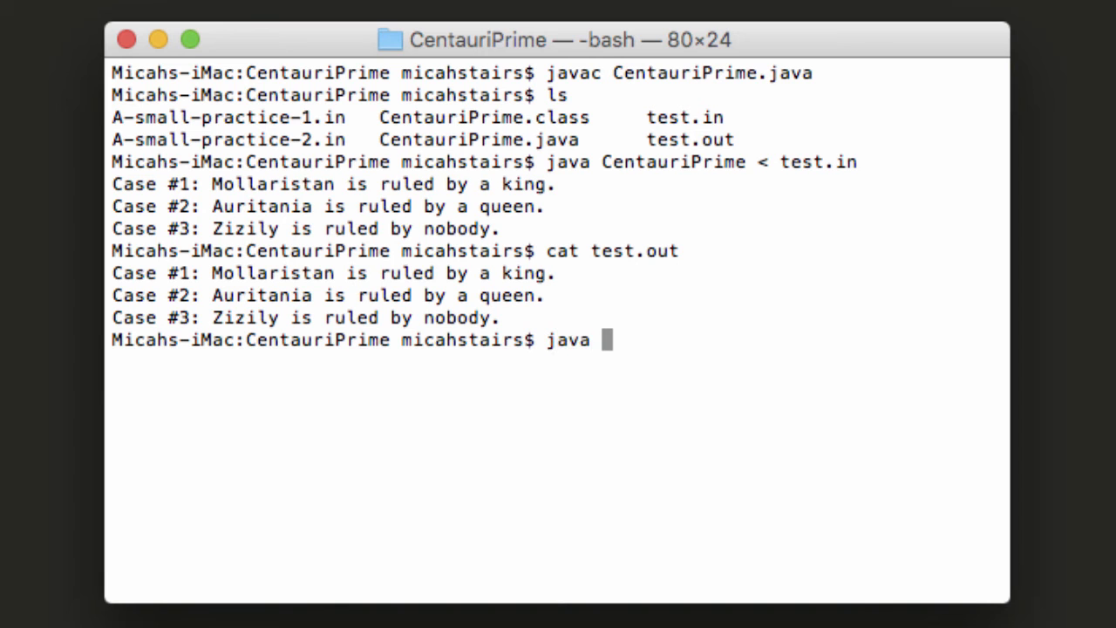
text(CentauriPrime <)
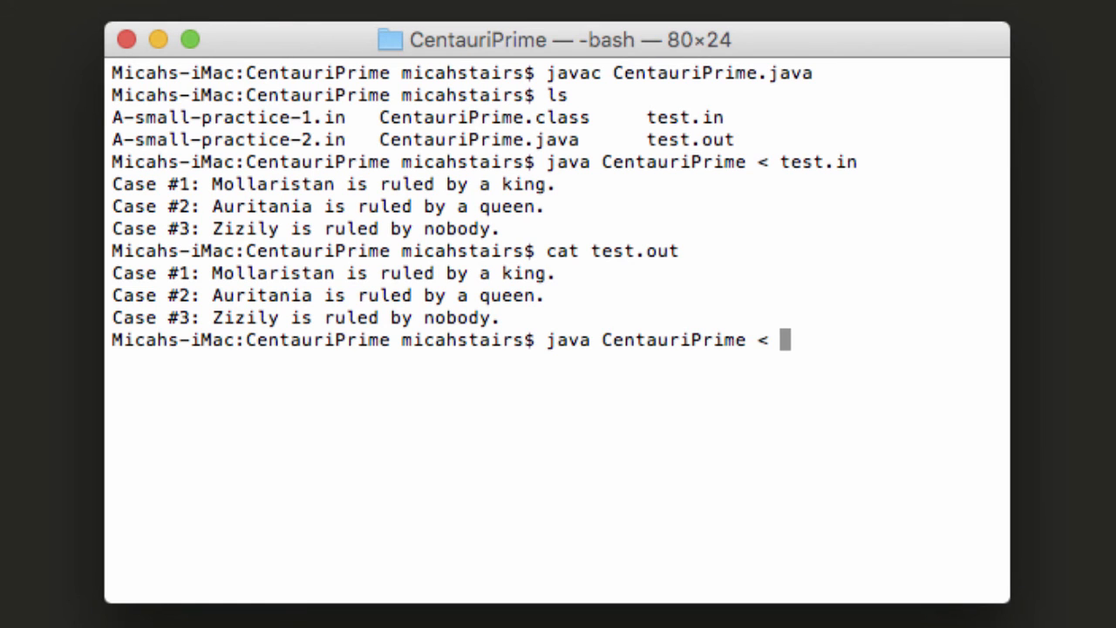
text(A-sma)
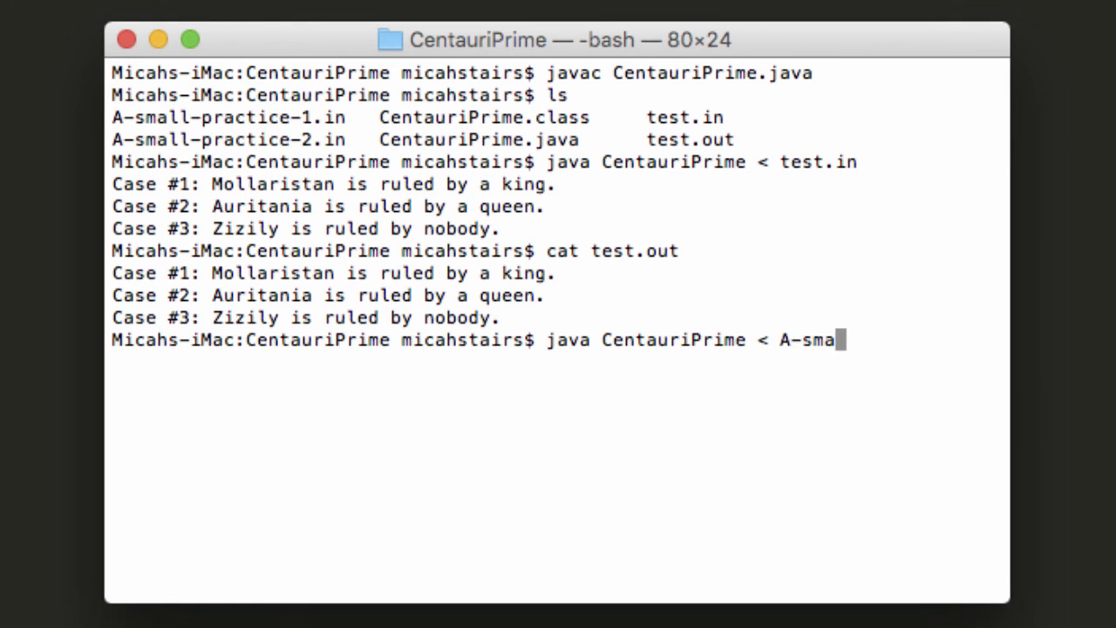
text(ll-practice-)
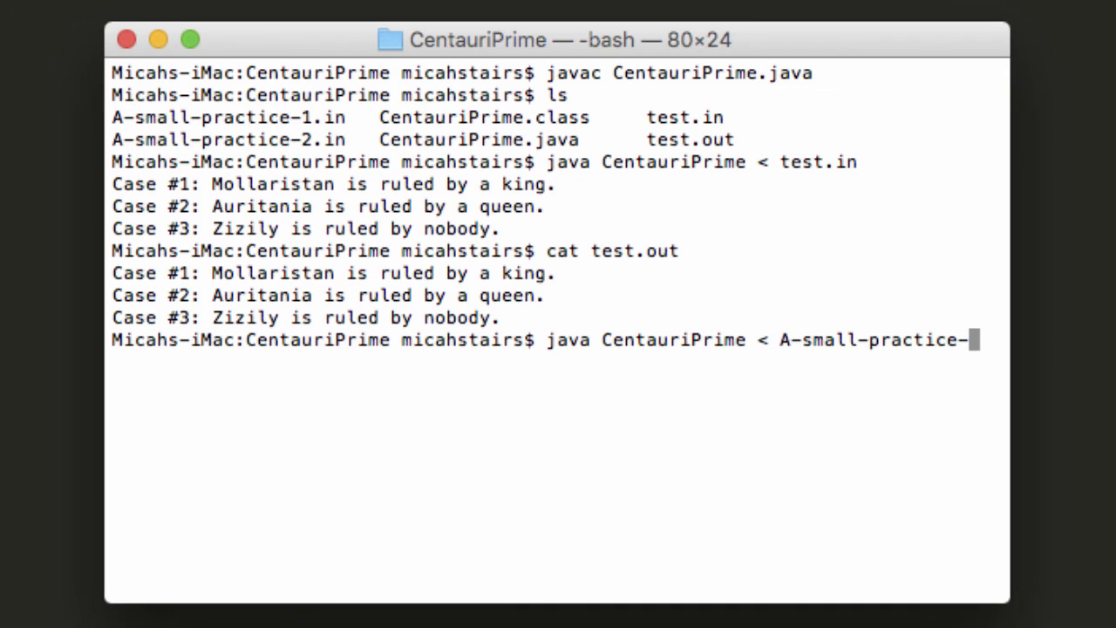
text(1.in)
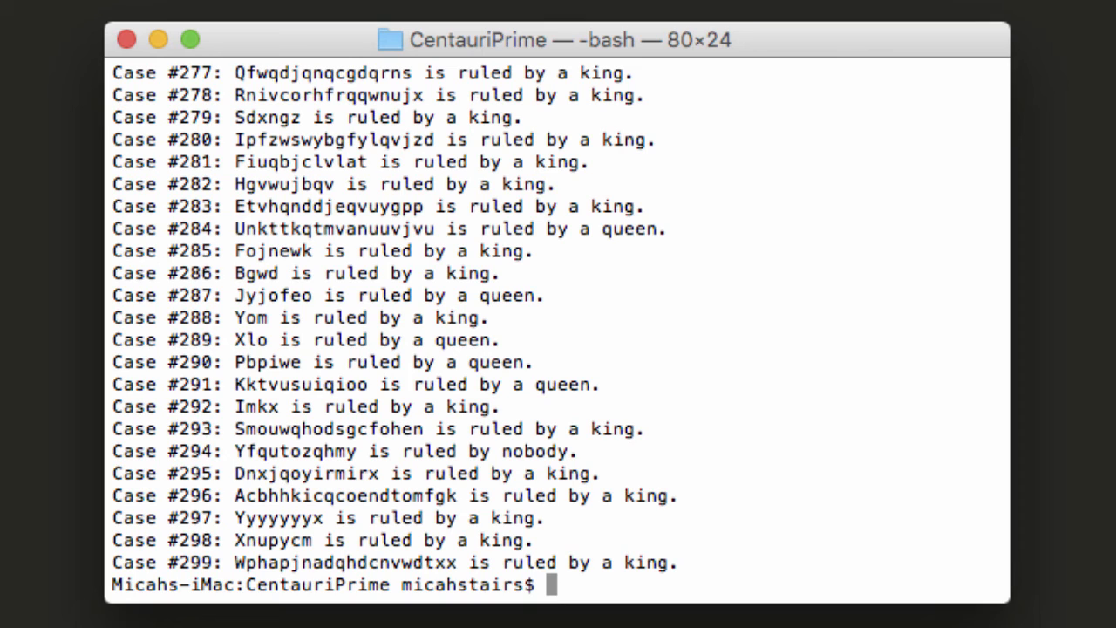
text(java CentauriPrime < A-small-practice-1.in >)
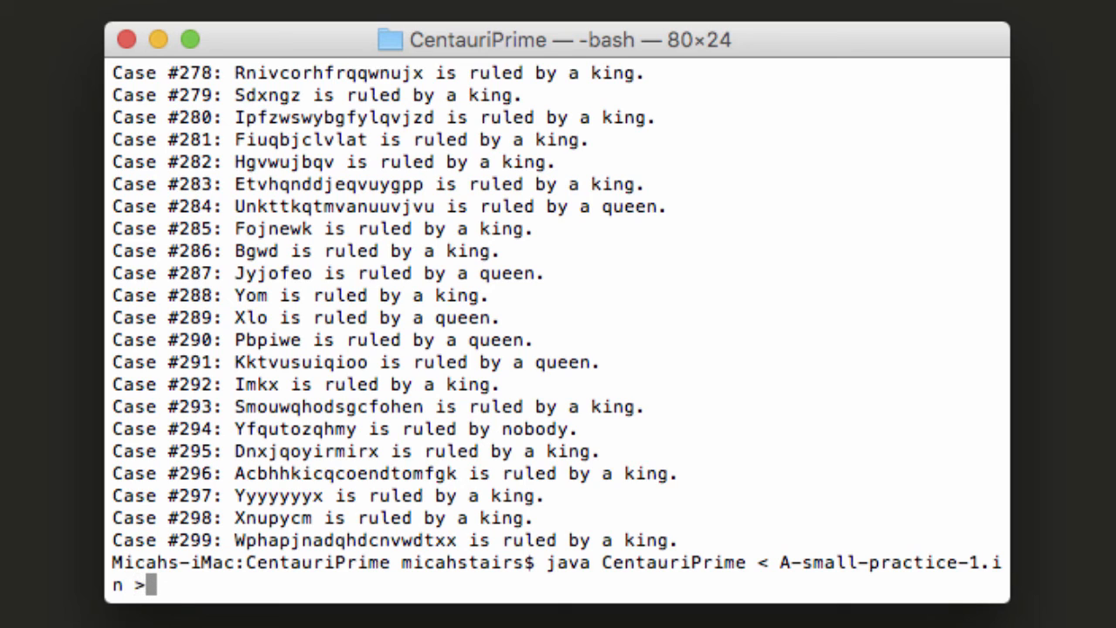
text(A)
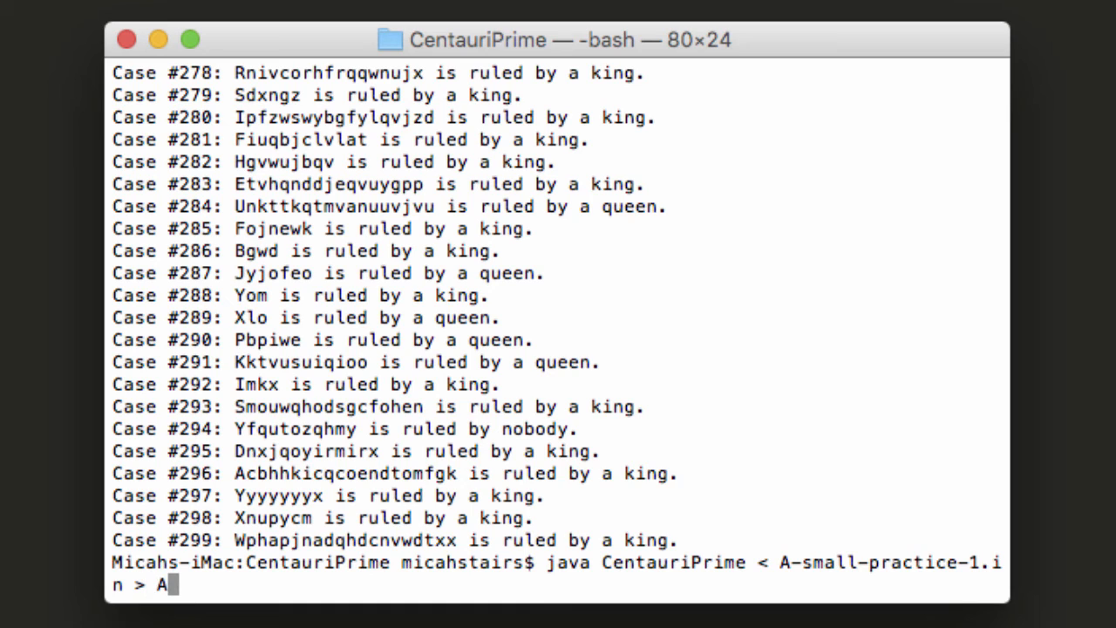
text(1.out)
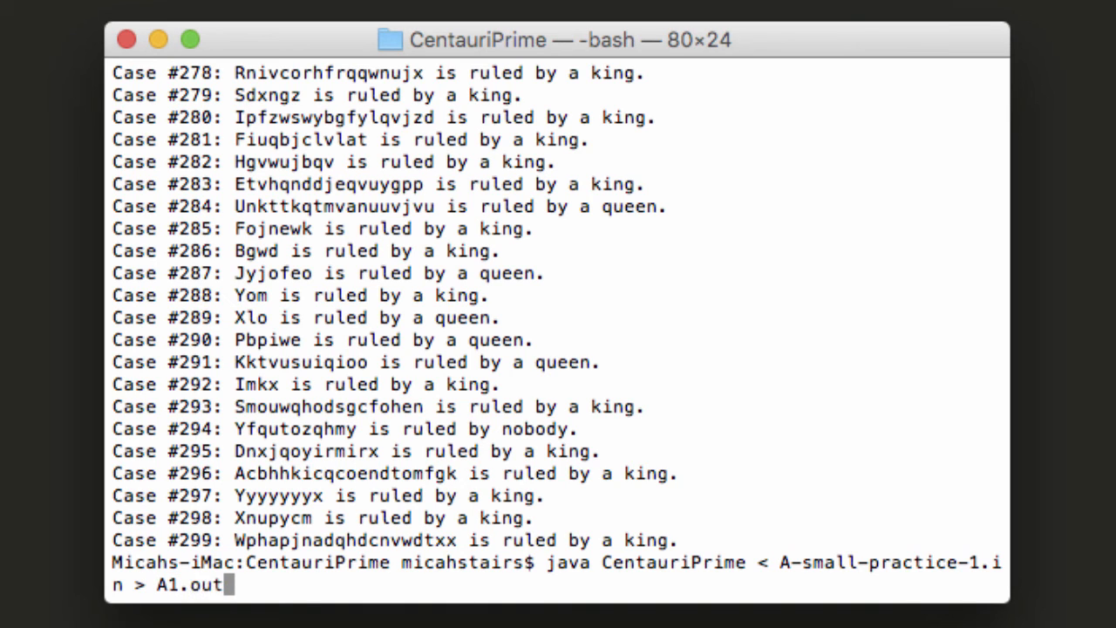
key(Return)
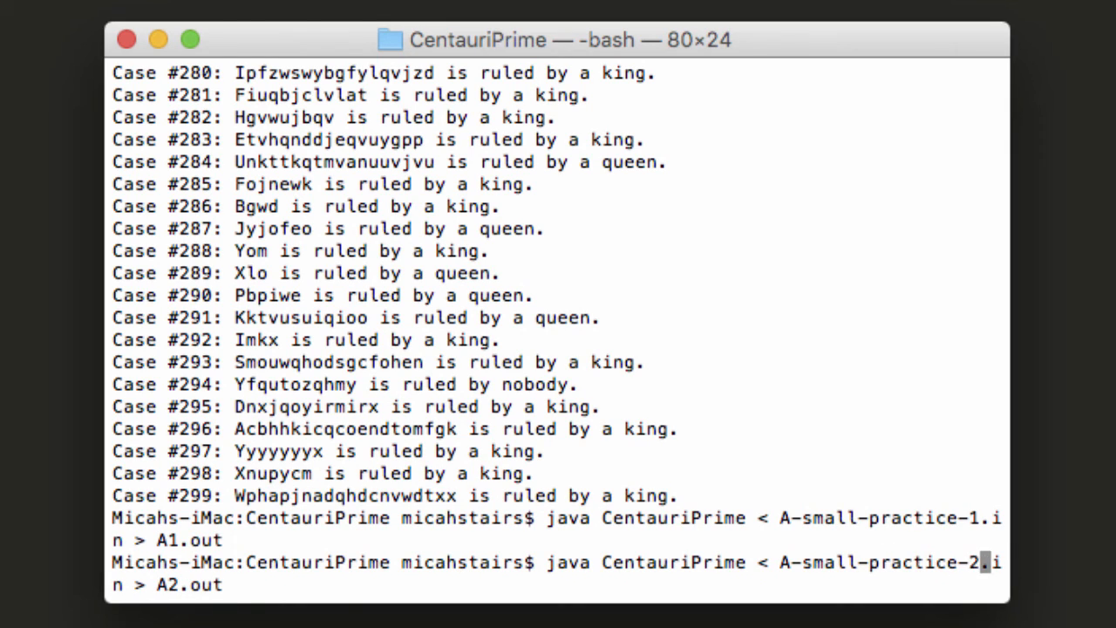
Step: Run CentauriPrime on A-small-practice-2.in, writing the result to A2.out
key(Return)
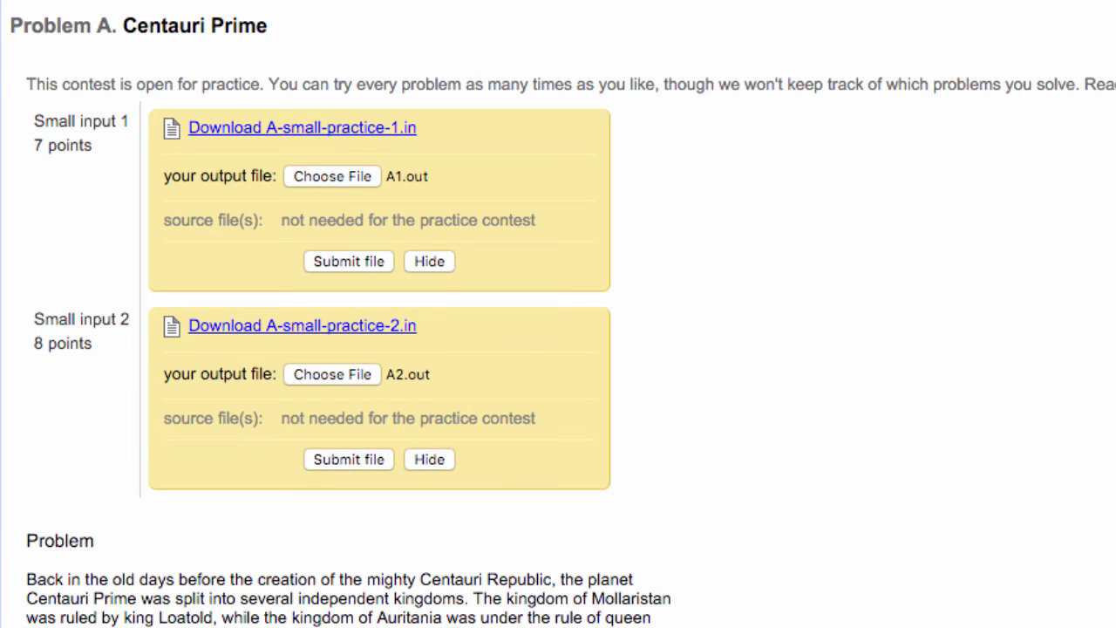
Step: Submit A1.out for Small input 1 and A2.out for Small input 2 on the Code Jam page
click(349, 262)
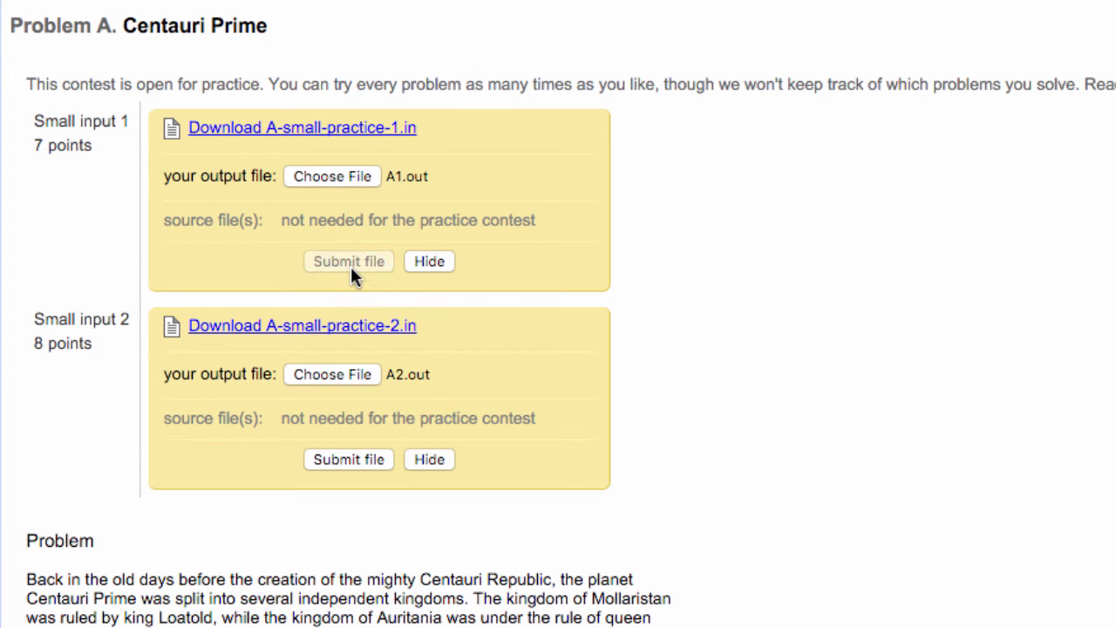
click(348, 262)
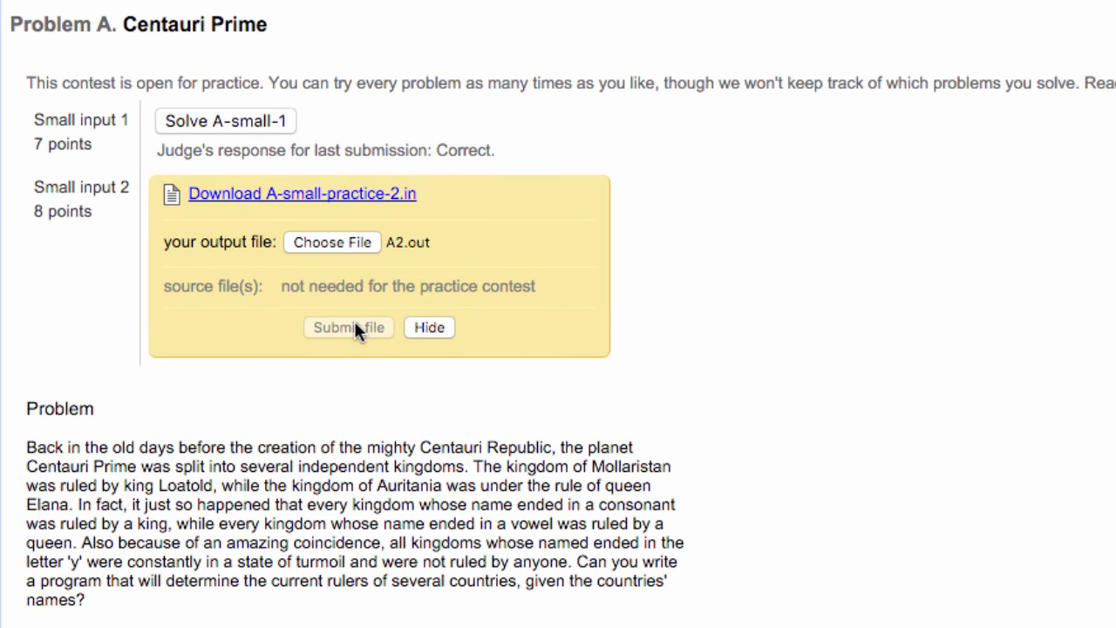
click(348, 328)
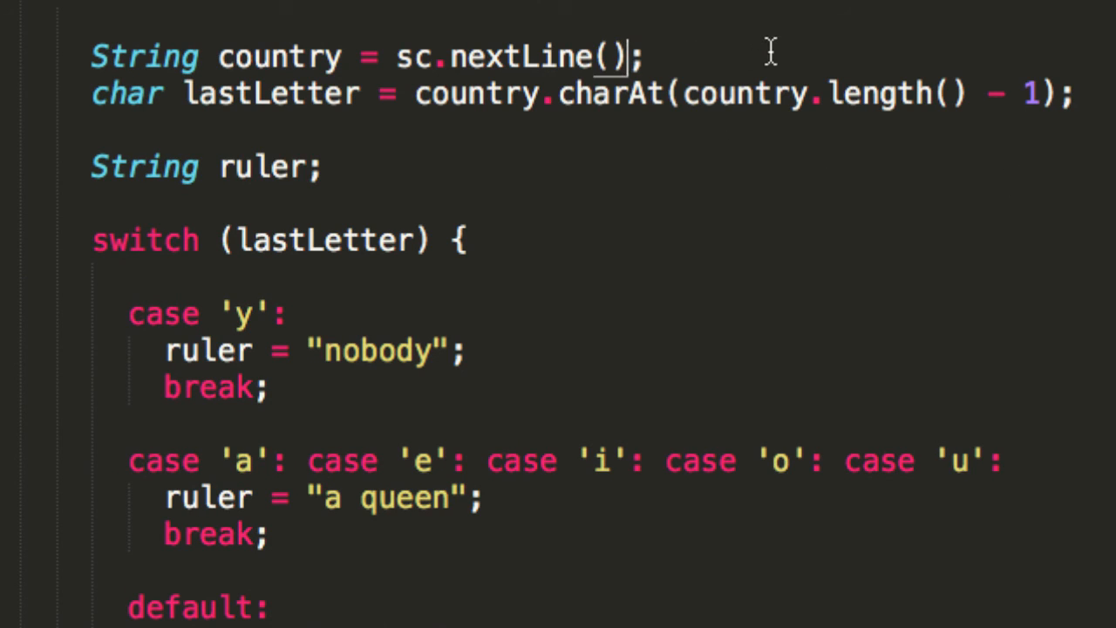
Step: Chain .toLowerCase() onto the sc.nextLine() call reading the country name
text(.)
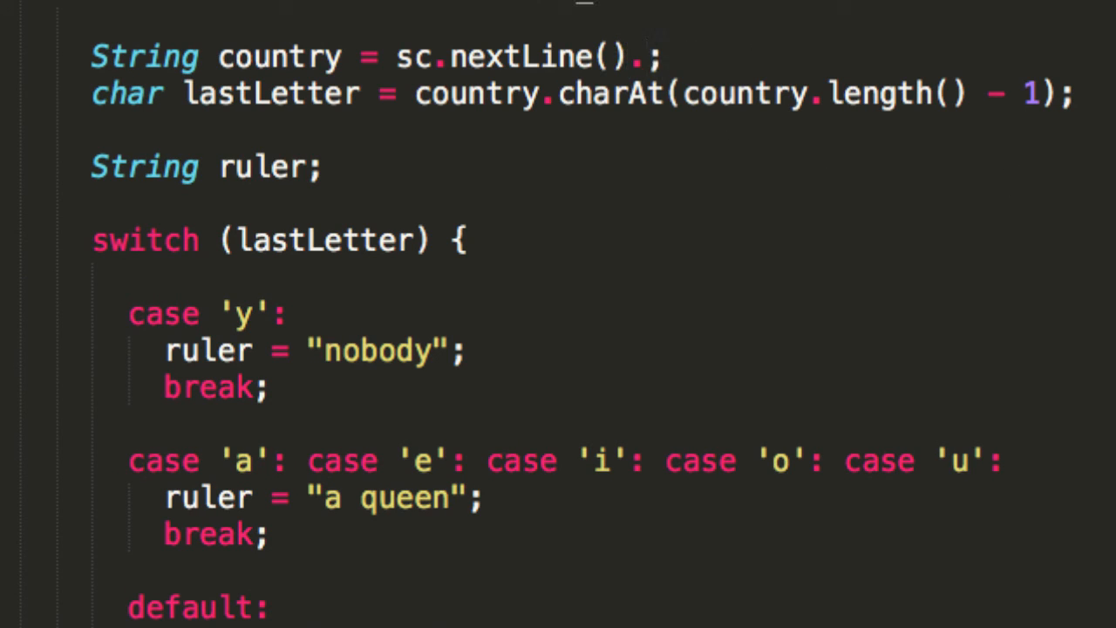
text(to)
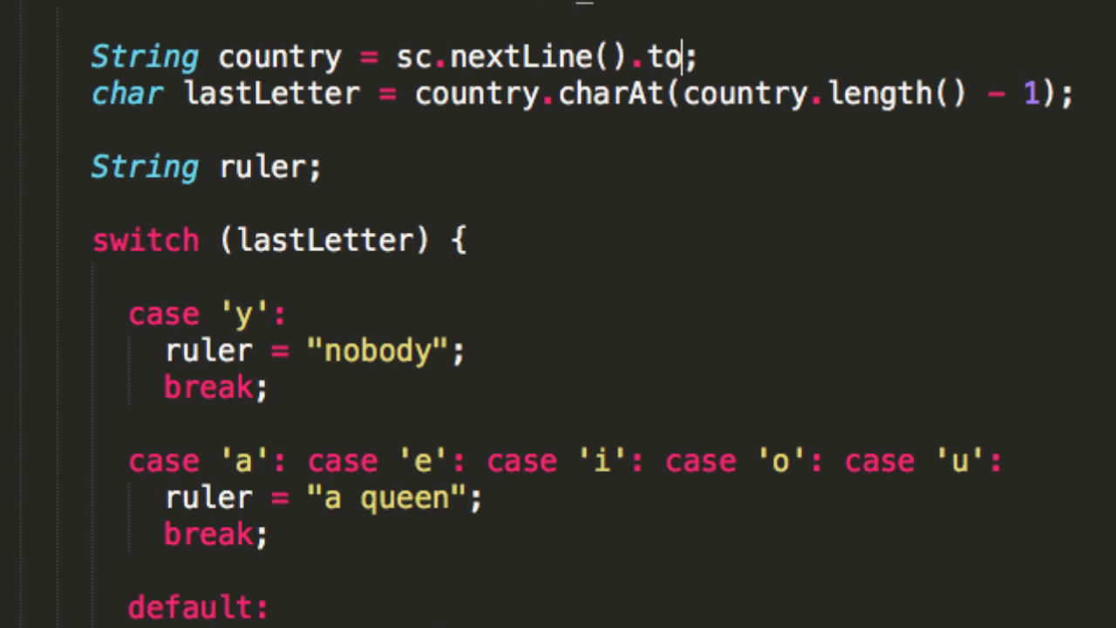
text(LowerCase)
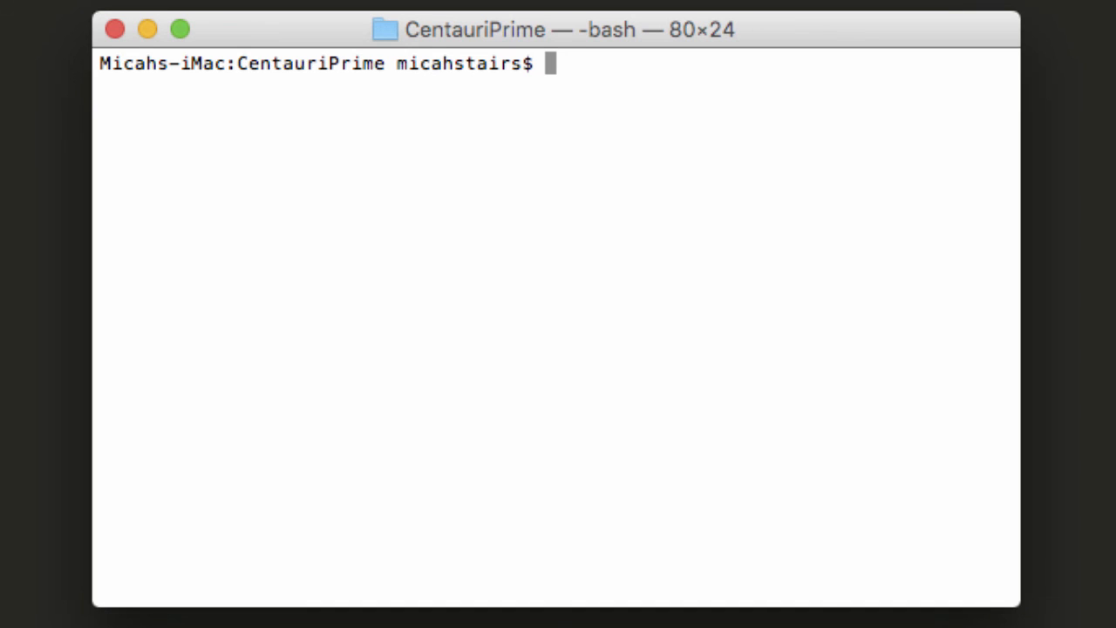
Step: Recompile CentauriPrime.java with javac
text(javac)
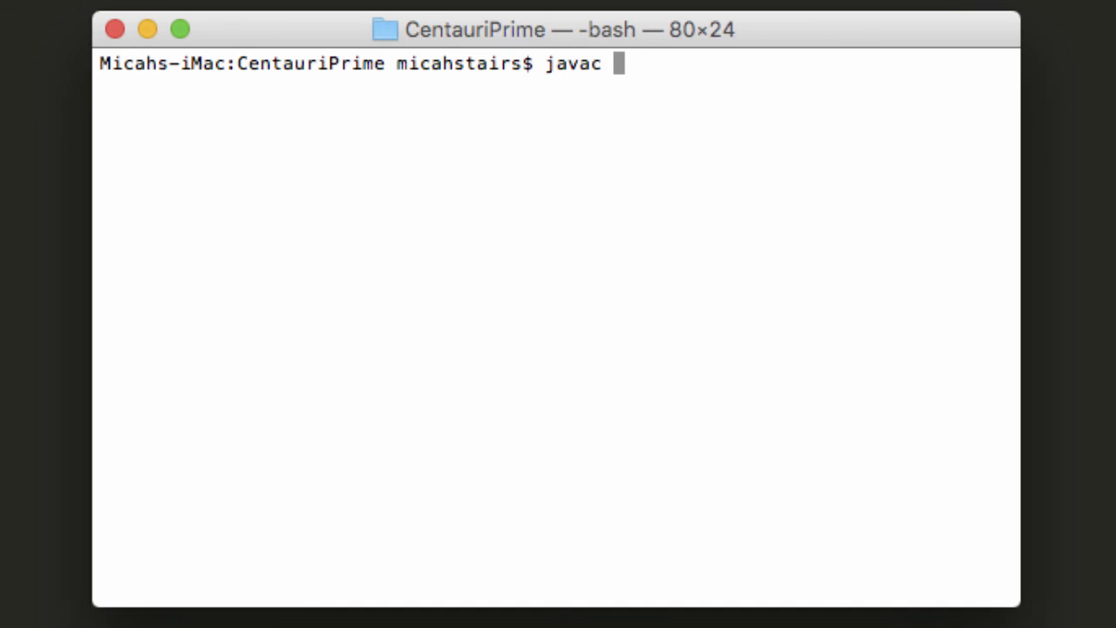
text(CentauriPrime.)
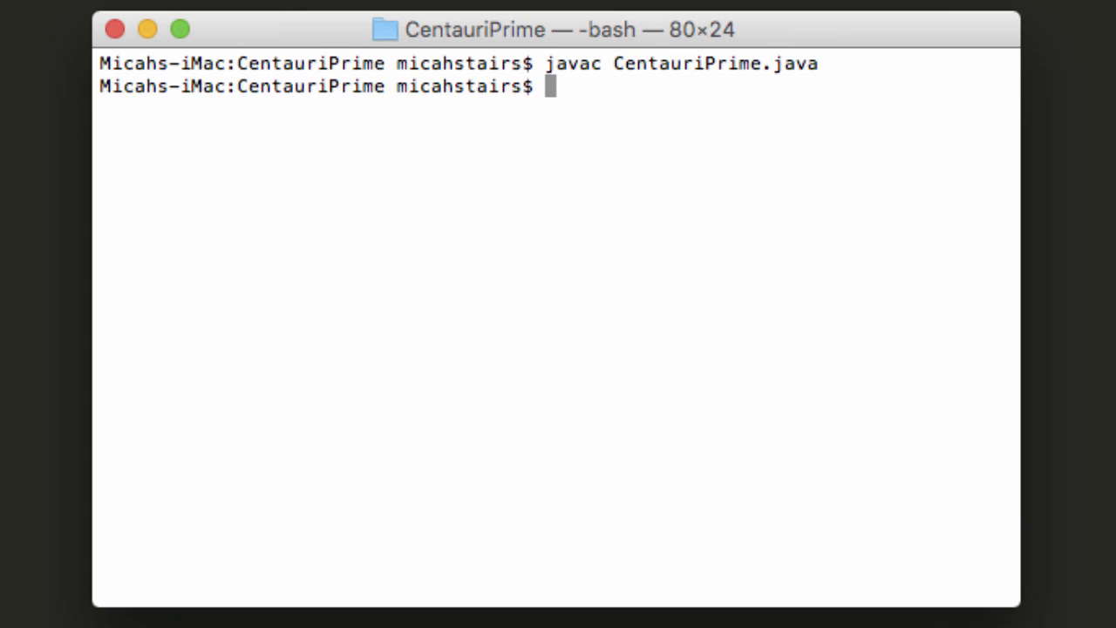
Step: Rerun CentauriPrime on A-small-practice-1.in into A1.out
text(java Ce)
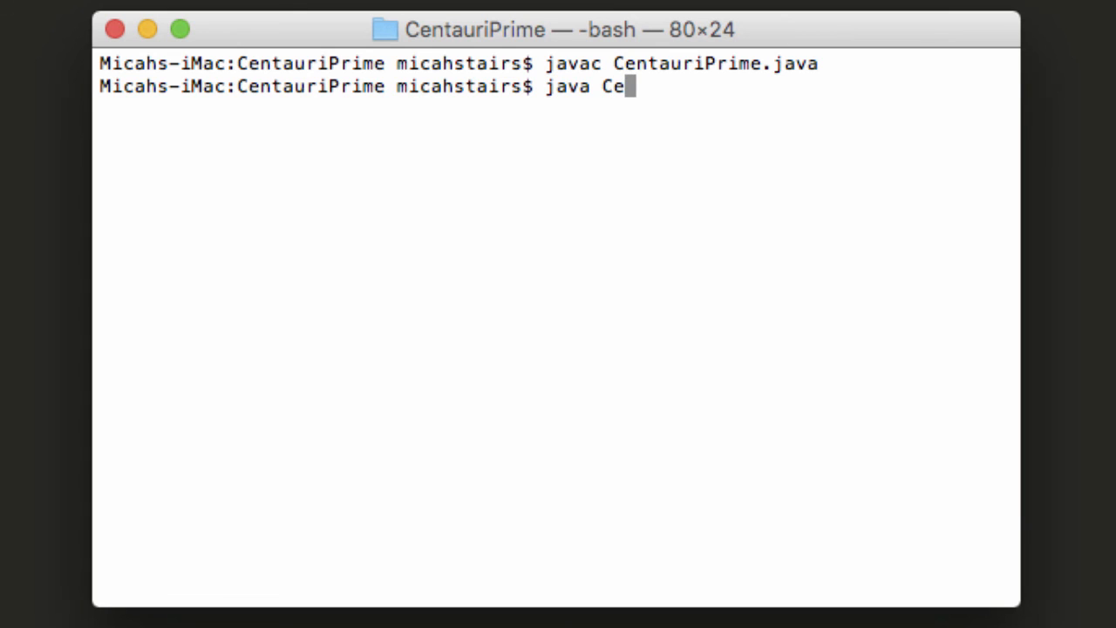
text(ntauriPrime.)
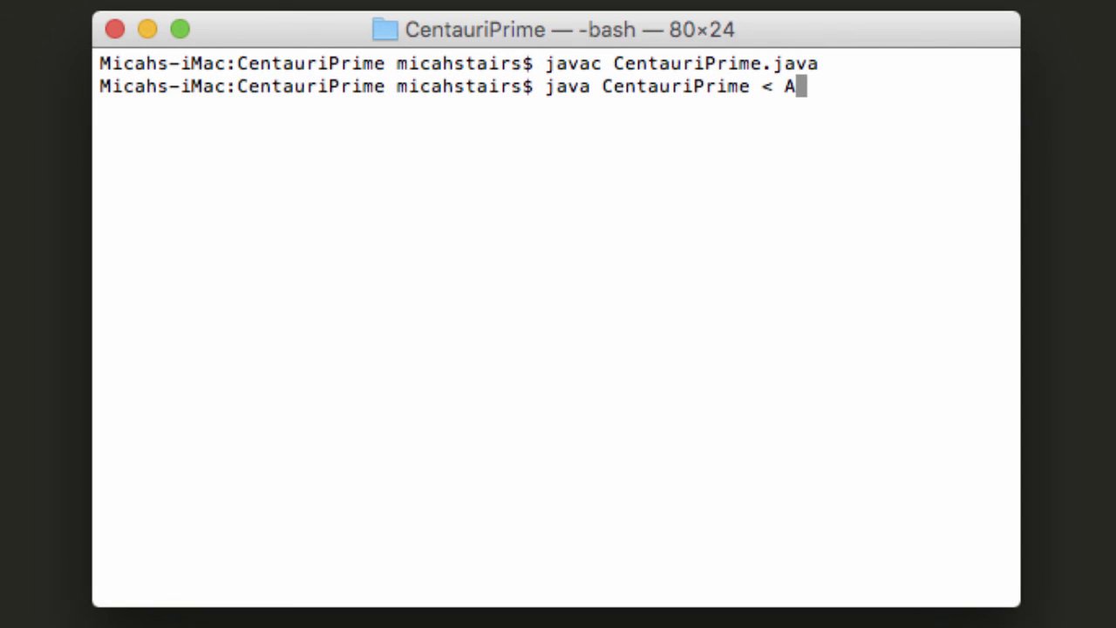
text(-small-practice-1.in > A1.)
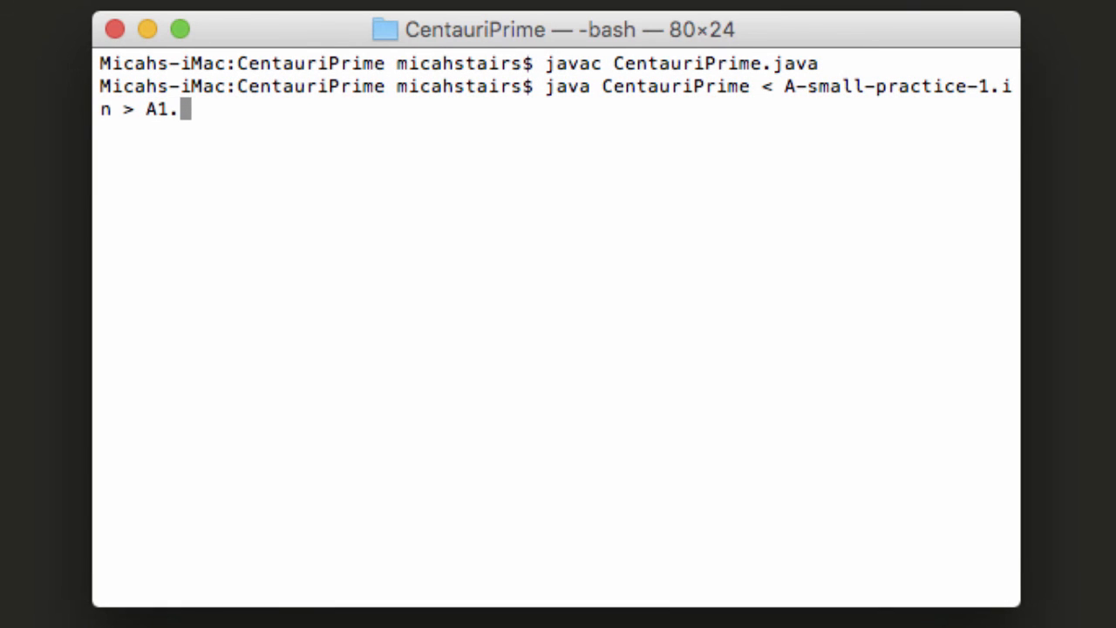
text(out)
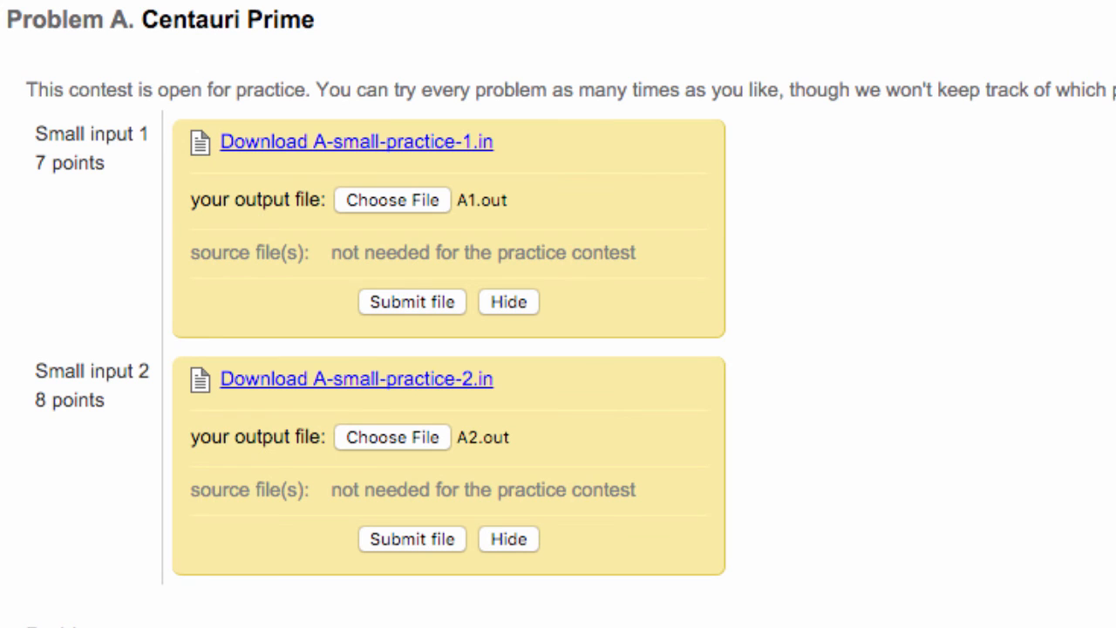
Step: Submit the regenerated A1.out and A2.out; both small inputs are judged Correct
click(411, 302)
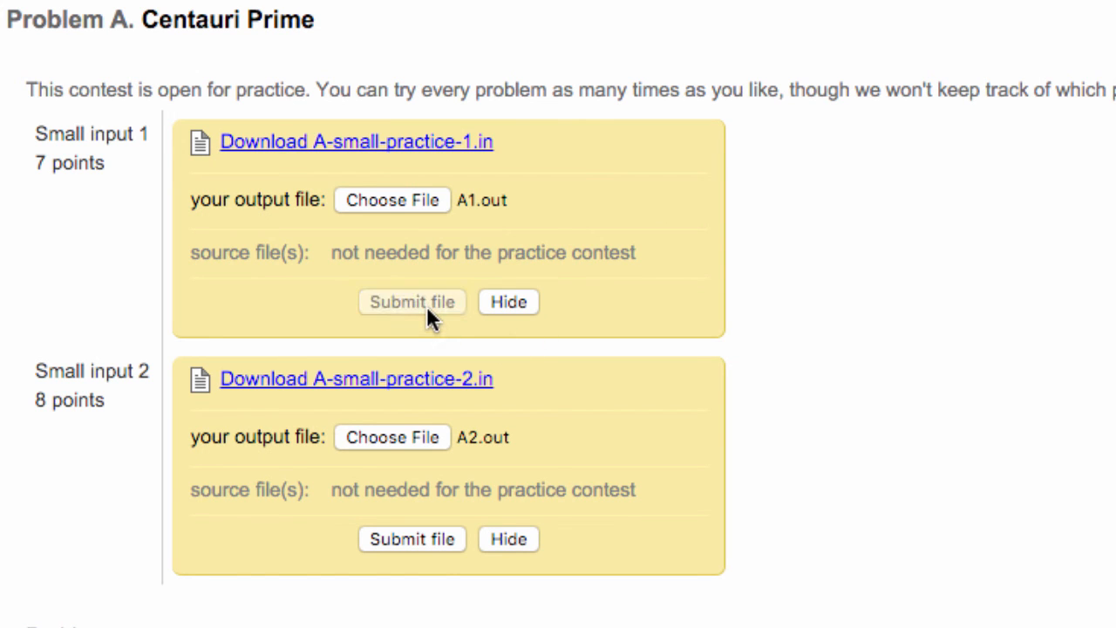
click(412, 302)
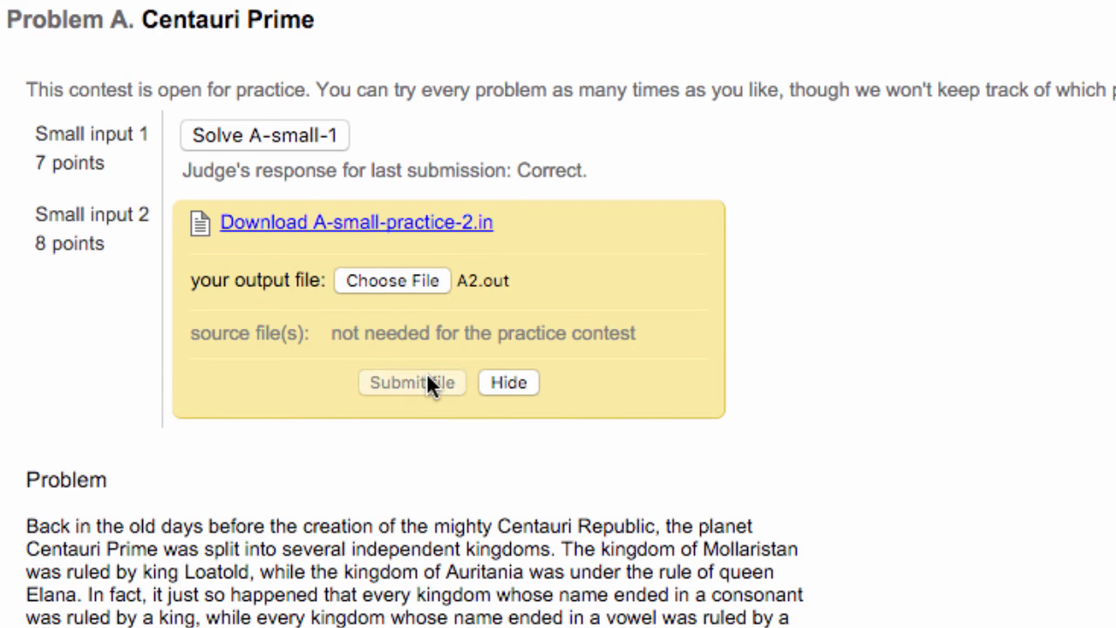
click(411, 382)
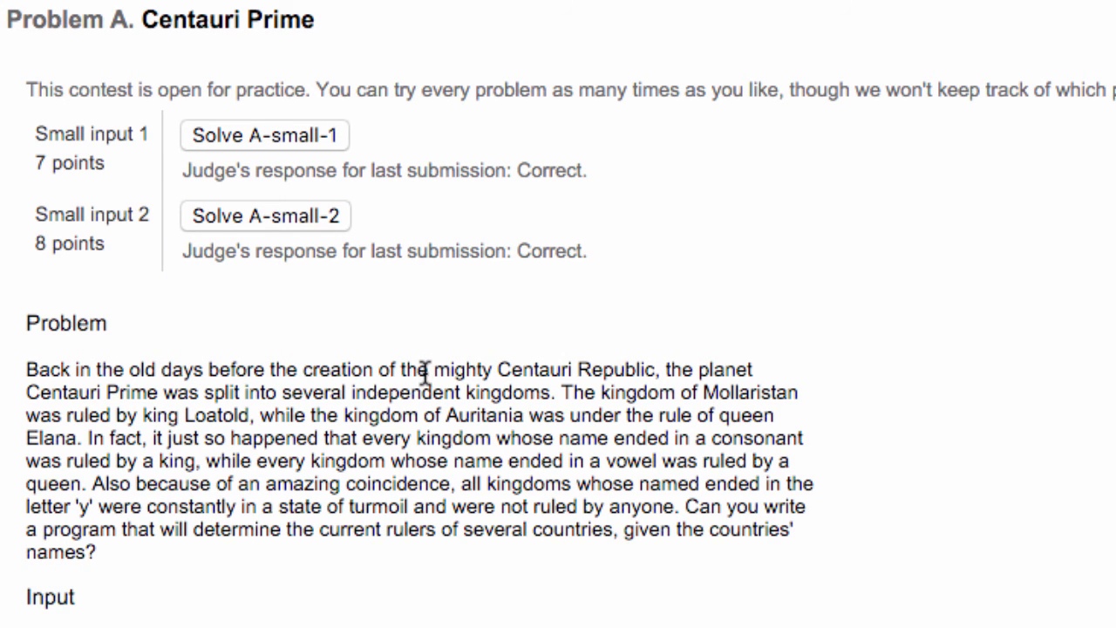